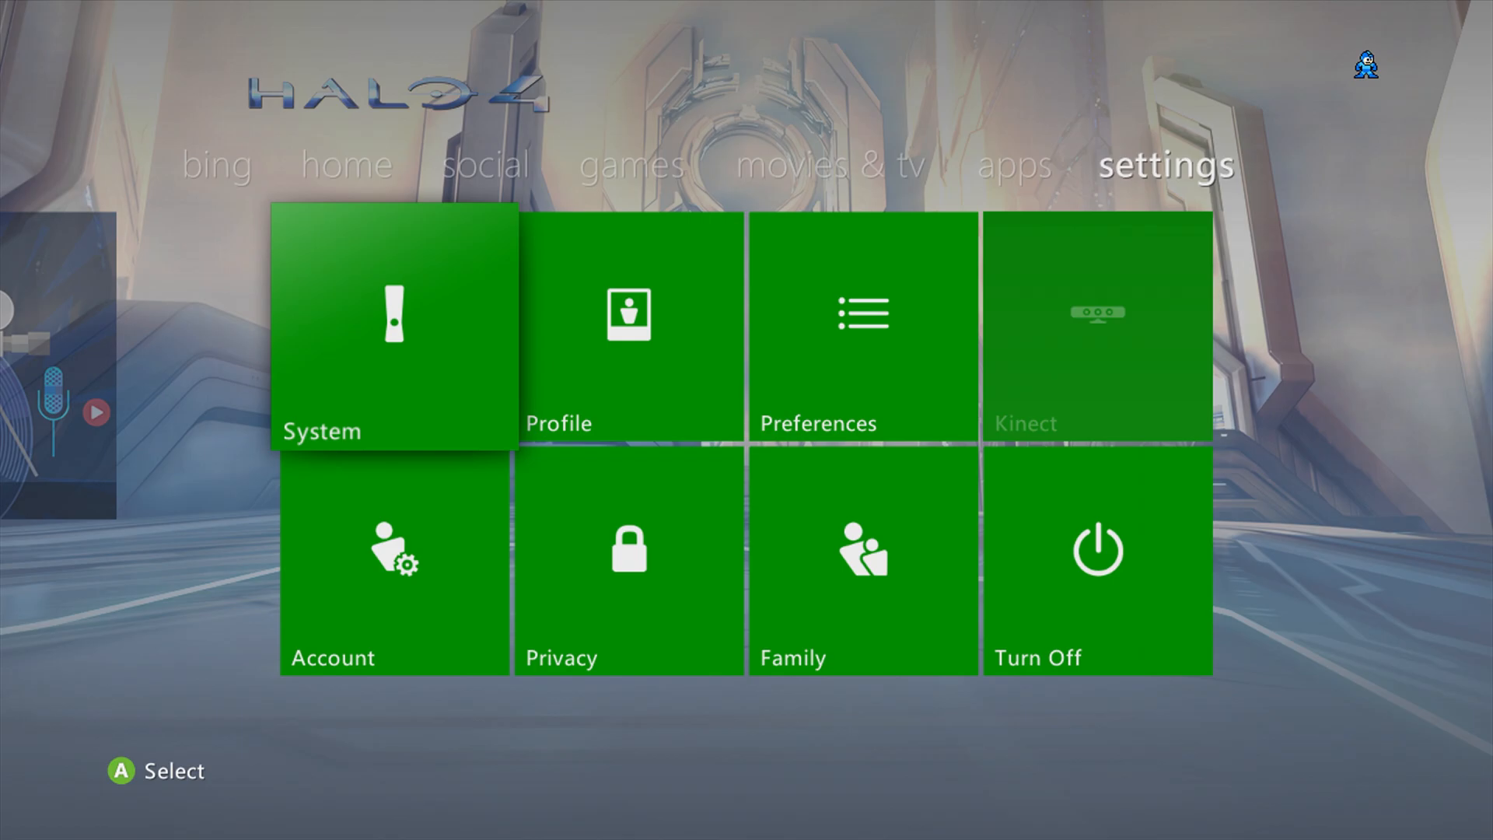
Format the USB Storage Device from Dashboard storage settings so it shows 931 GB free.
click(394, 328)
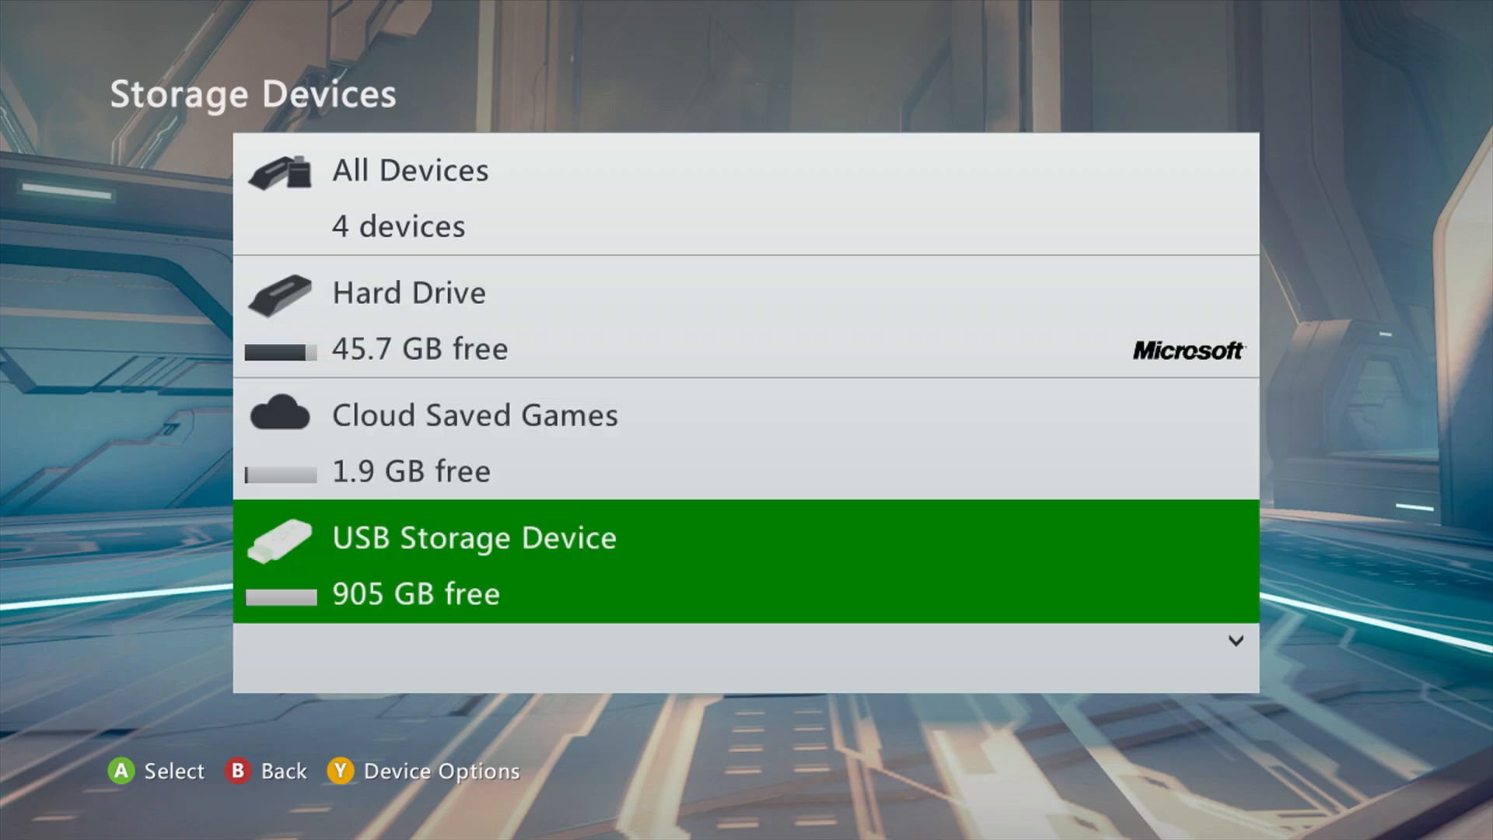
key(Y)
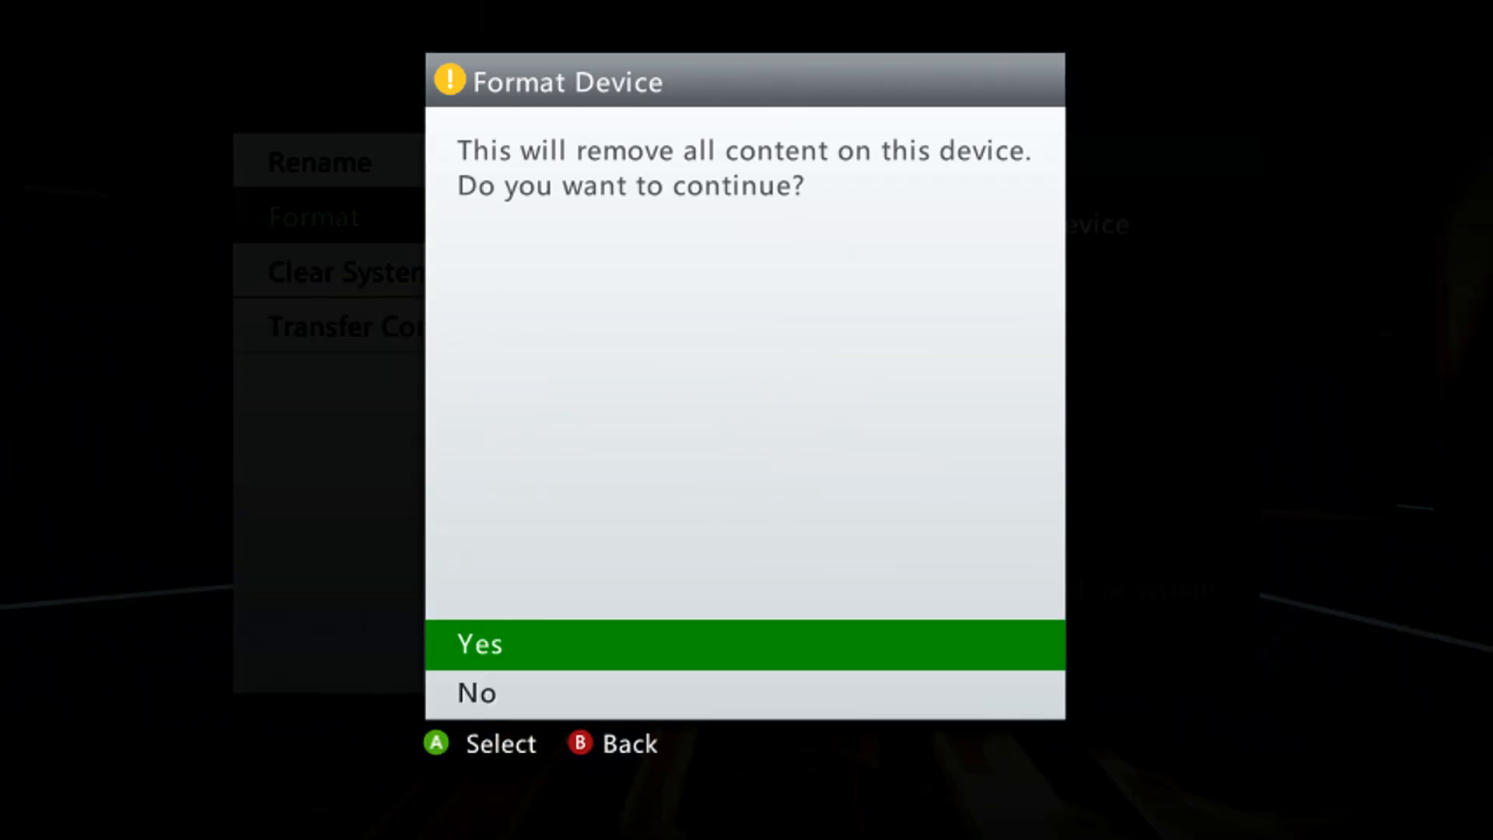
click(479, 644)
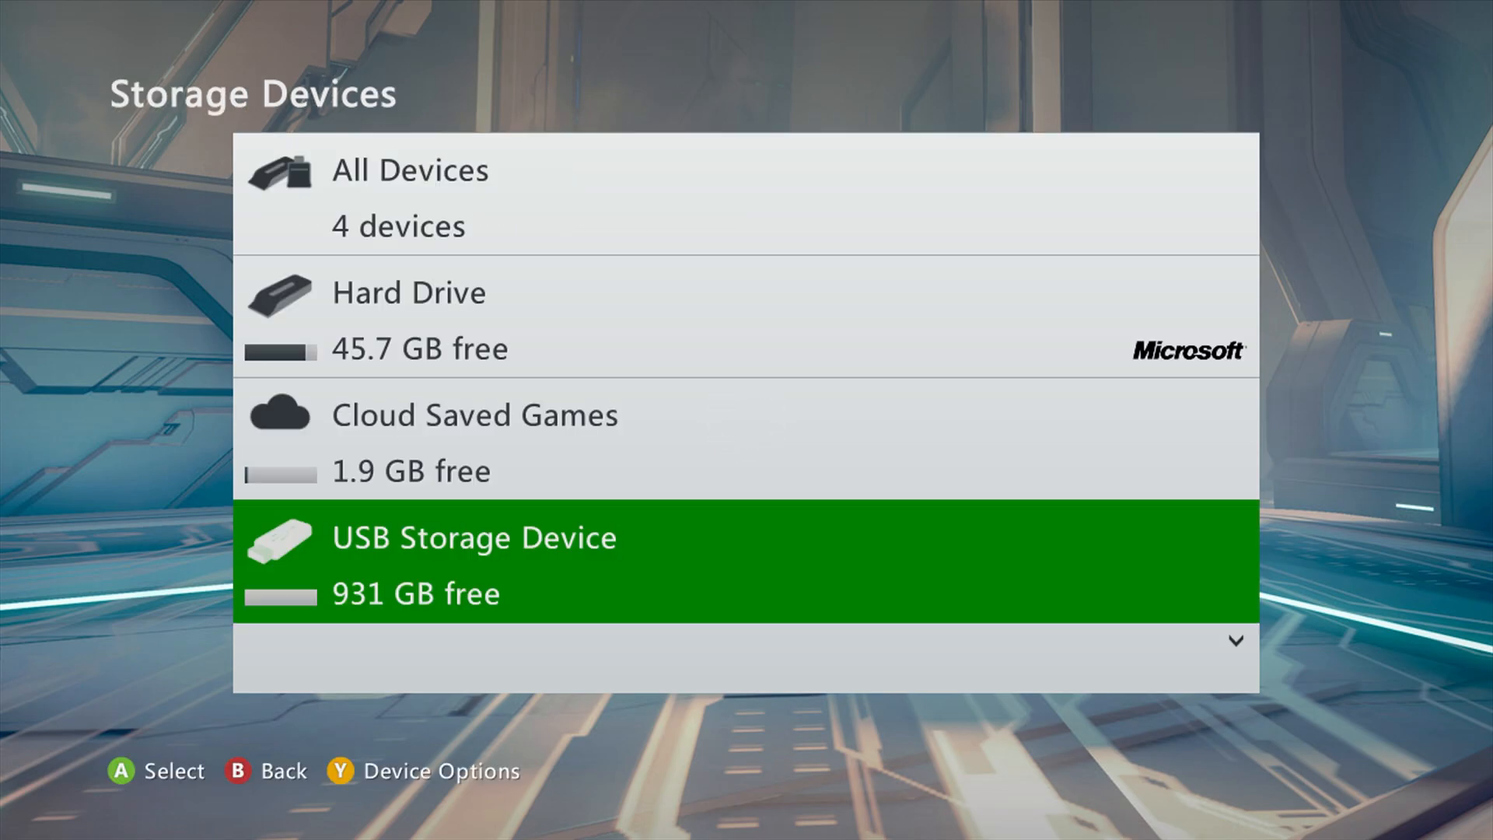
Open the 1001 GB USB drive's Games and Apps and view Mass Effect 3's content.
scroll(down, 3)
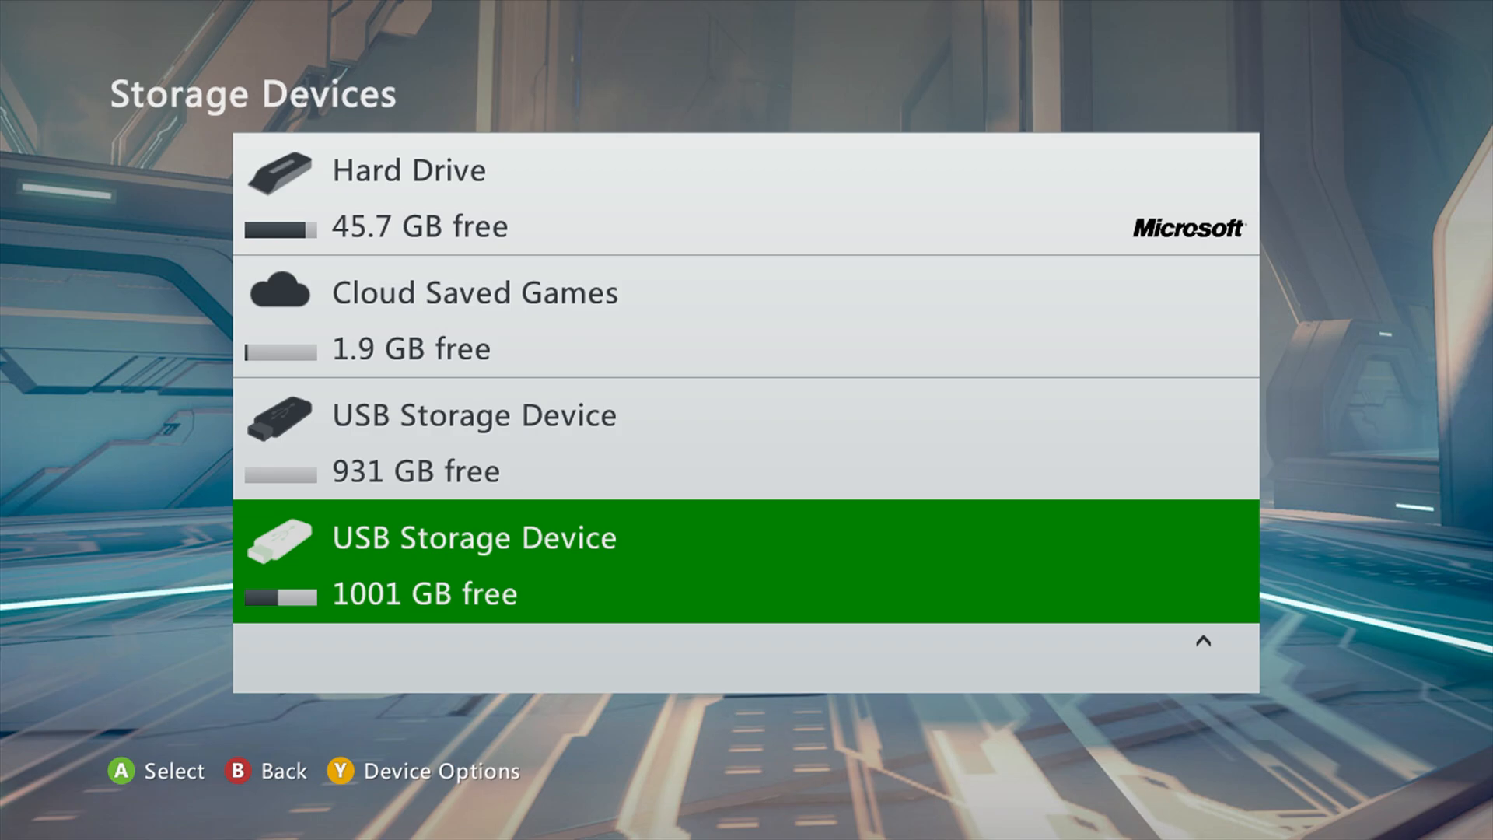
click(476, 437)
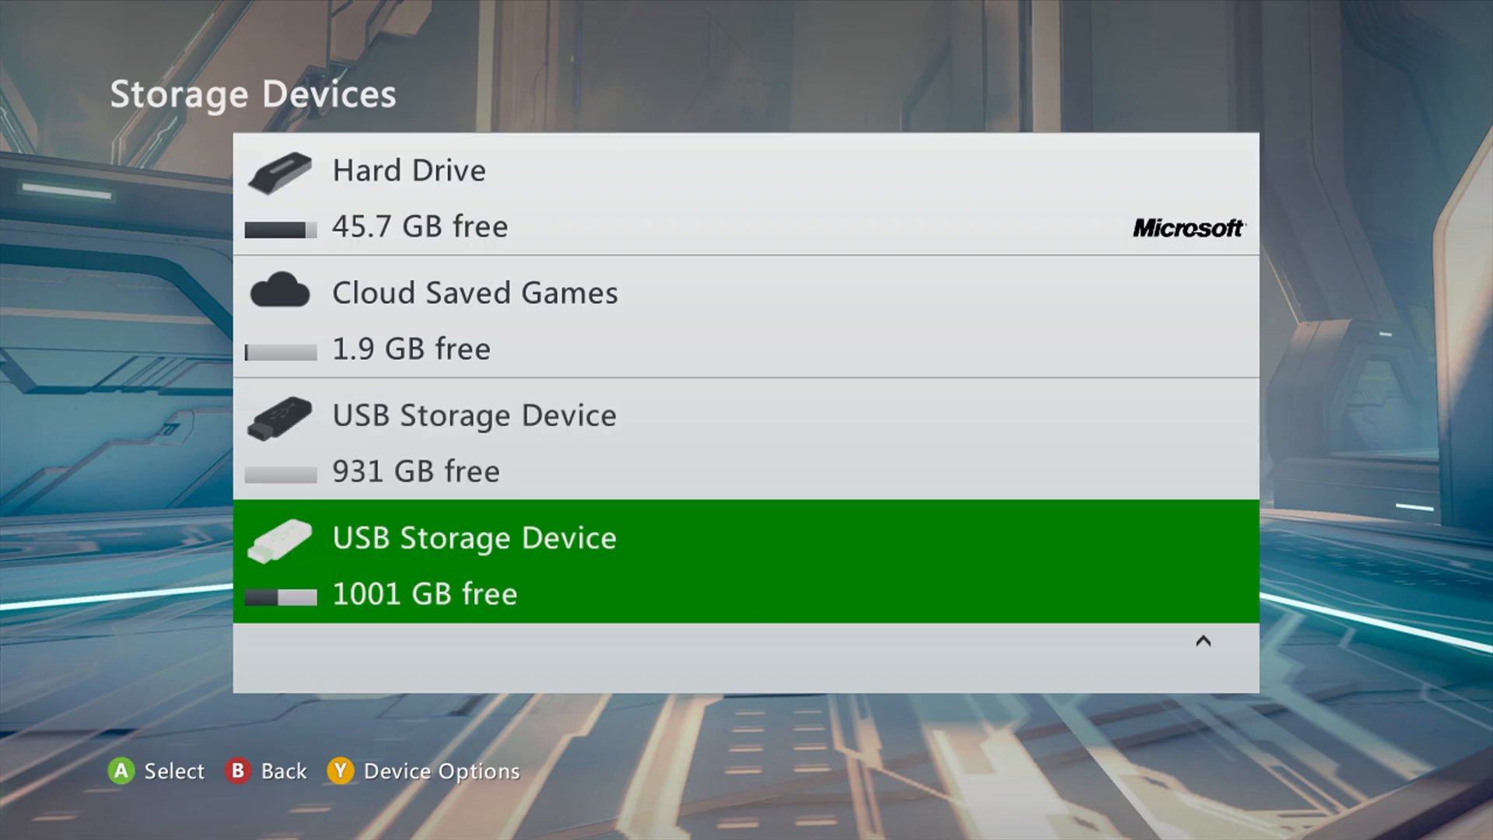
click(742, 561)
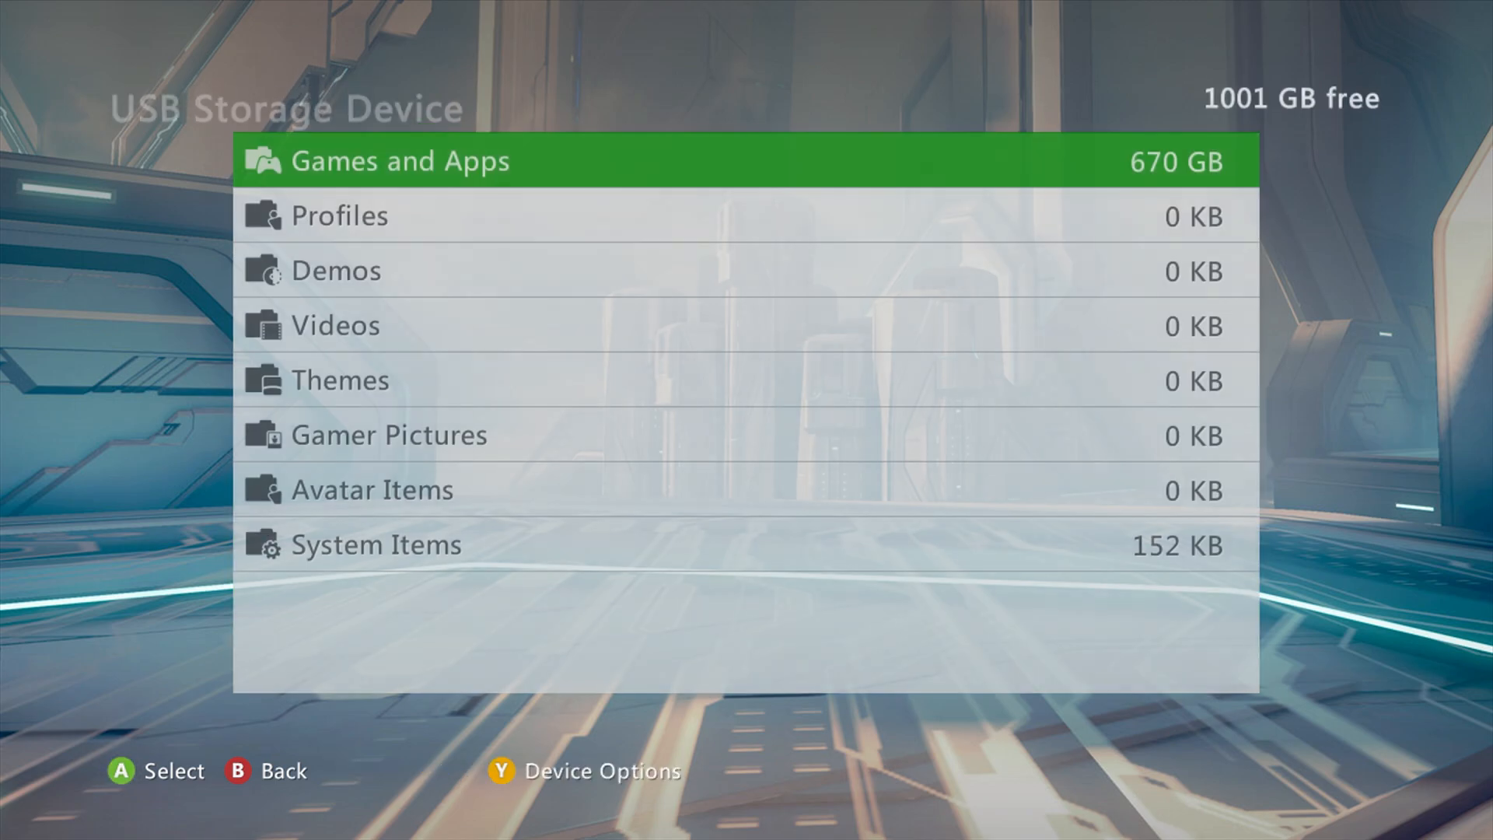
click(399, 161)
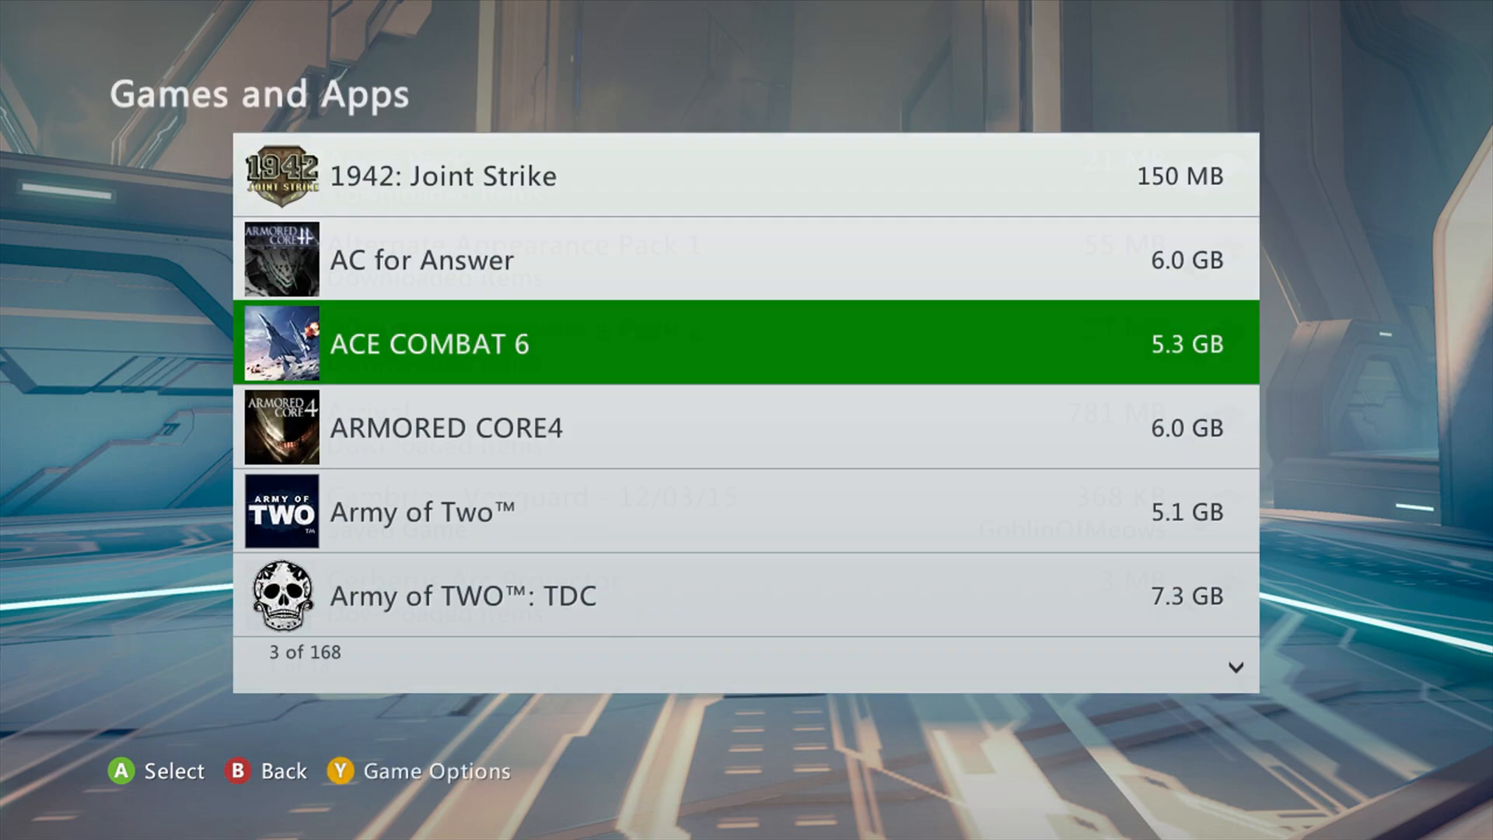
click(429, 343)
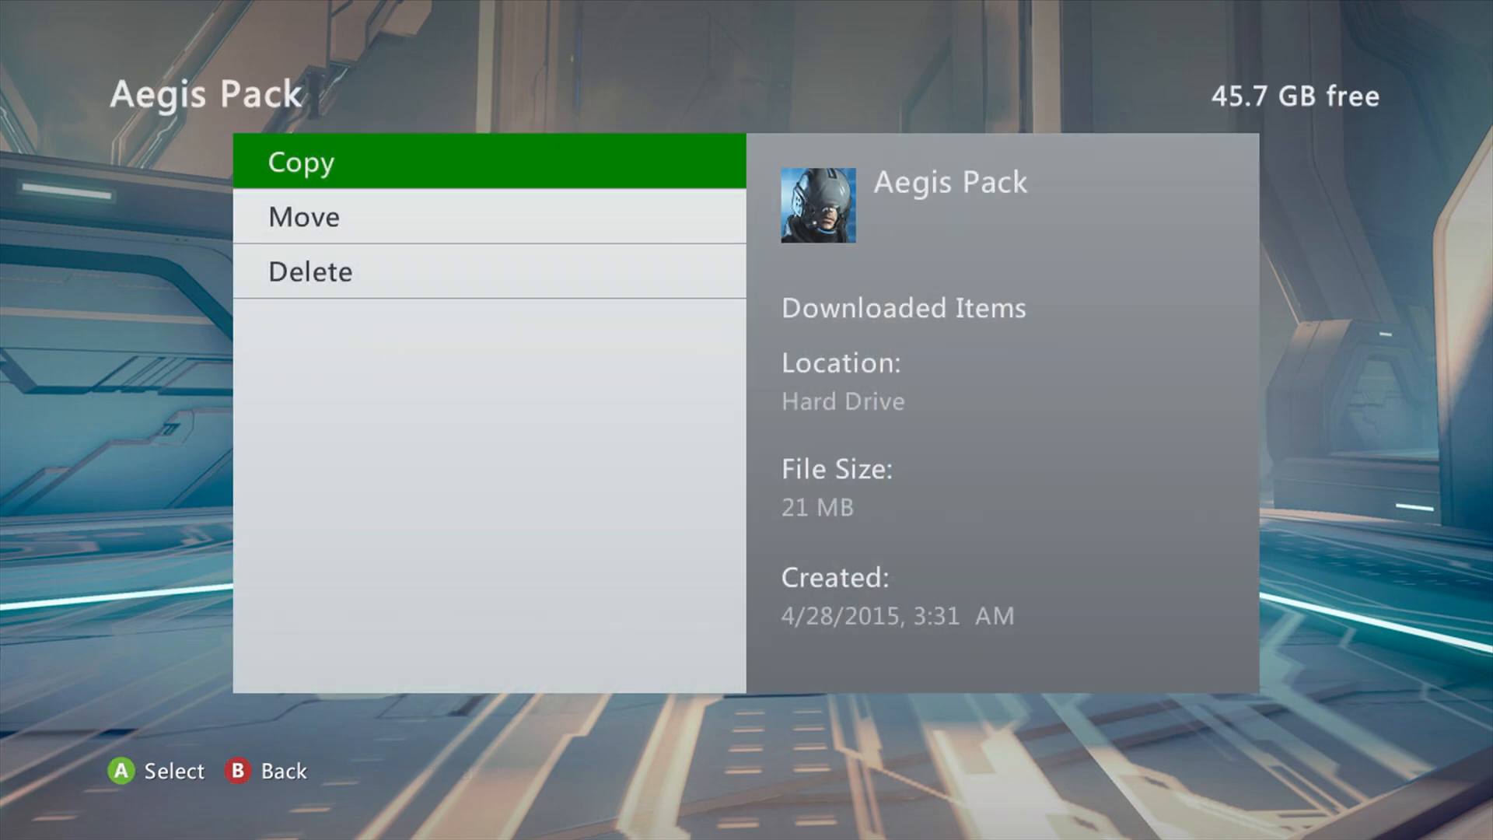
click(301, 161)
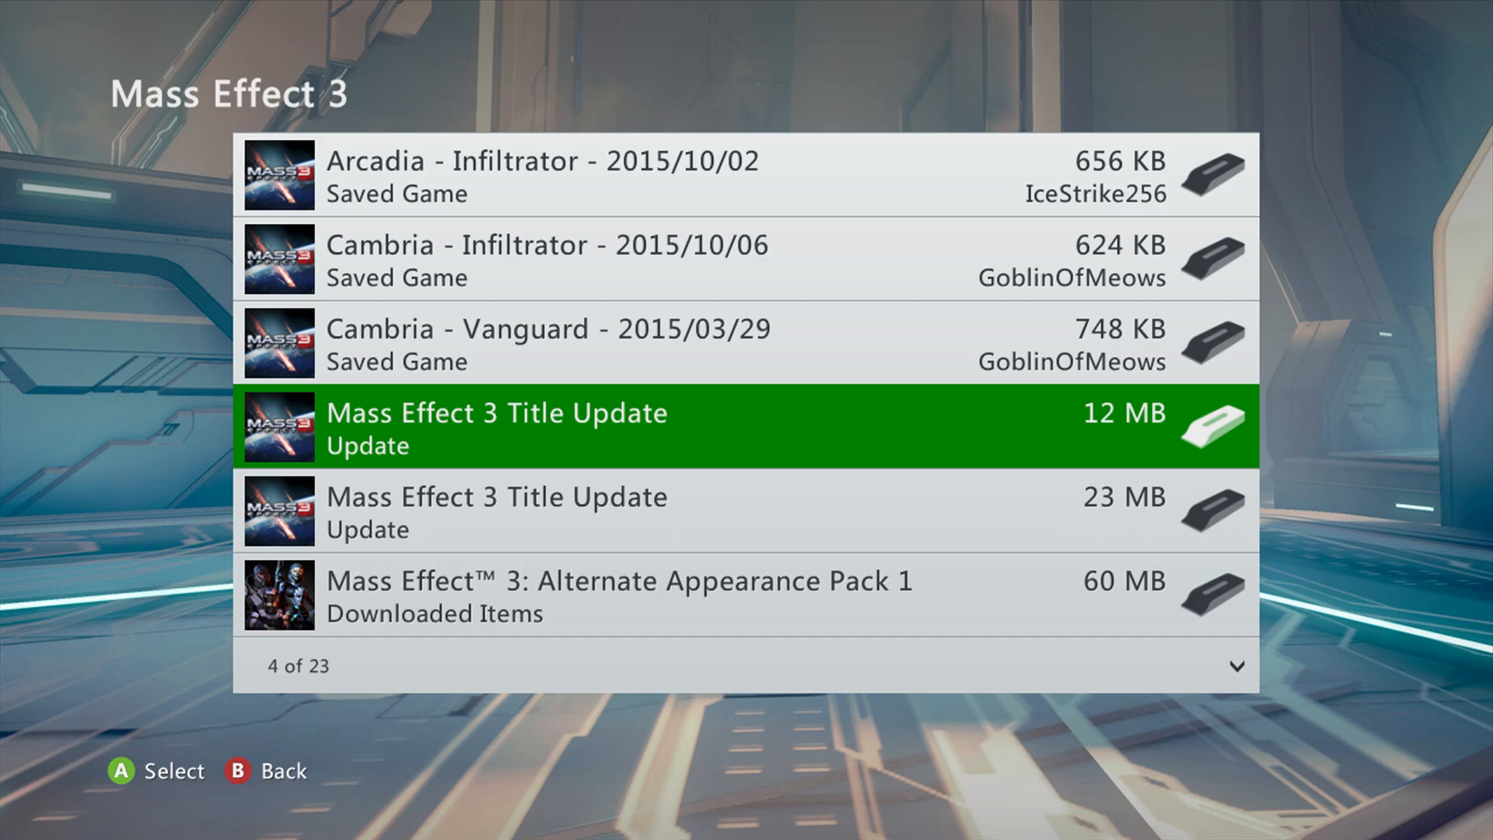
Select the Mass Effect 3 title update and copy it to the USB Storage Device.
key(Down)
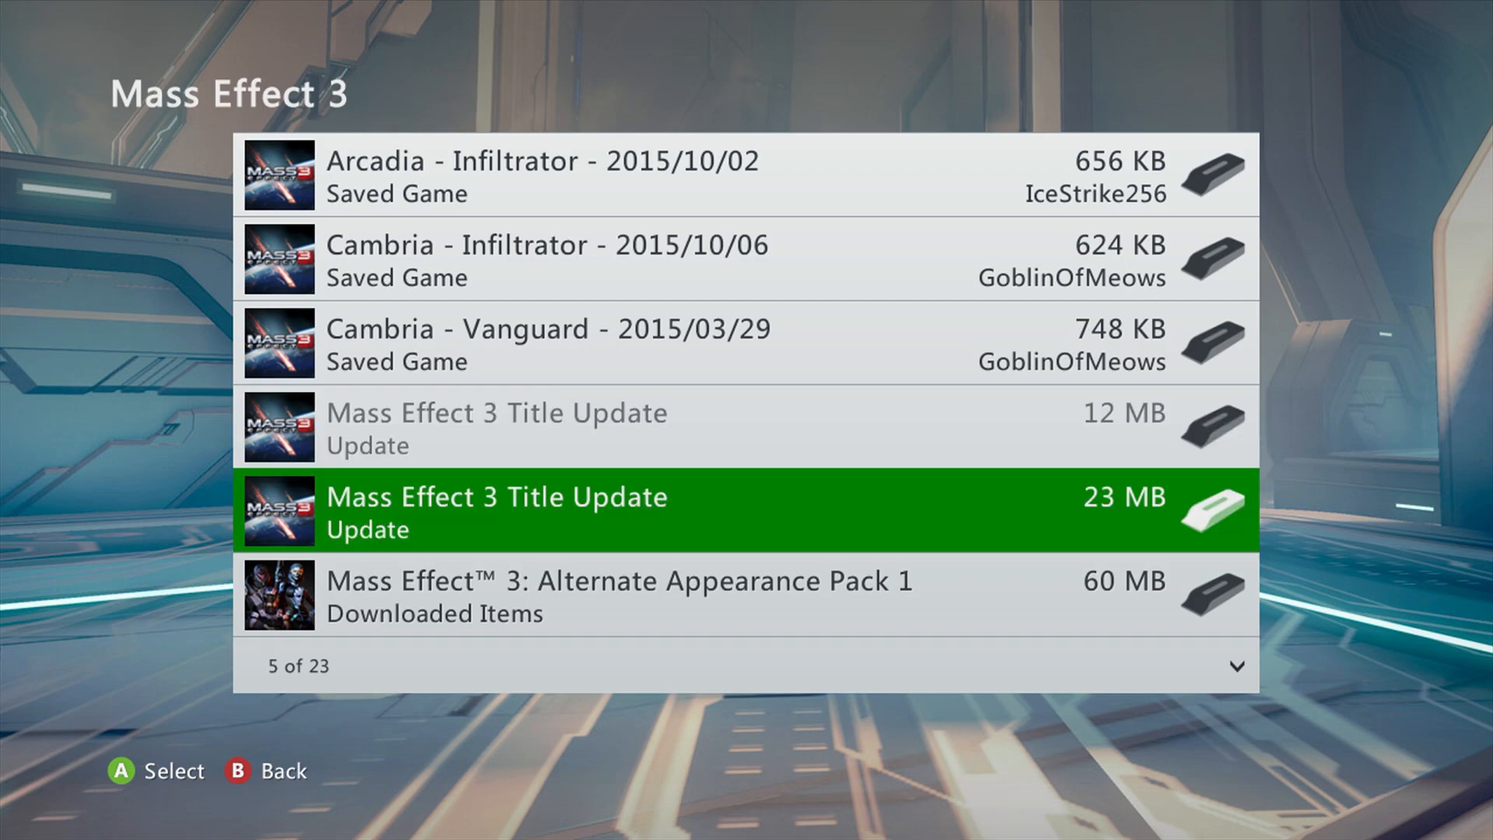
click(743, 509)
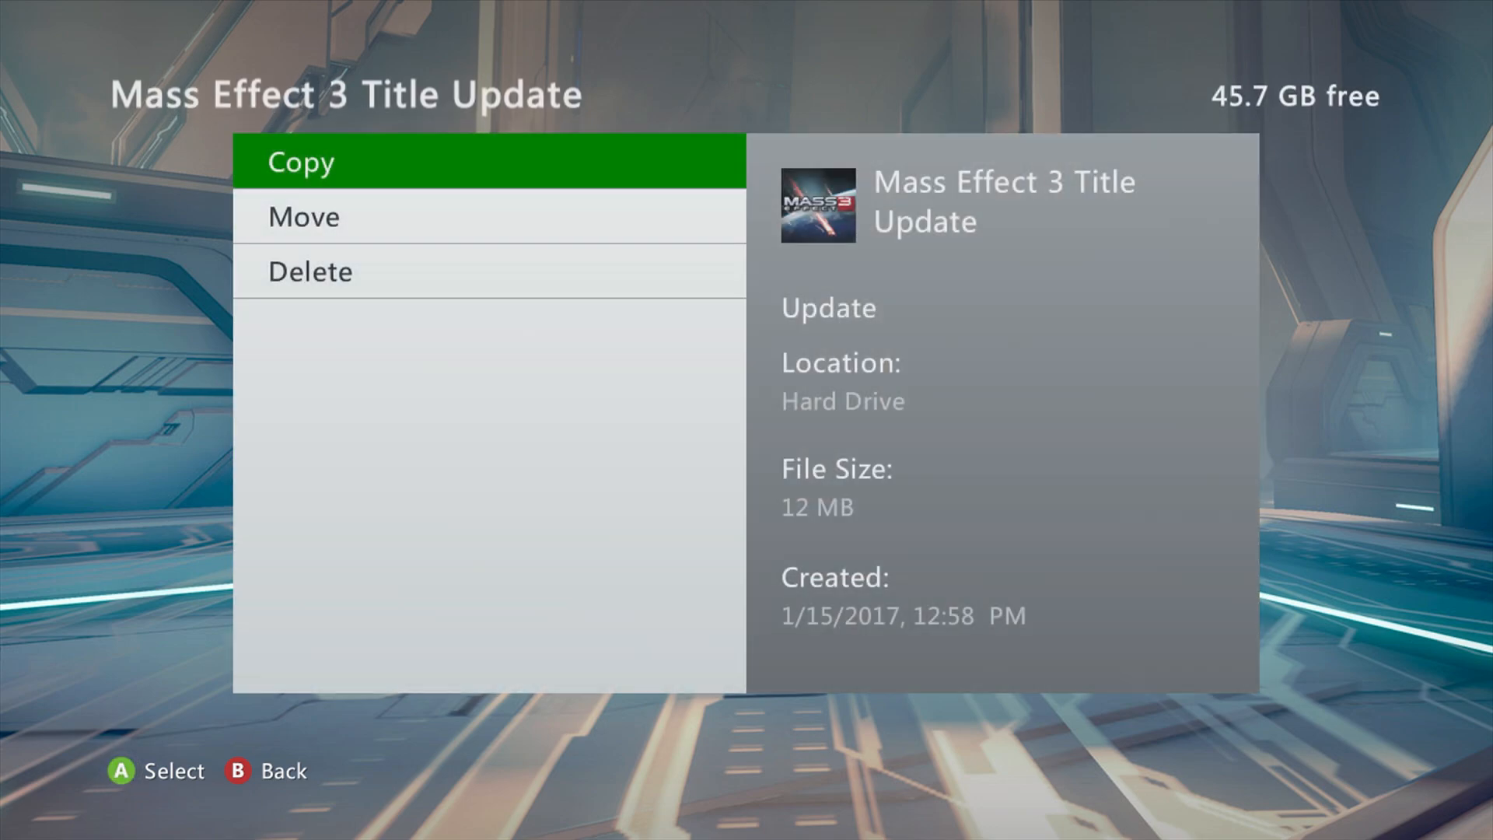
click(300, 161)
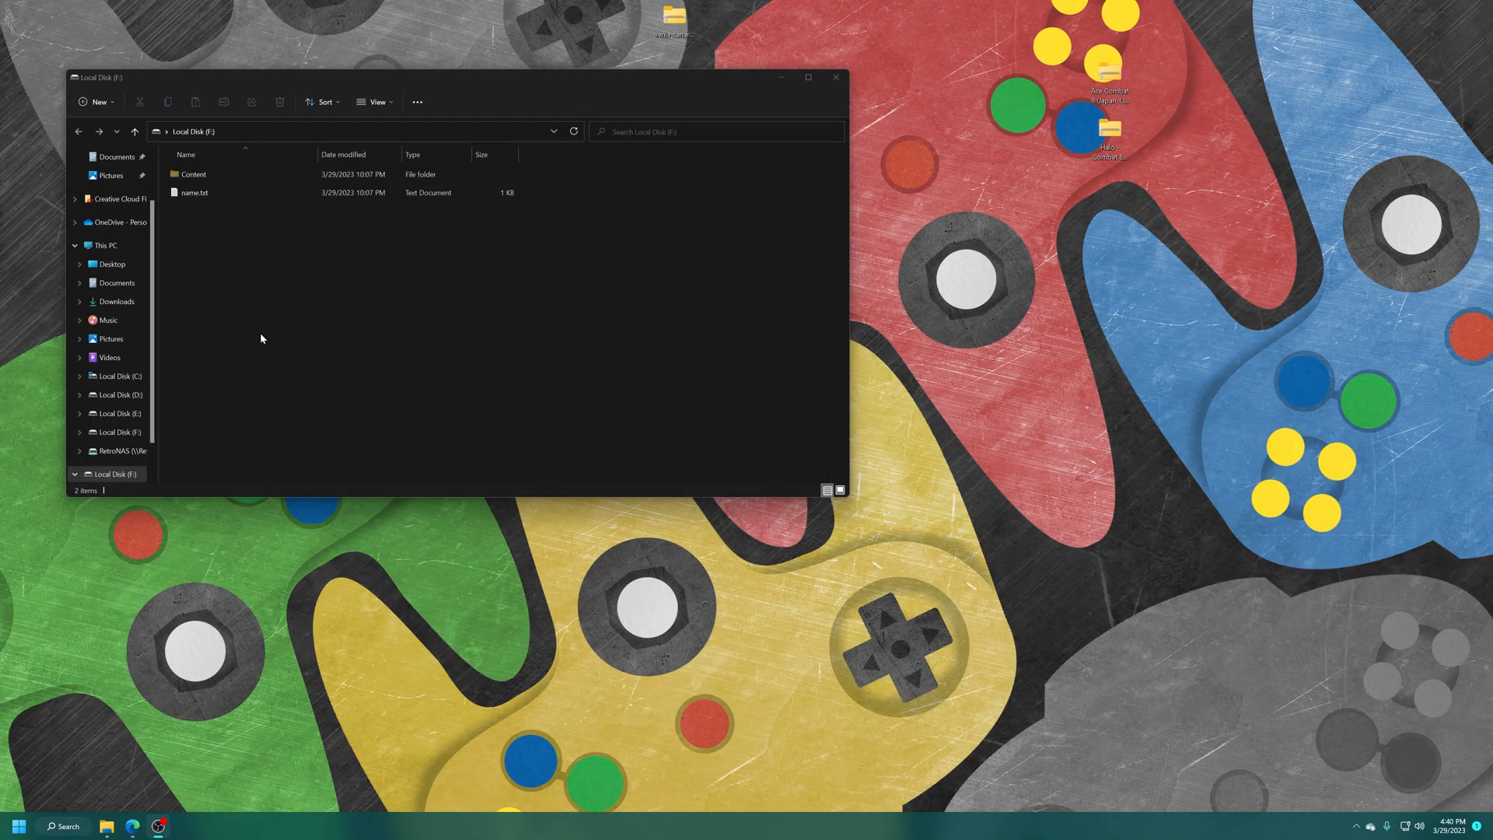
mouse_move(293, 255)
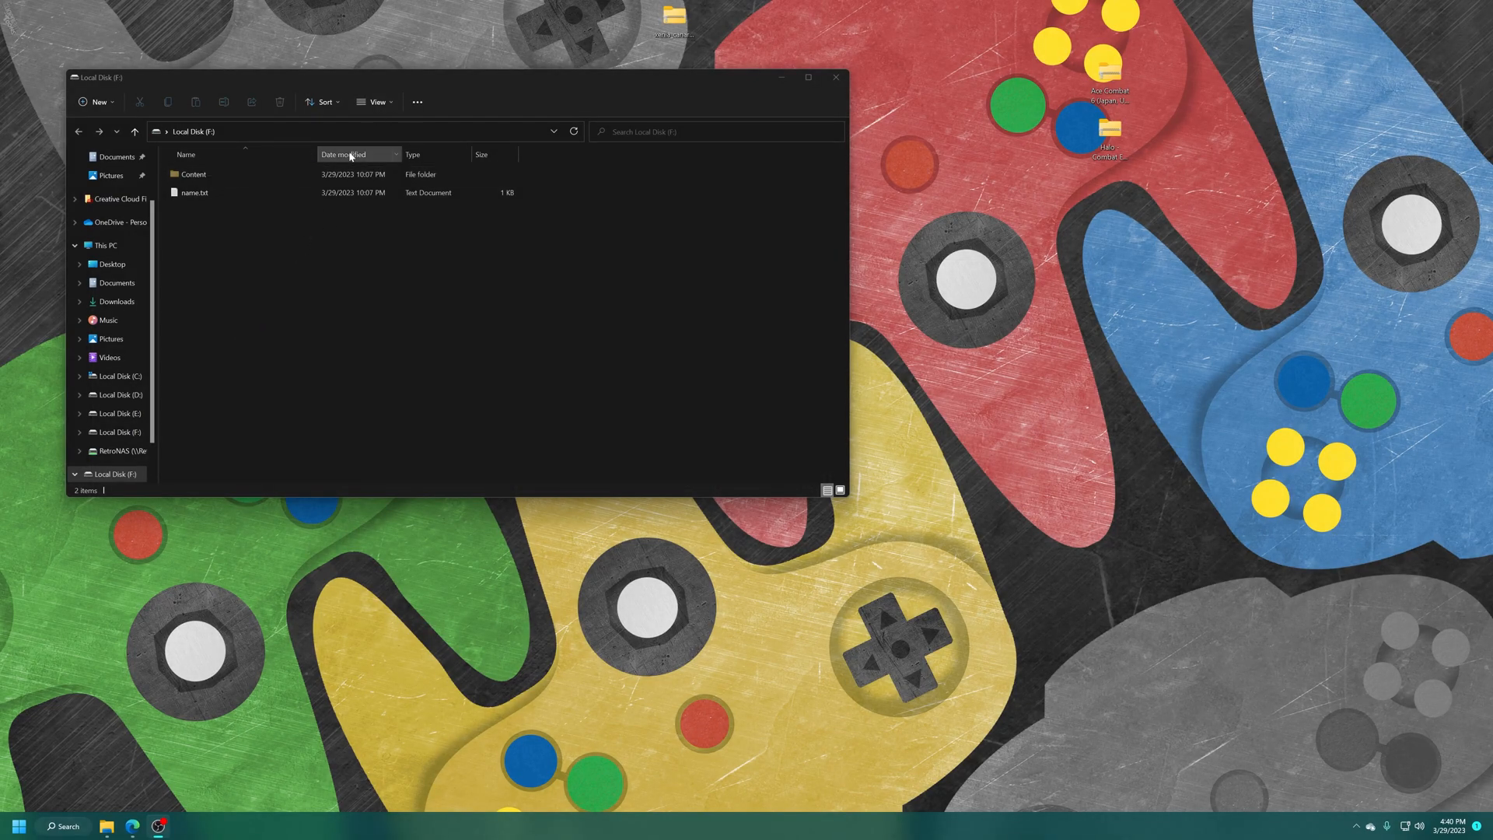
click(374, 102)
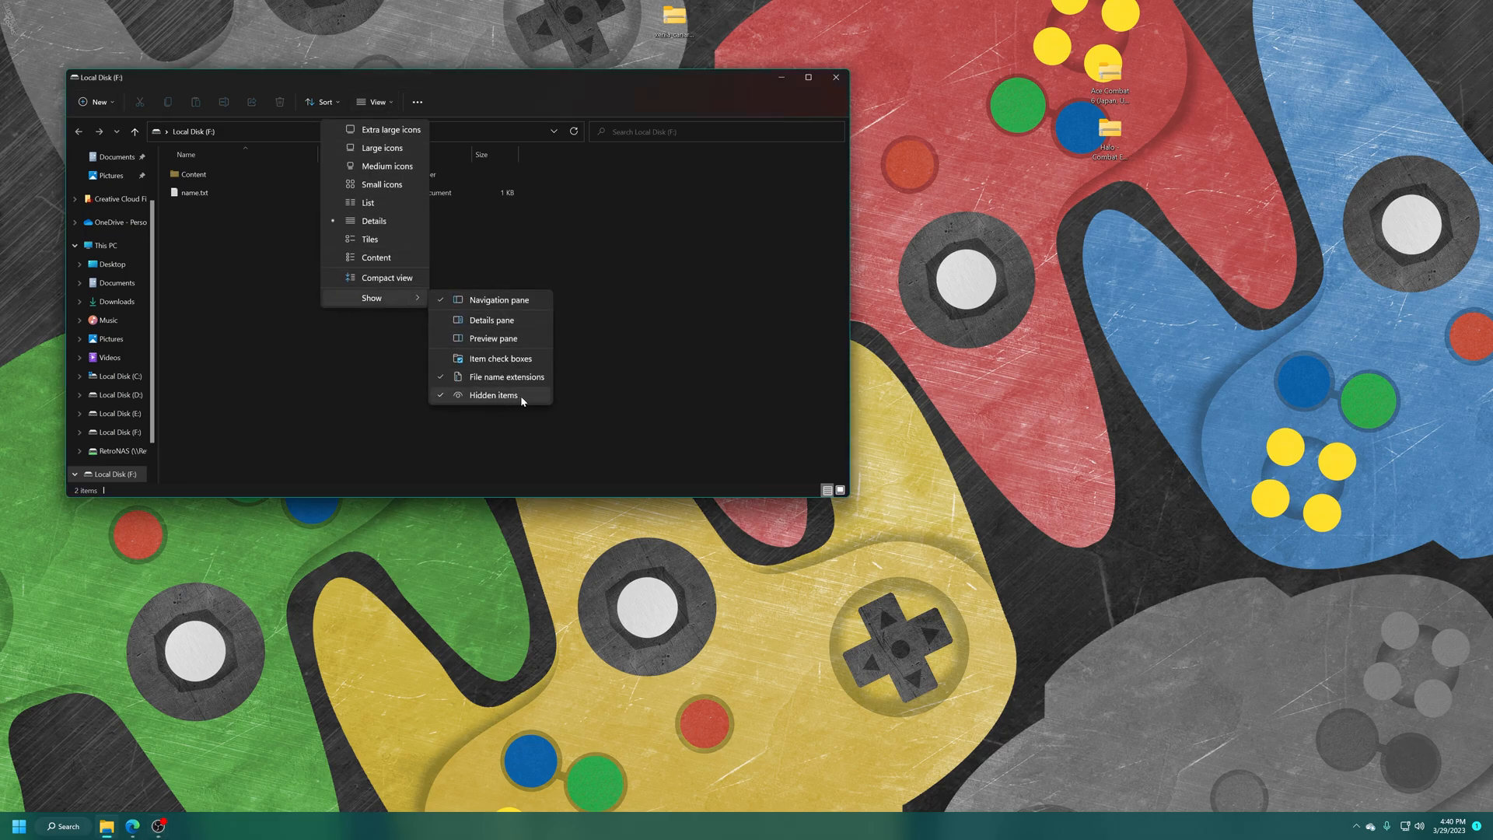
double_click(192, 173)
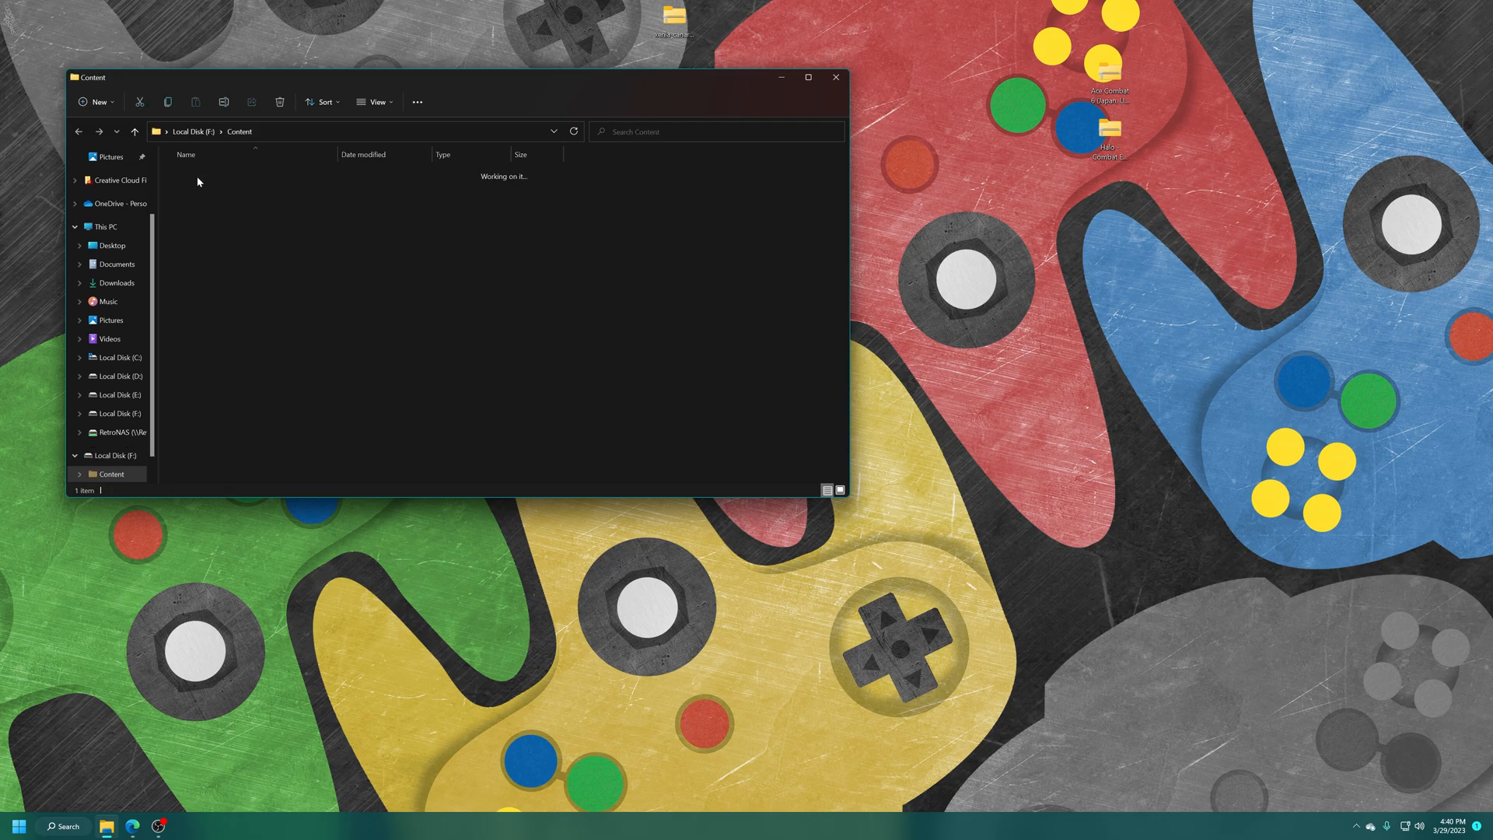
double_click(195, 175)
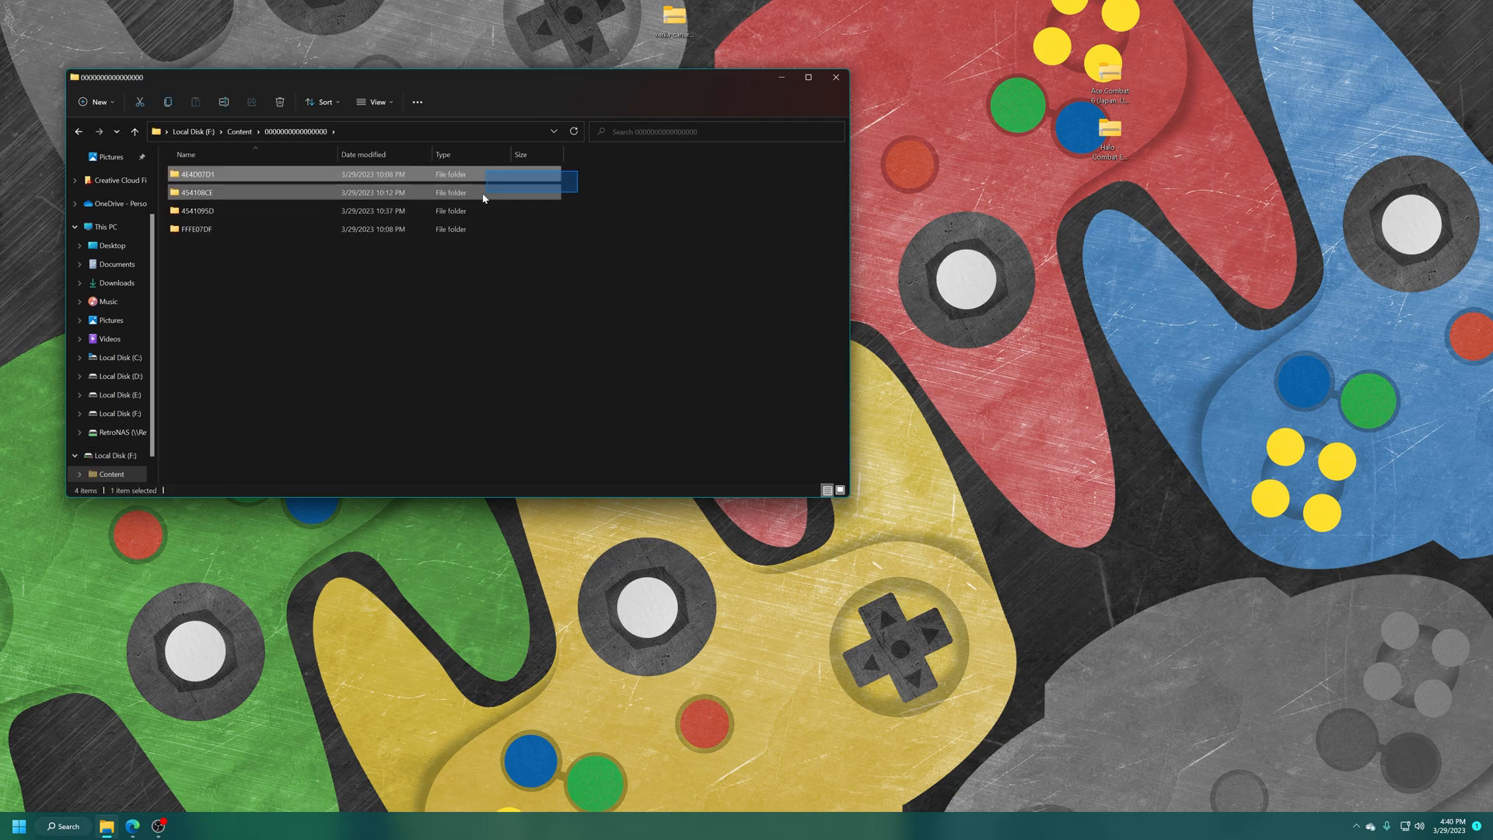
double_click(197, 173)
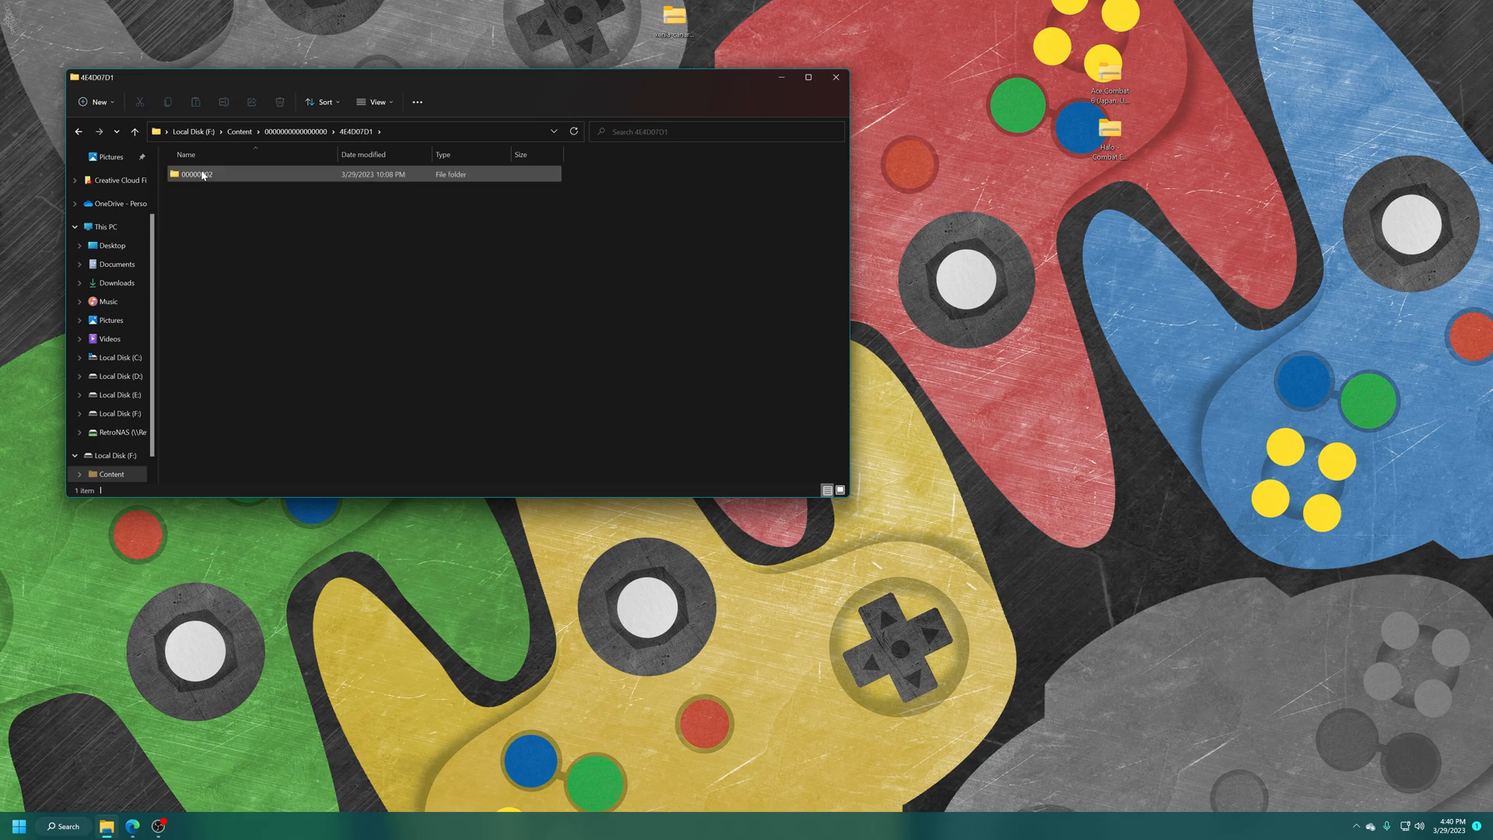
double_click(194, 173)
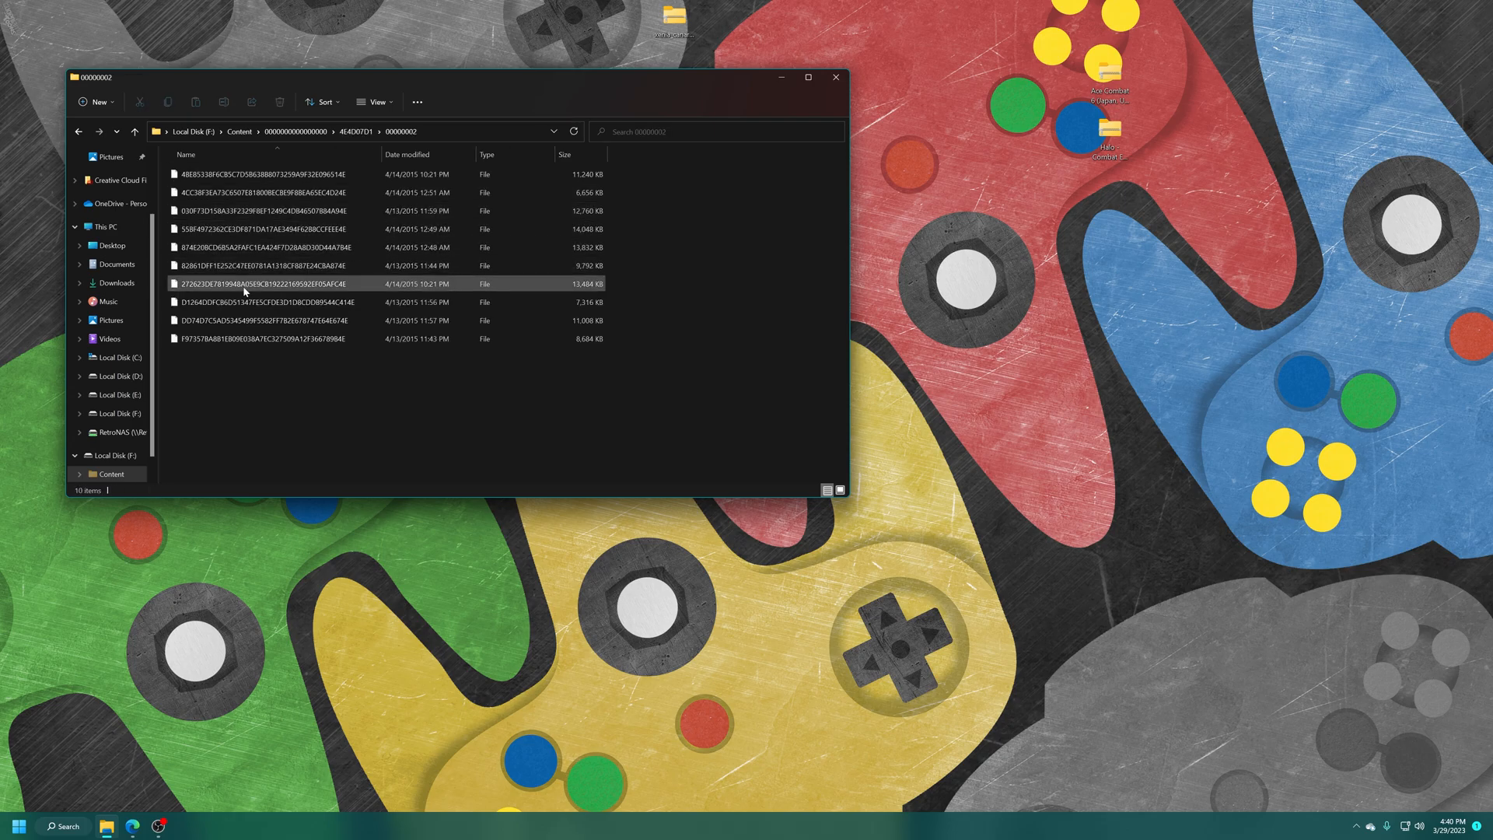
click(357, 364)
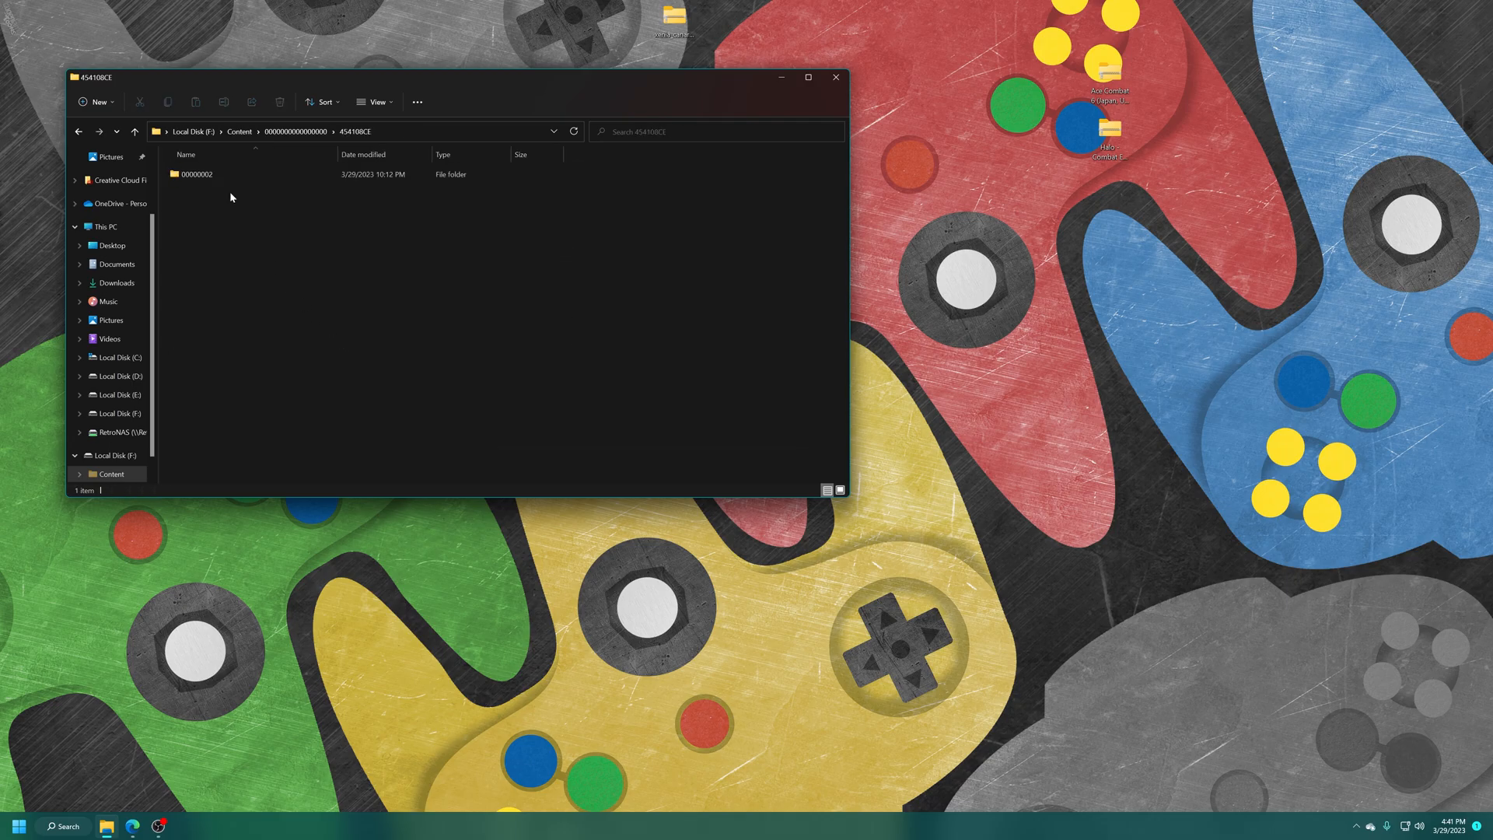
double_click(197, 174)
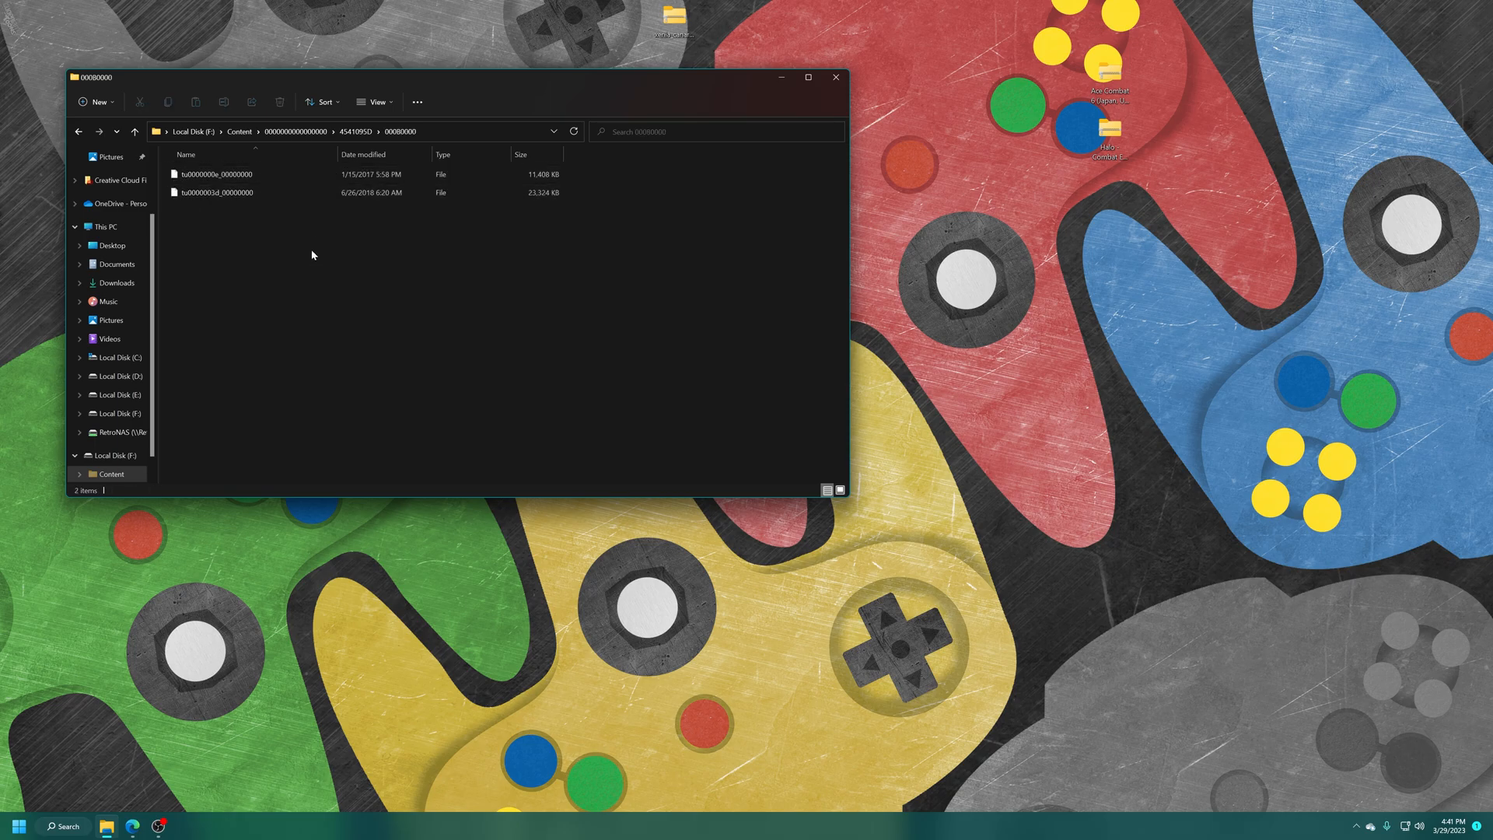
click(133, 131)
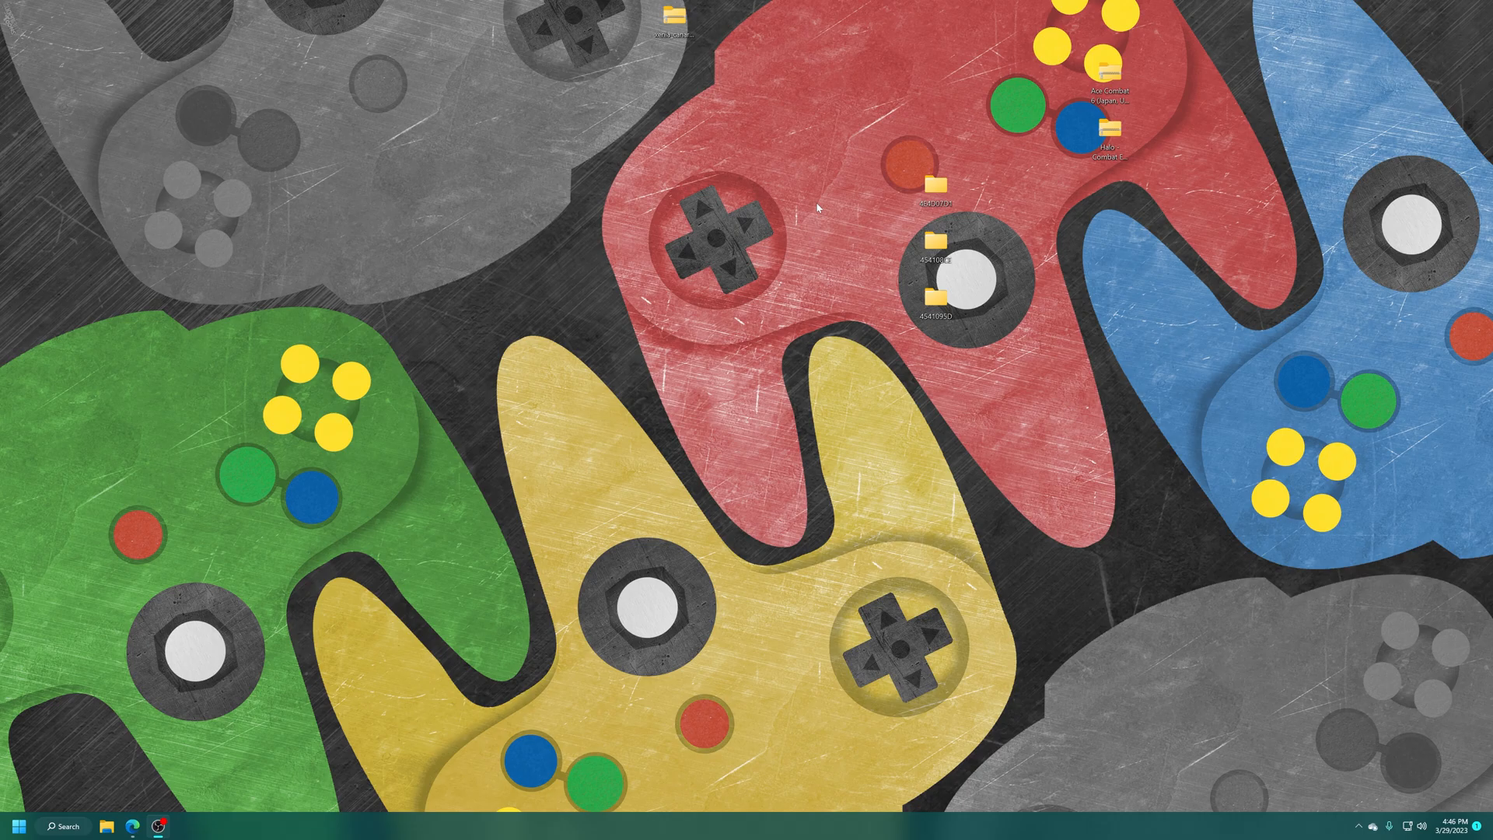
Extract the archive with 7-Zip to a xenia_canary folder and run xenia_canary.exe.
right_click(672, 16)
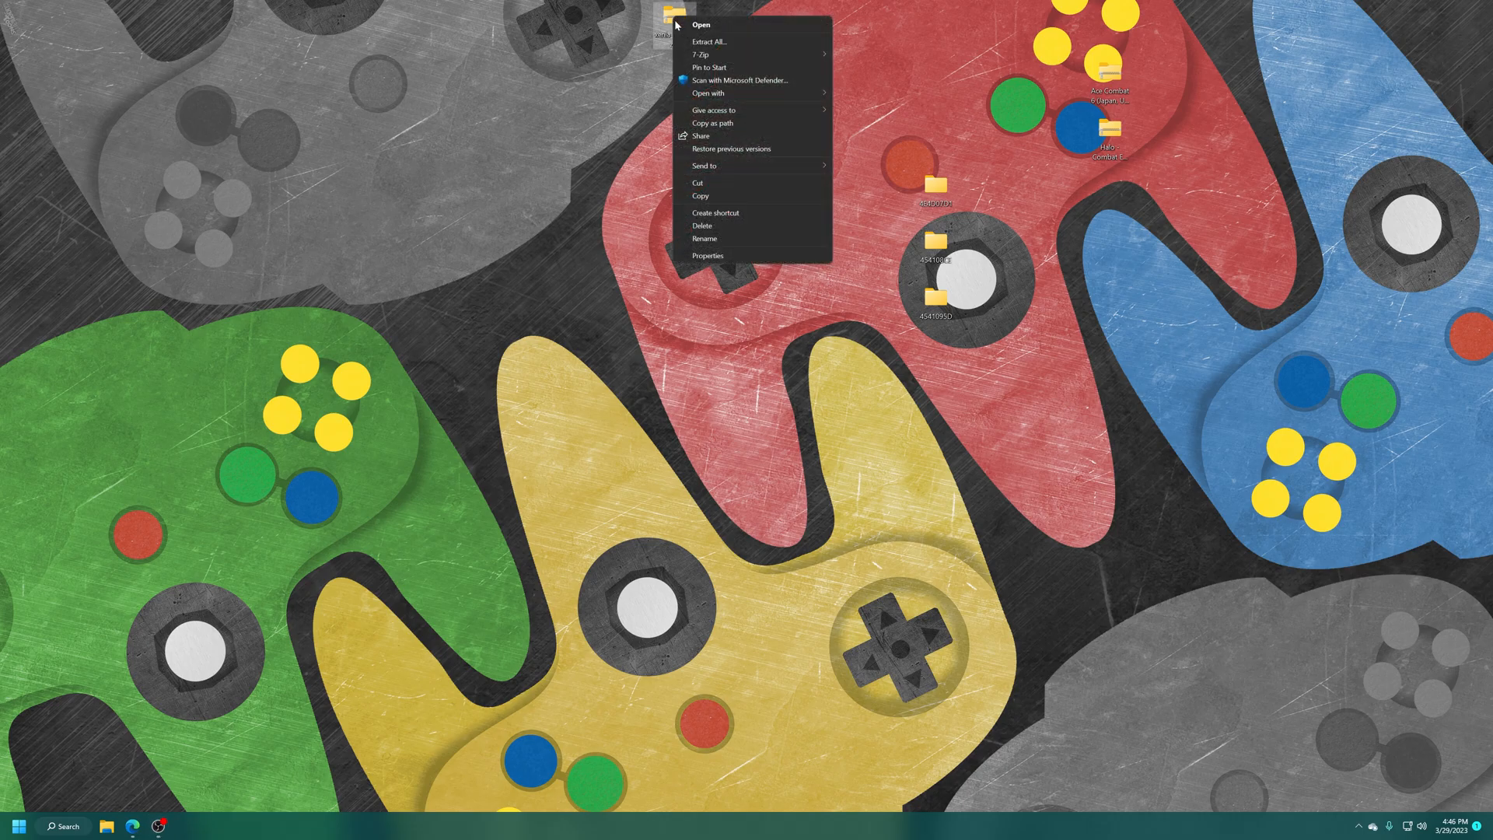
click(703, 55)
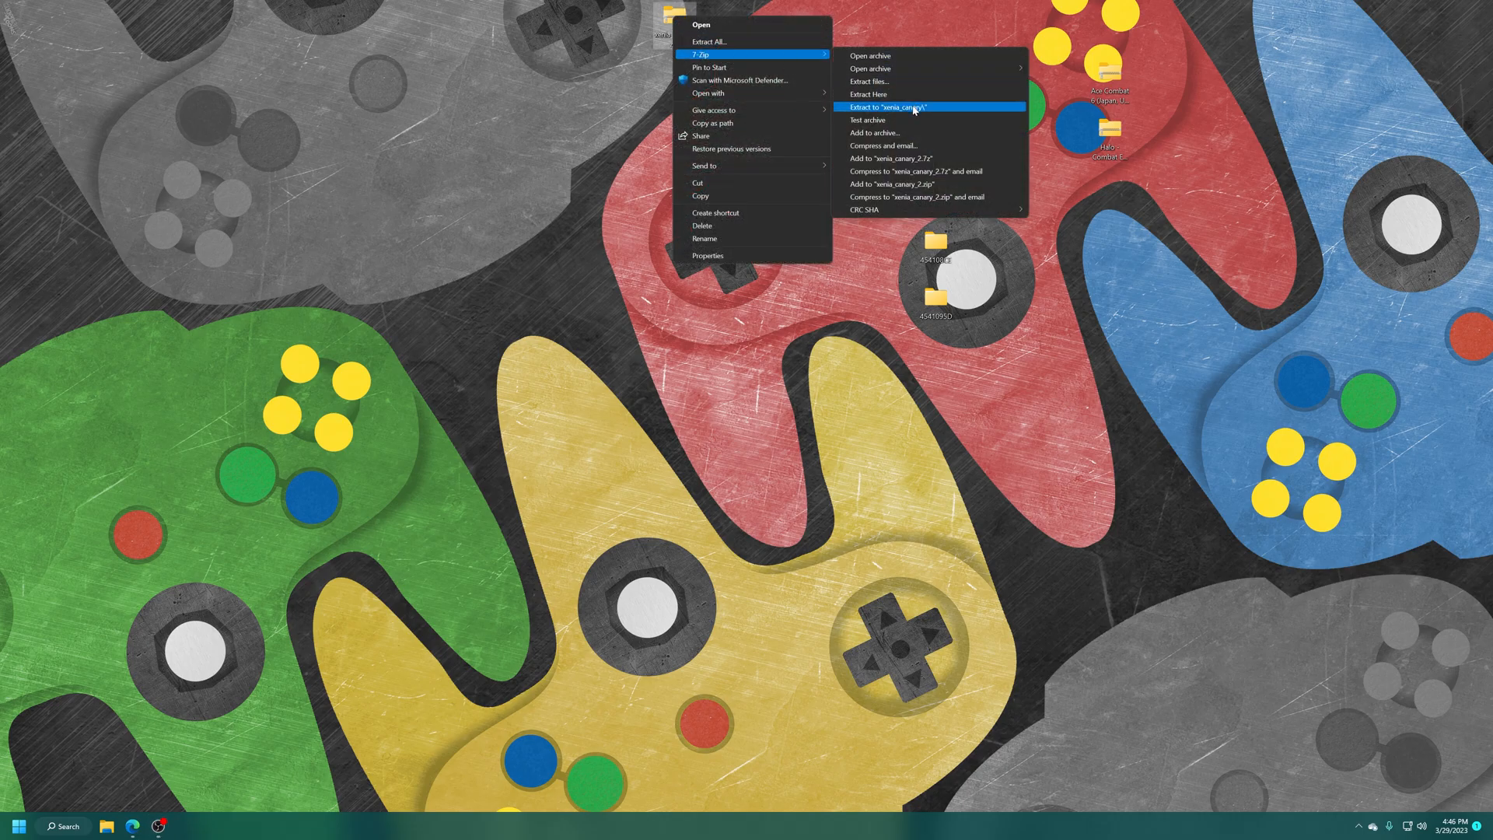
click(891, 107)
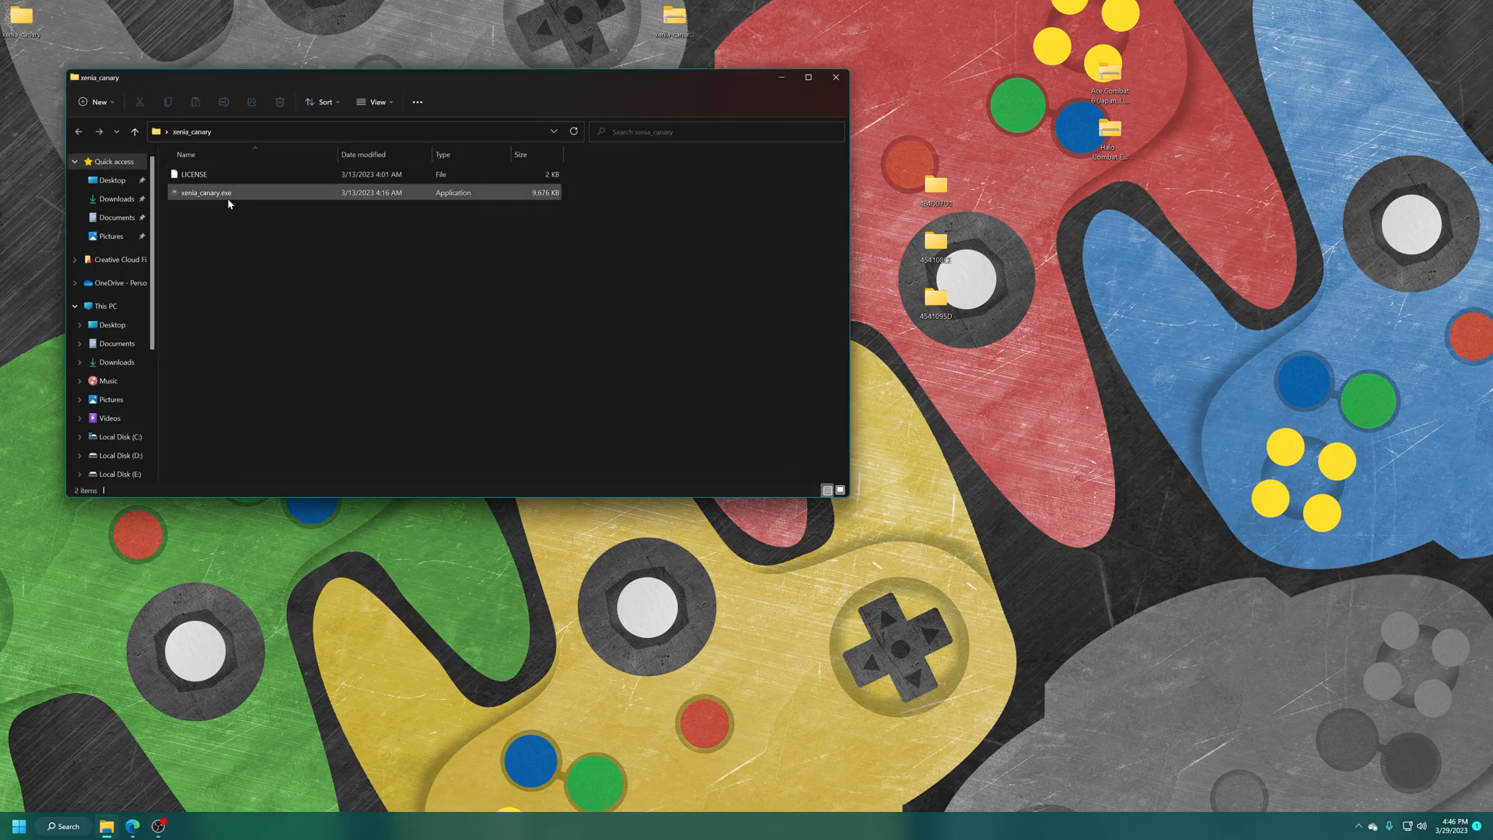
click(205, 192)
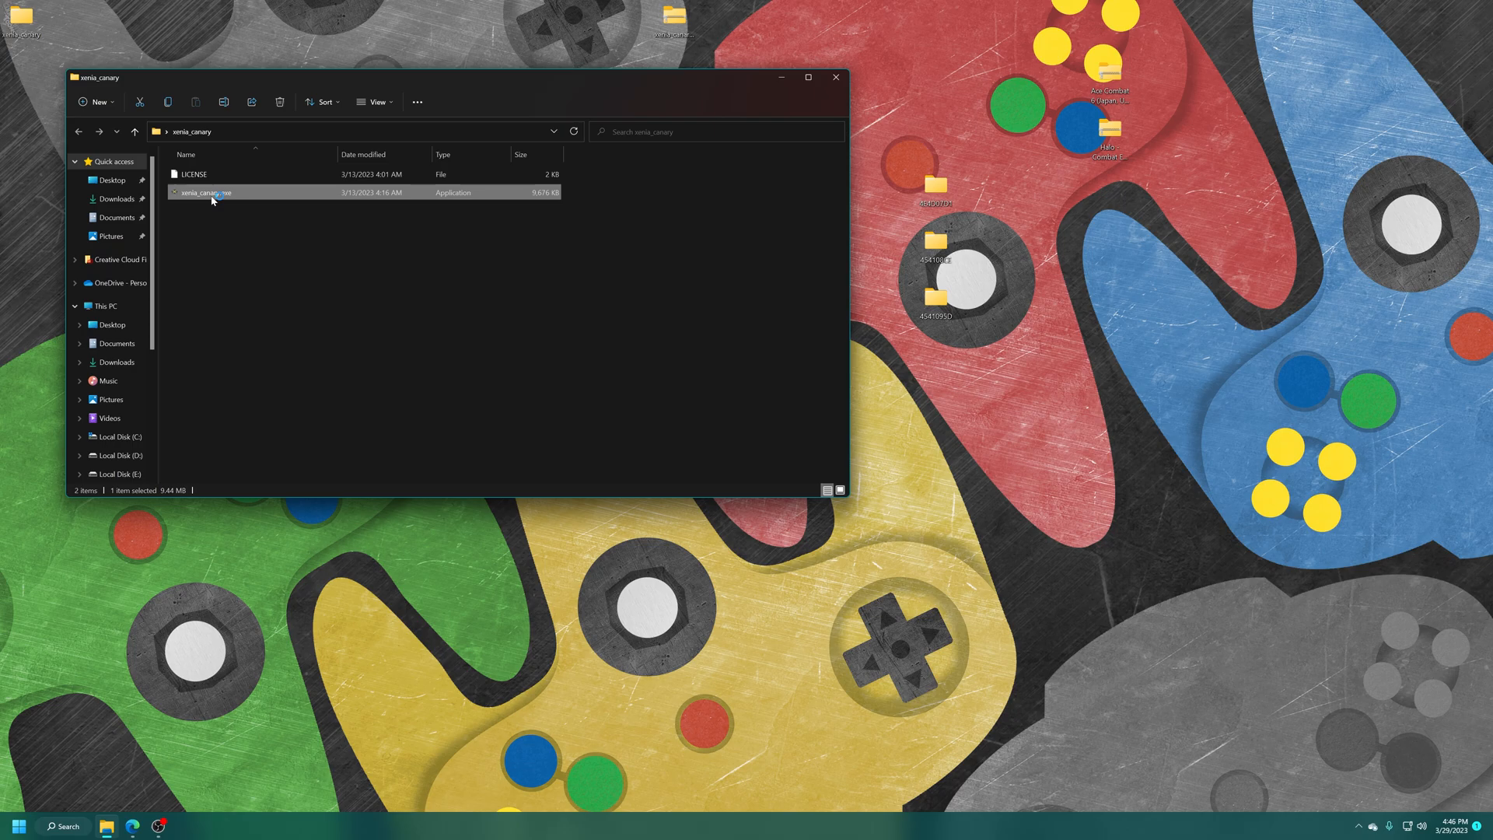
double_click(203, 191)
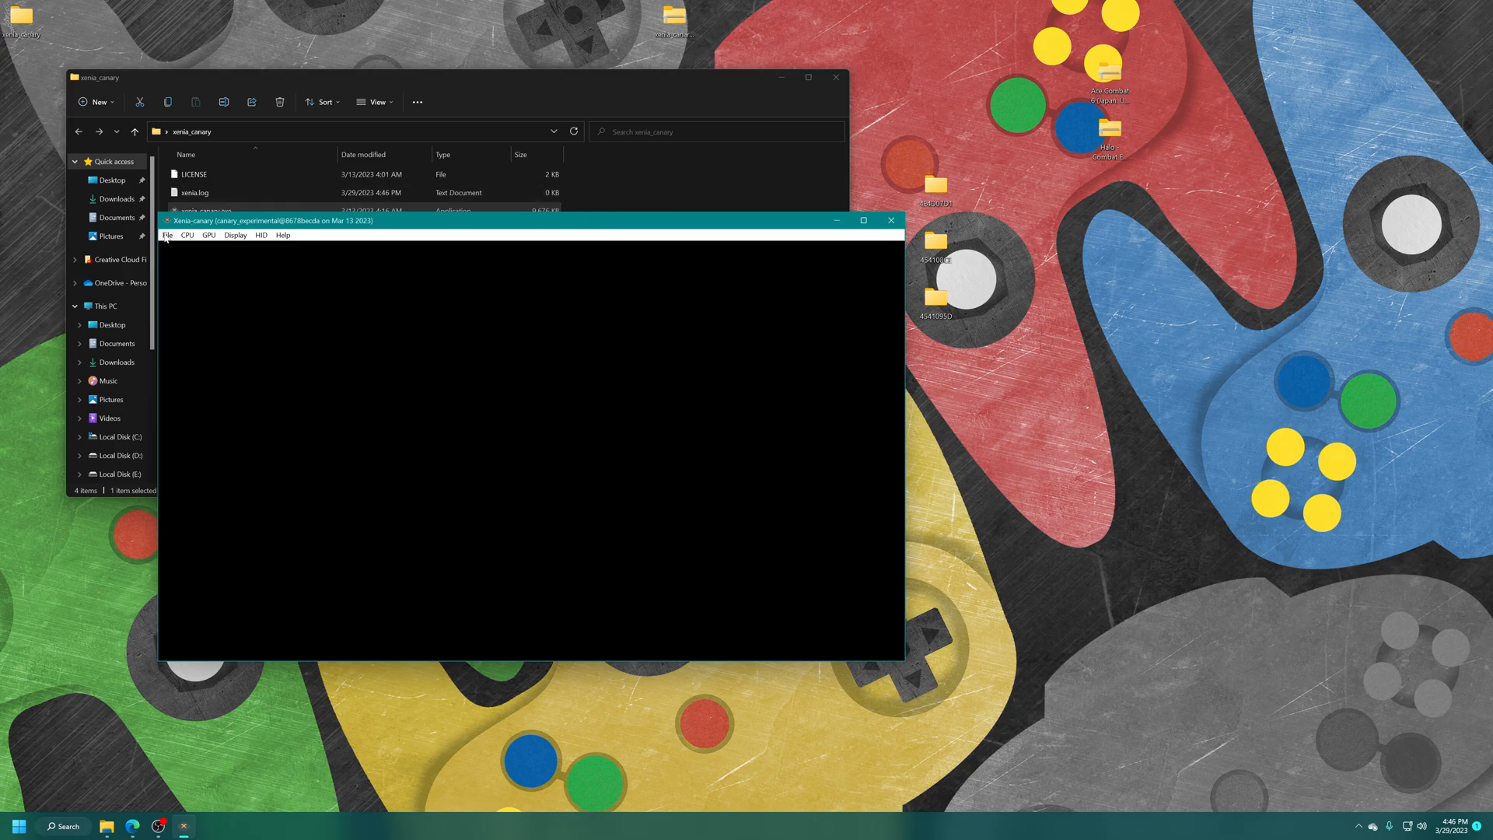
Install the Desktop\4E4D07D1\00000002 content package through File > Install Content.
click(168, 235)
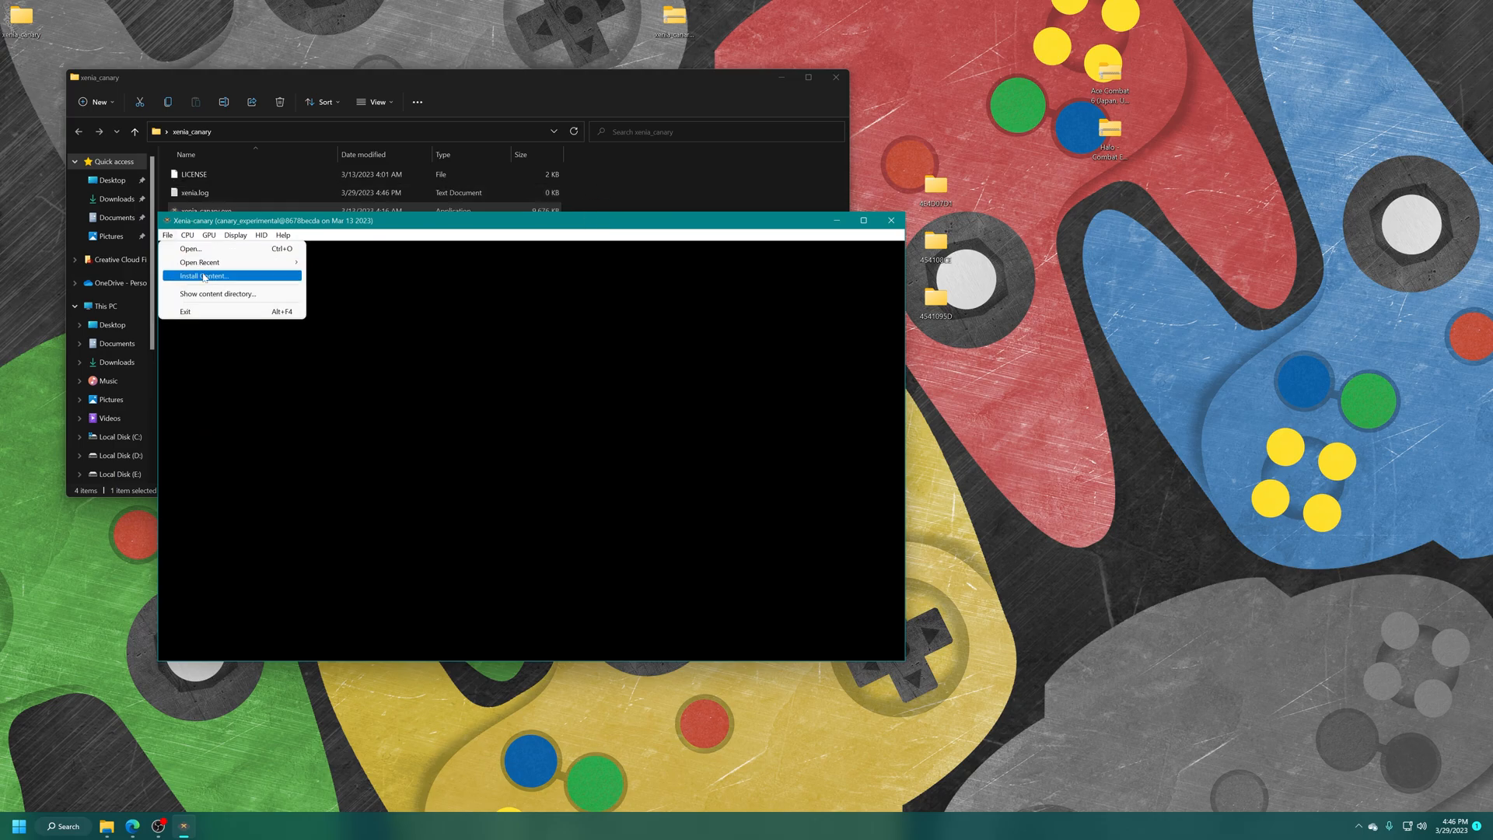
click(202, 276)
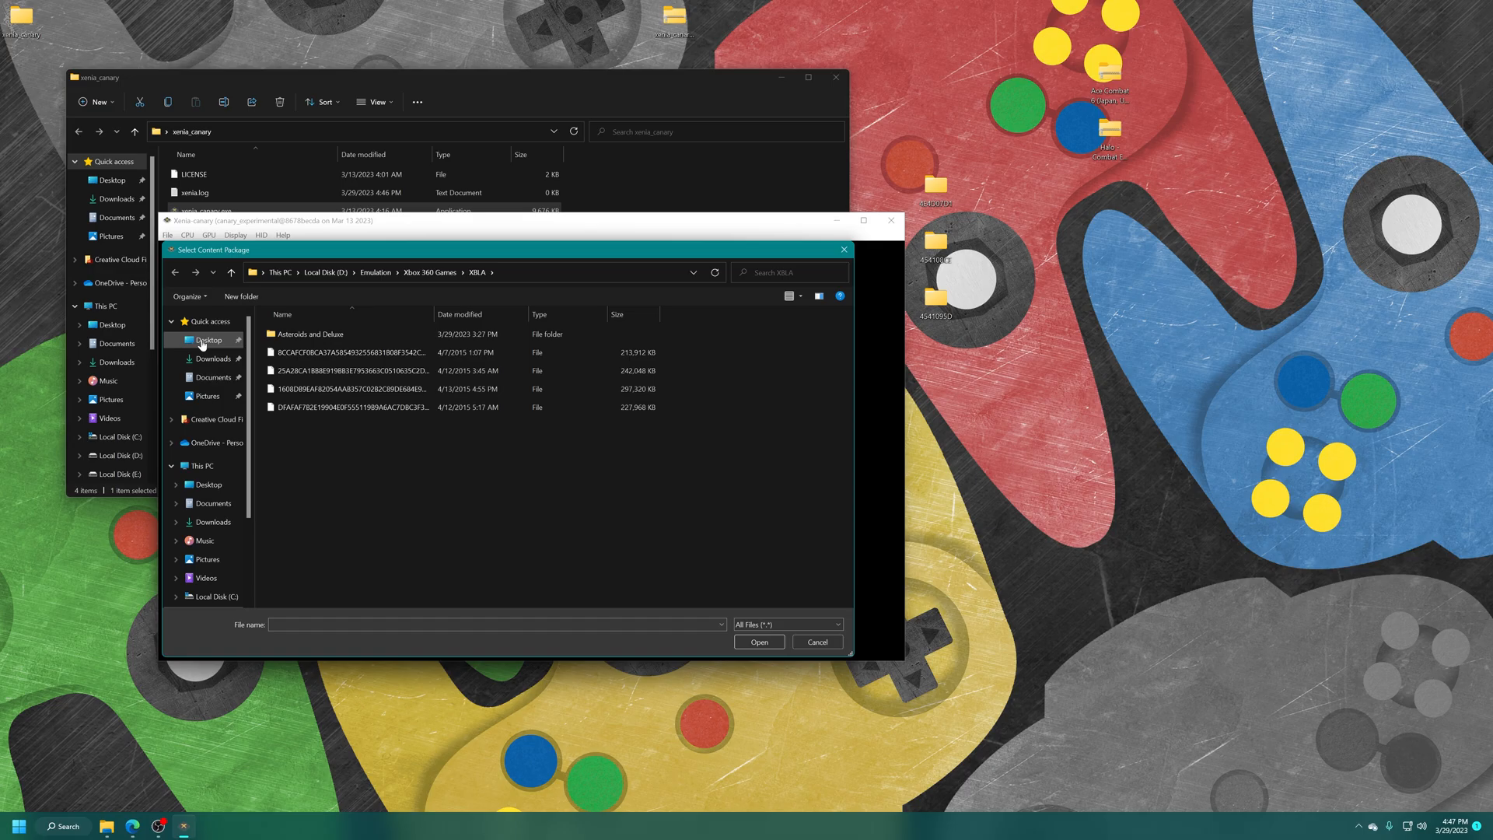
click(207, 339)
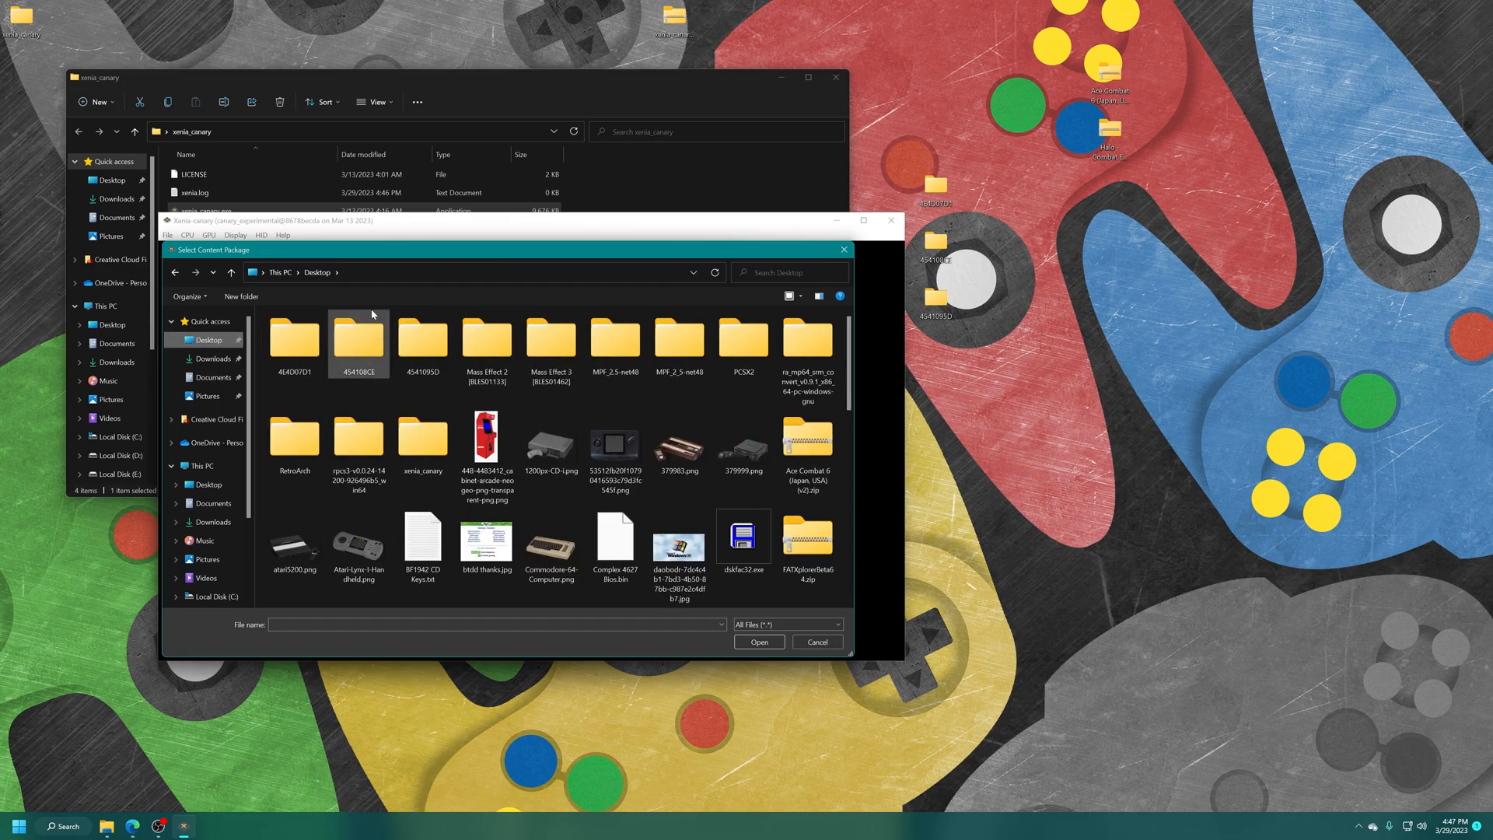
double_click(293, 339)
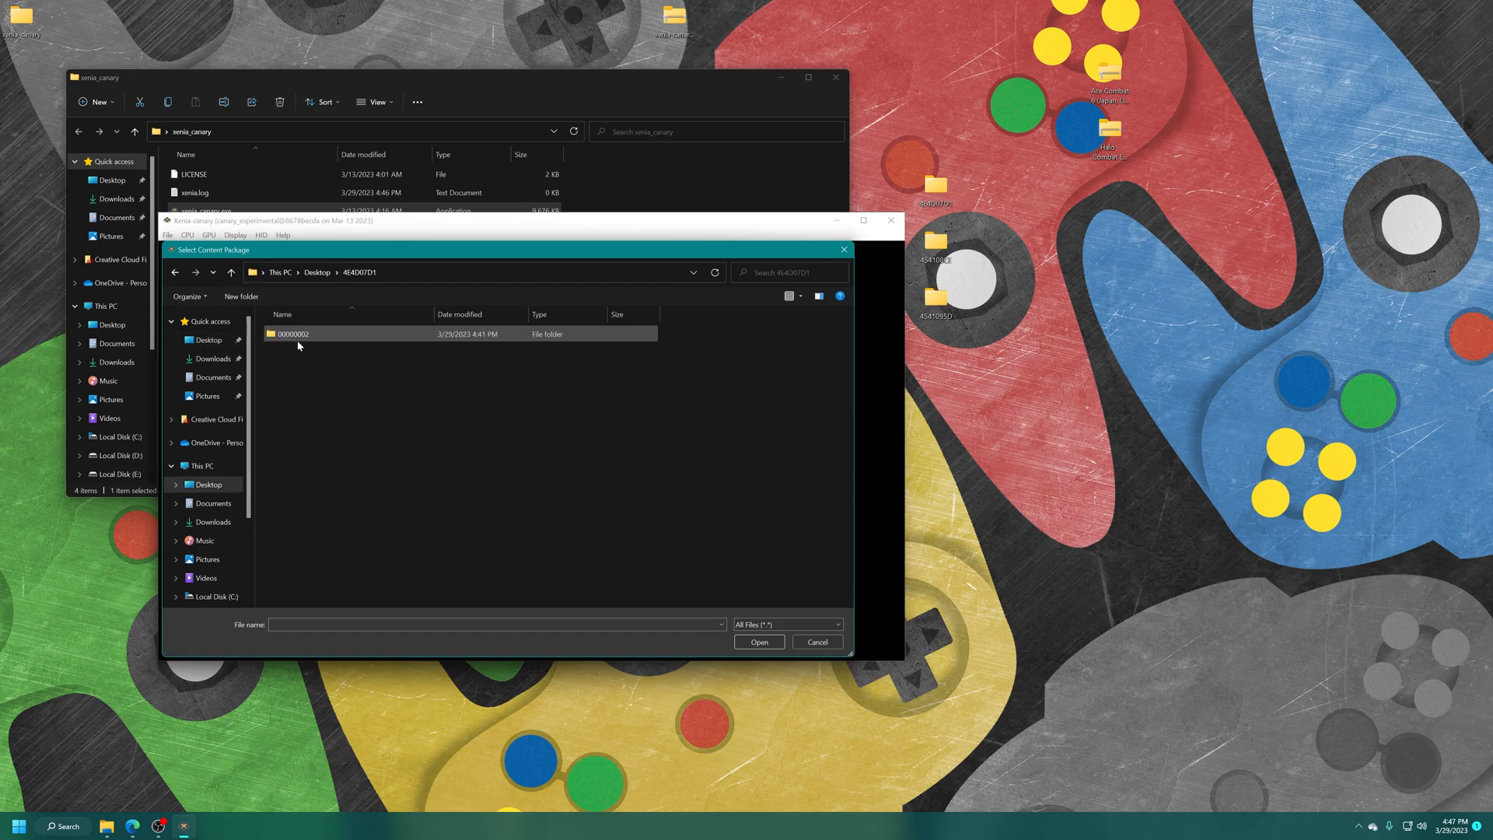
double_click(293, 334)
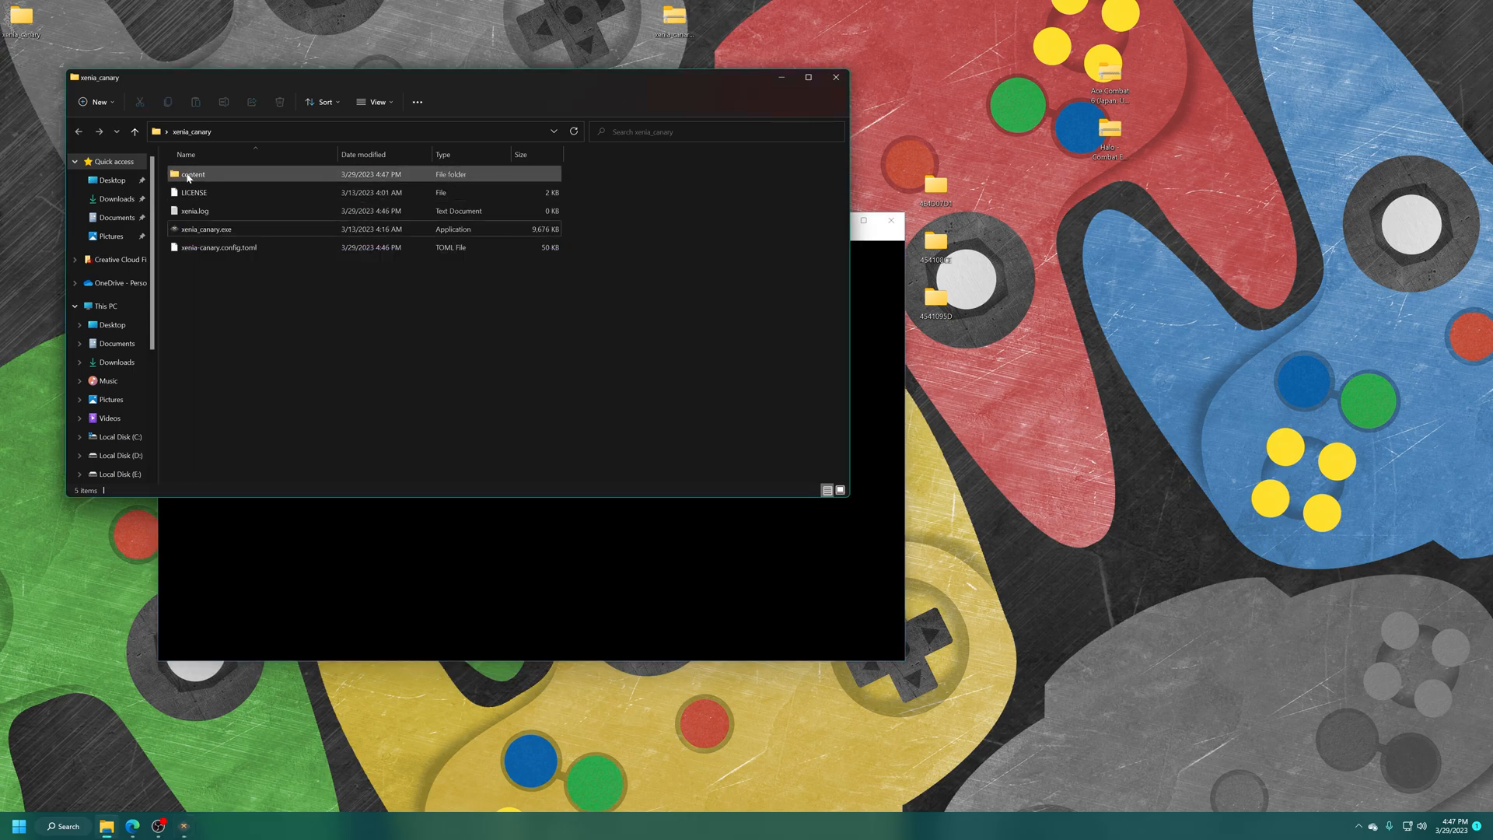
Check that content\4E4D07D1 now holds the 00000002 package files and Headers.
double_click(191, 174)
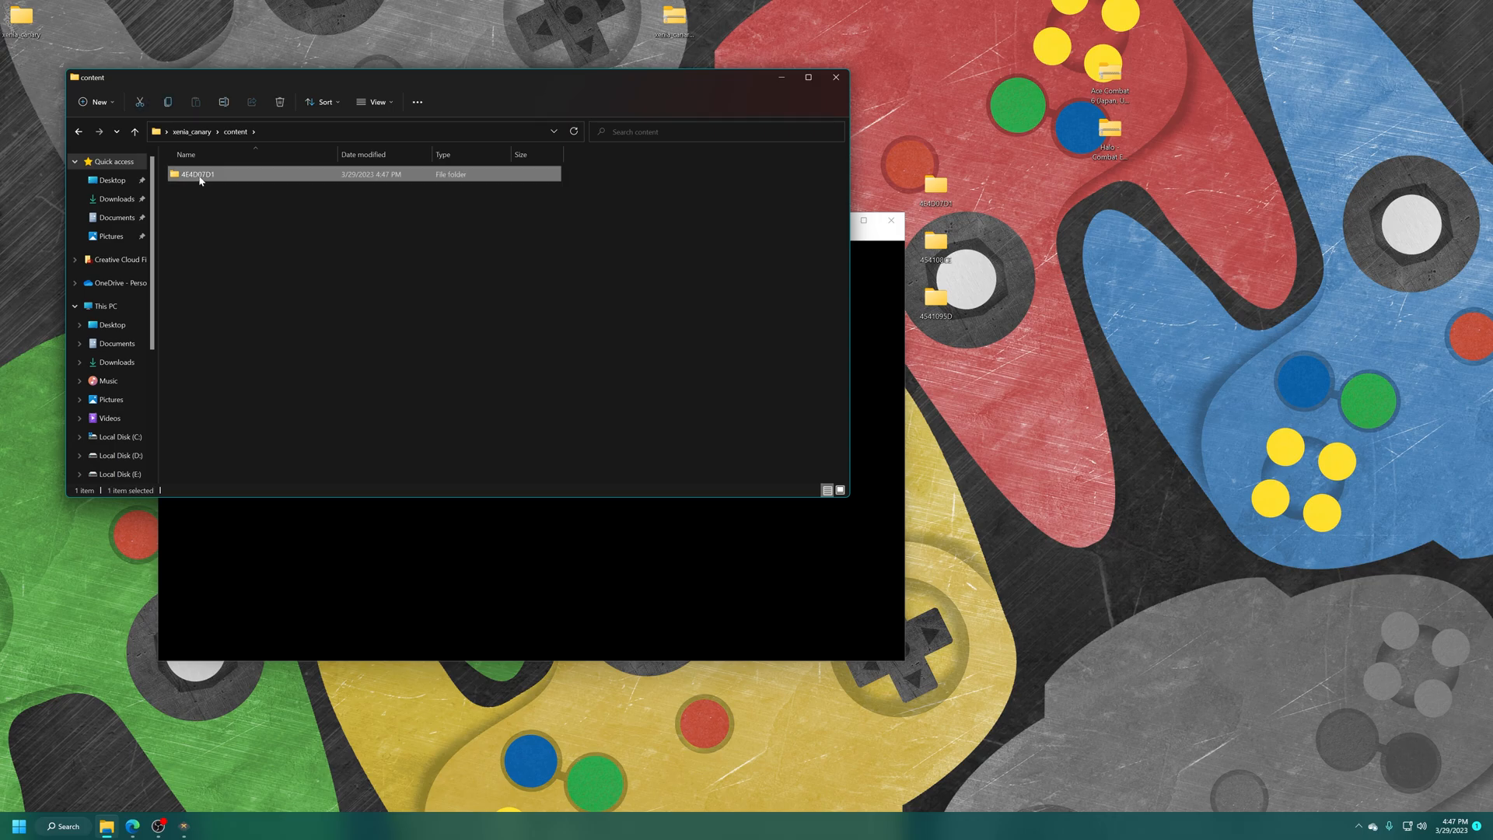
double_click(197, 173)
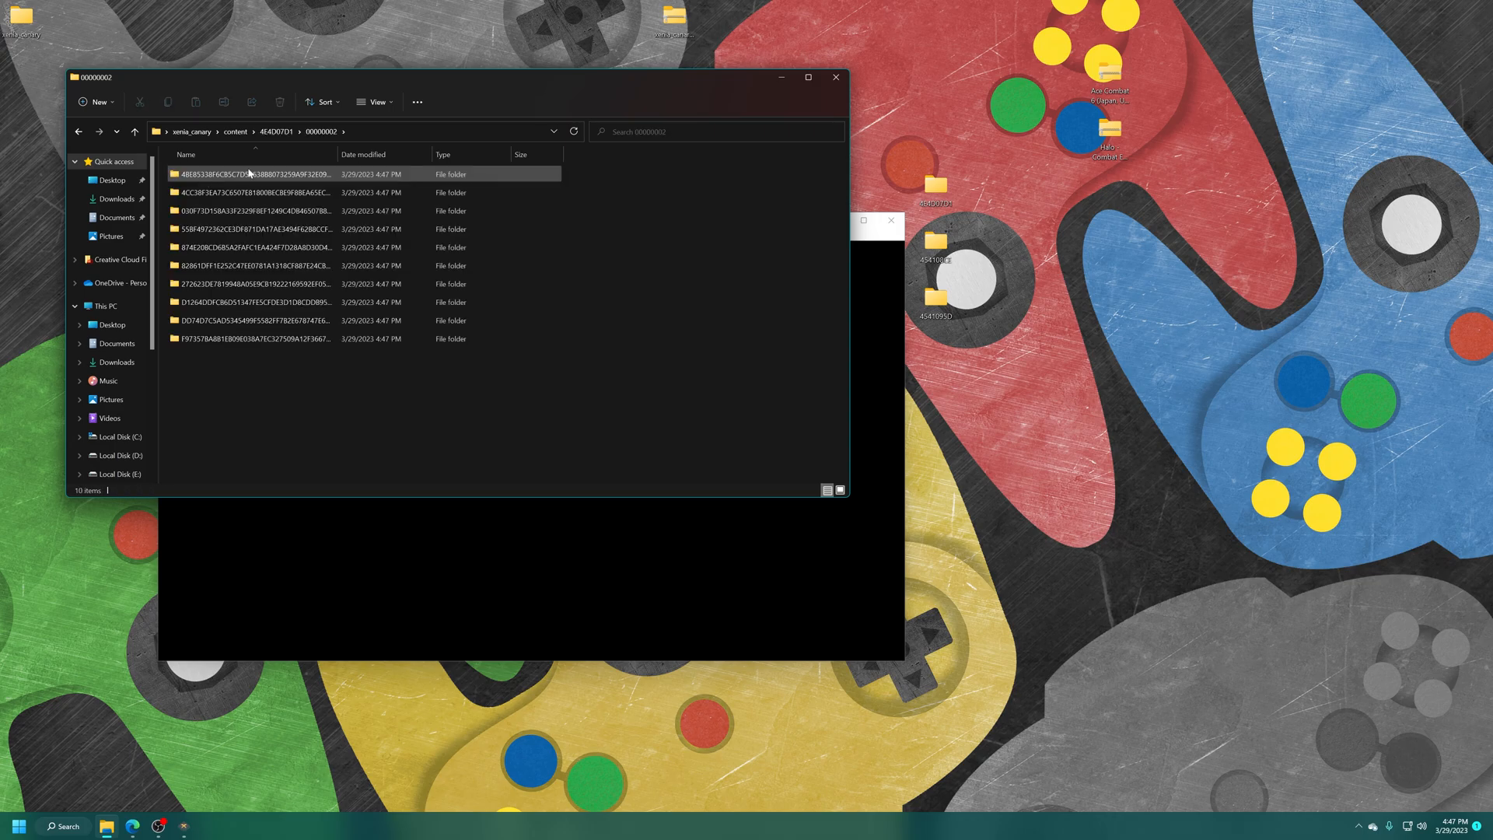
double_click(255, 192)
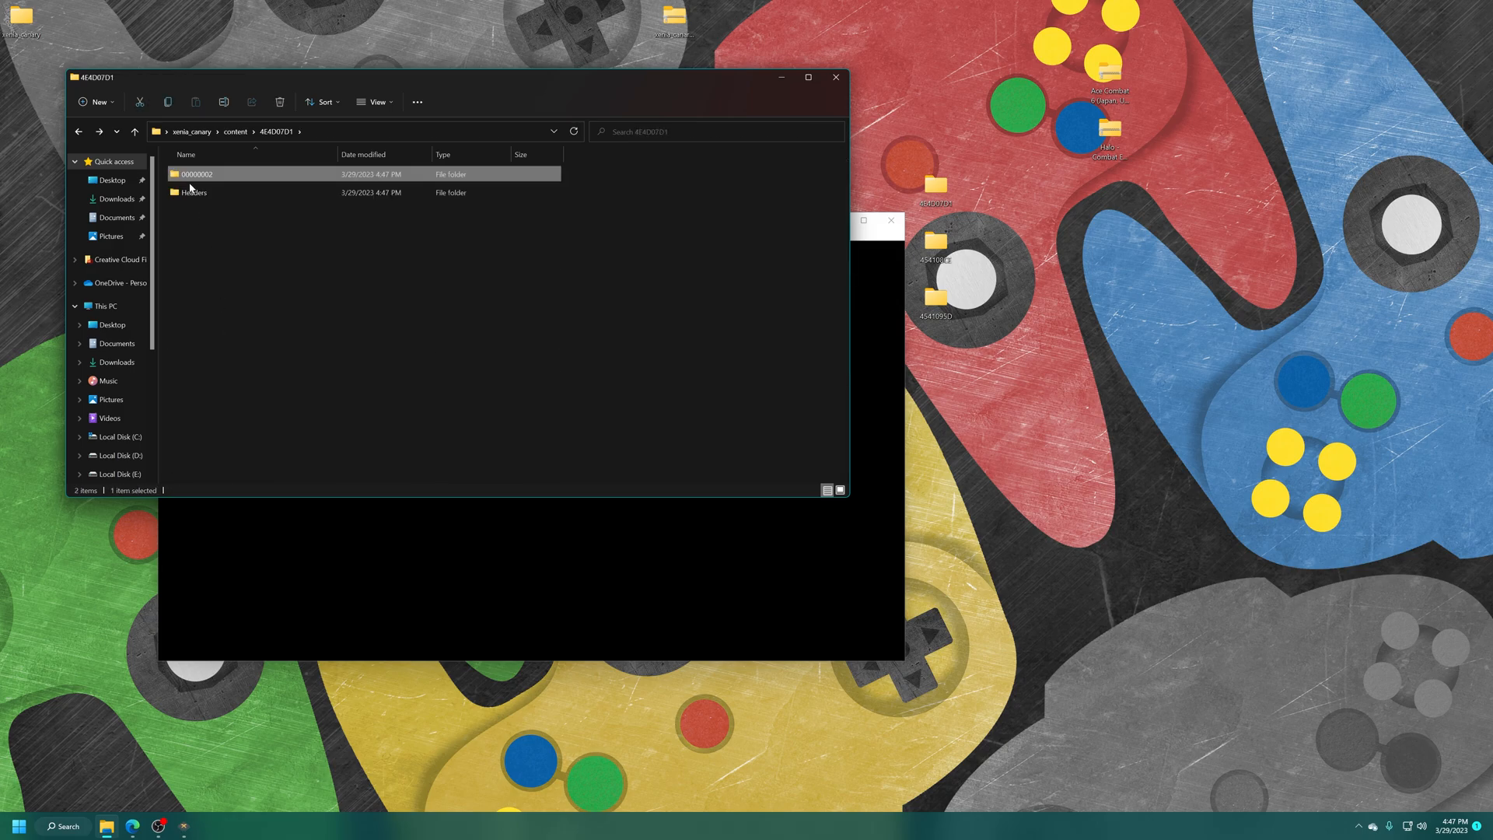
double_click(196, 174)
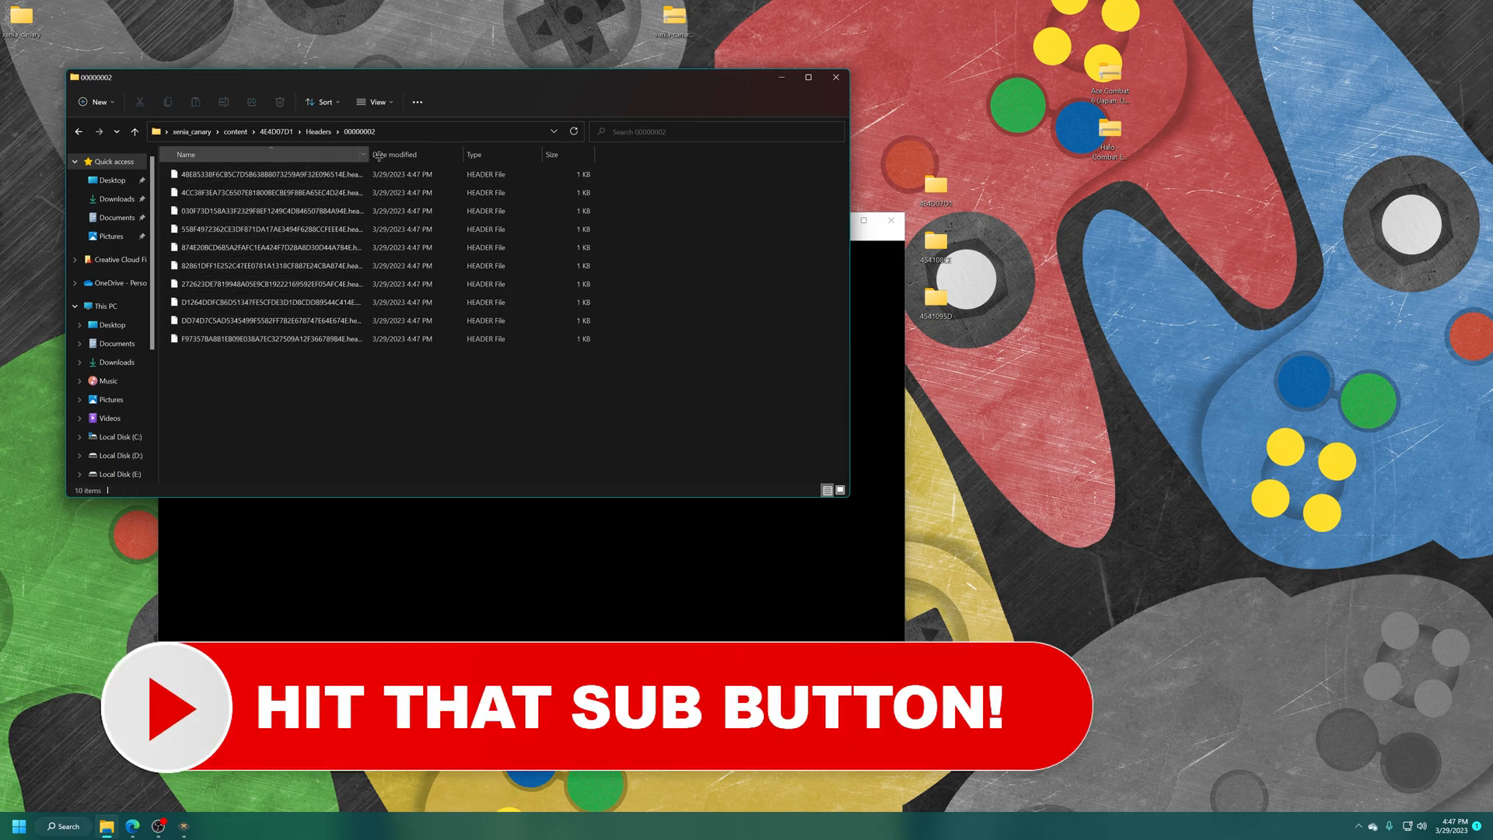
click(135, 132)
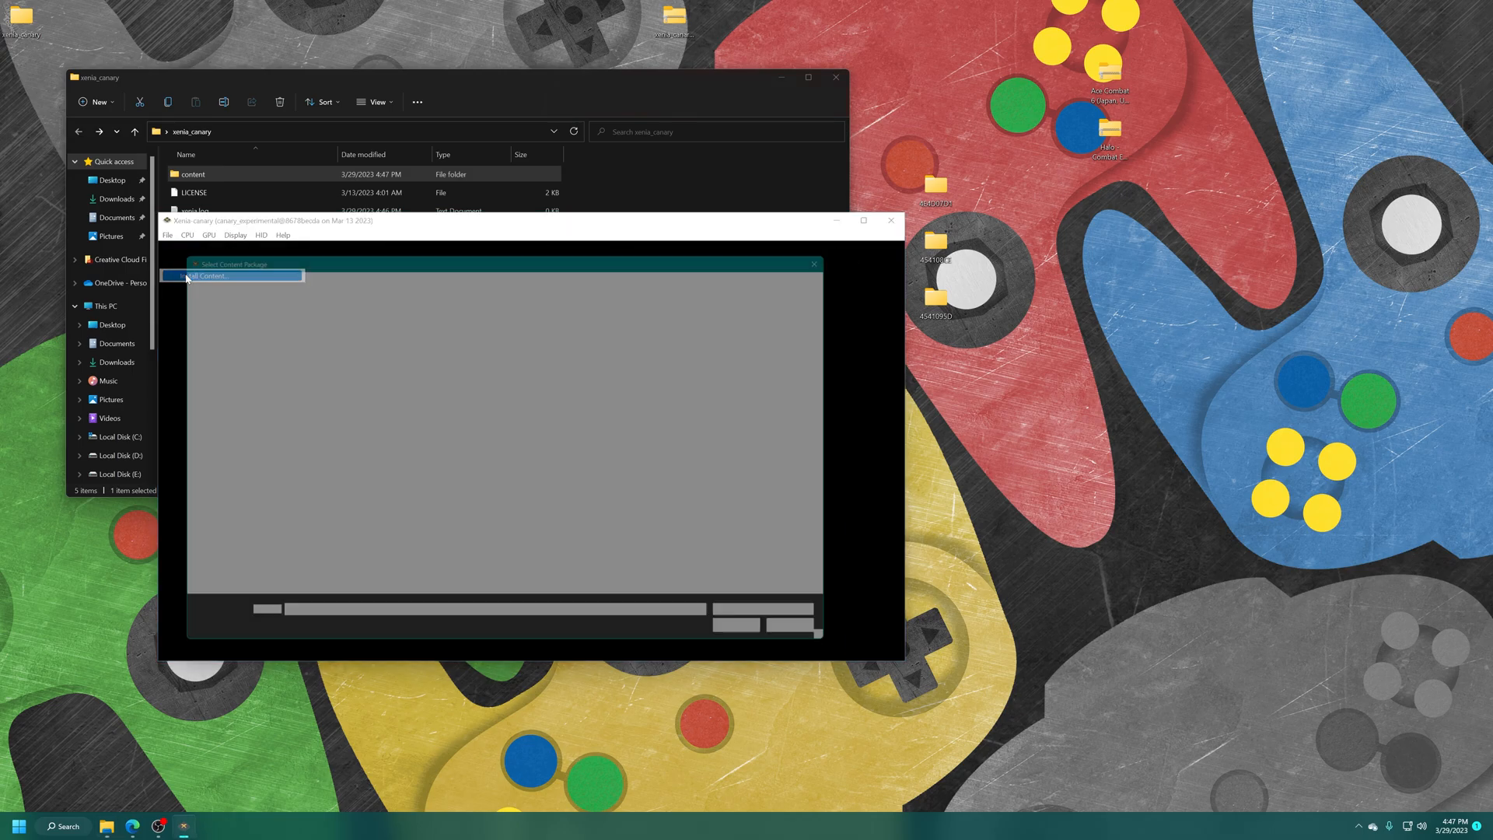
Install all package files from Desktop\454108CE\00000002.
click(204, 276)
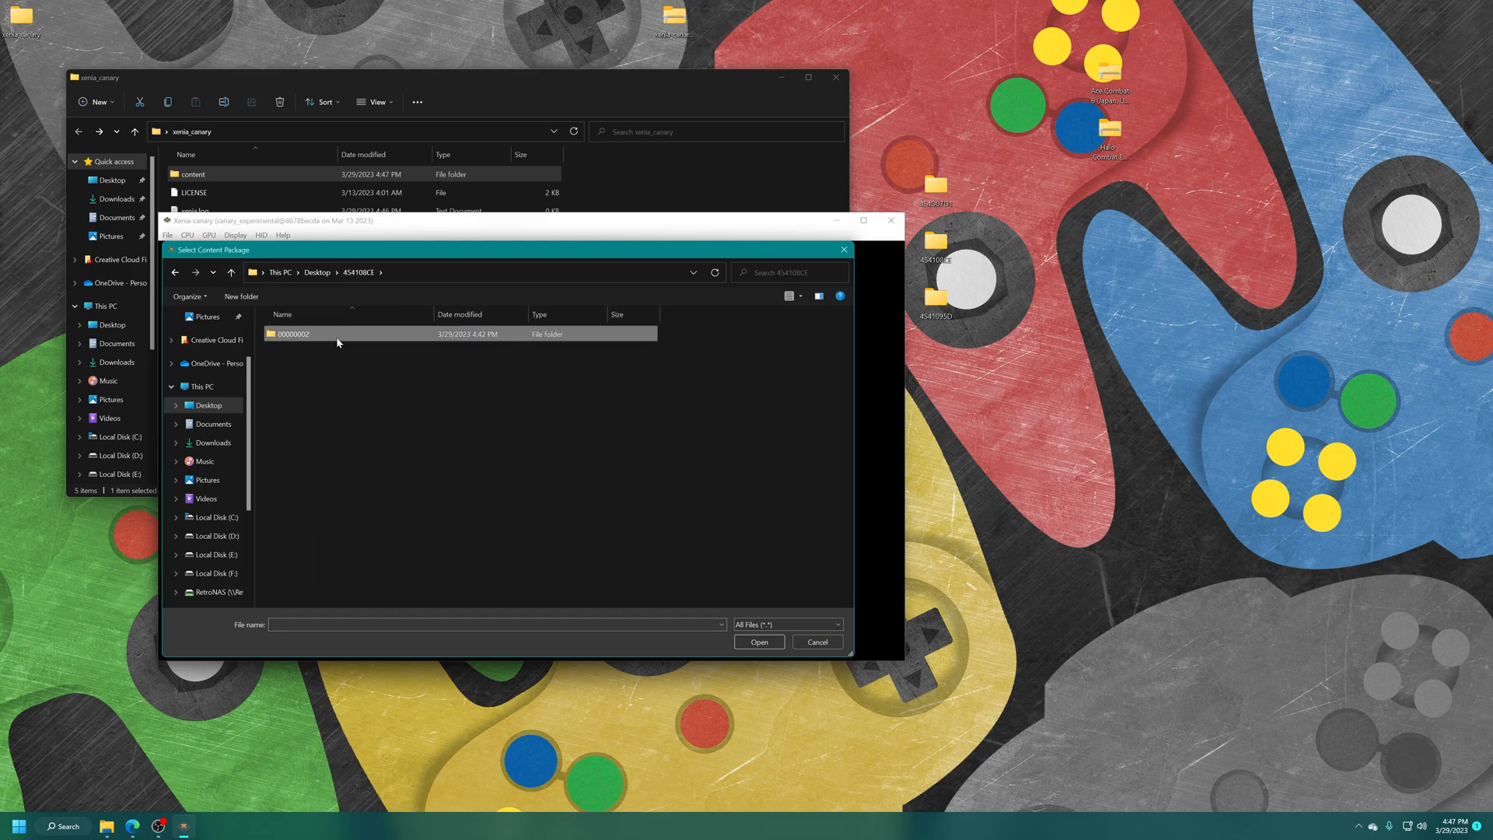
double_click(293, 333)
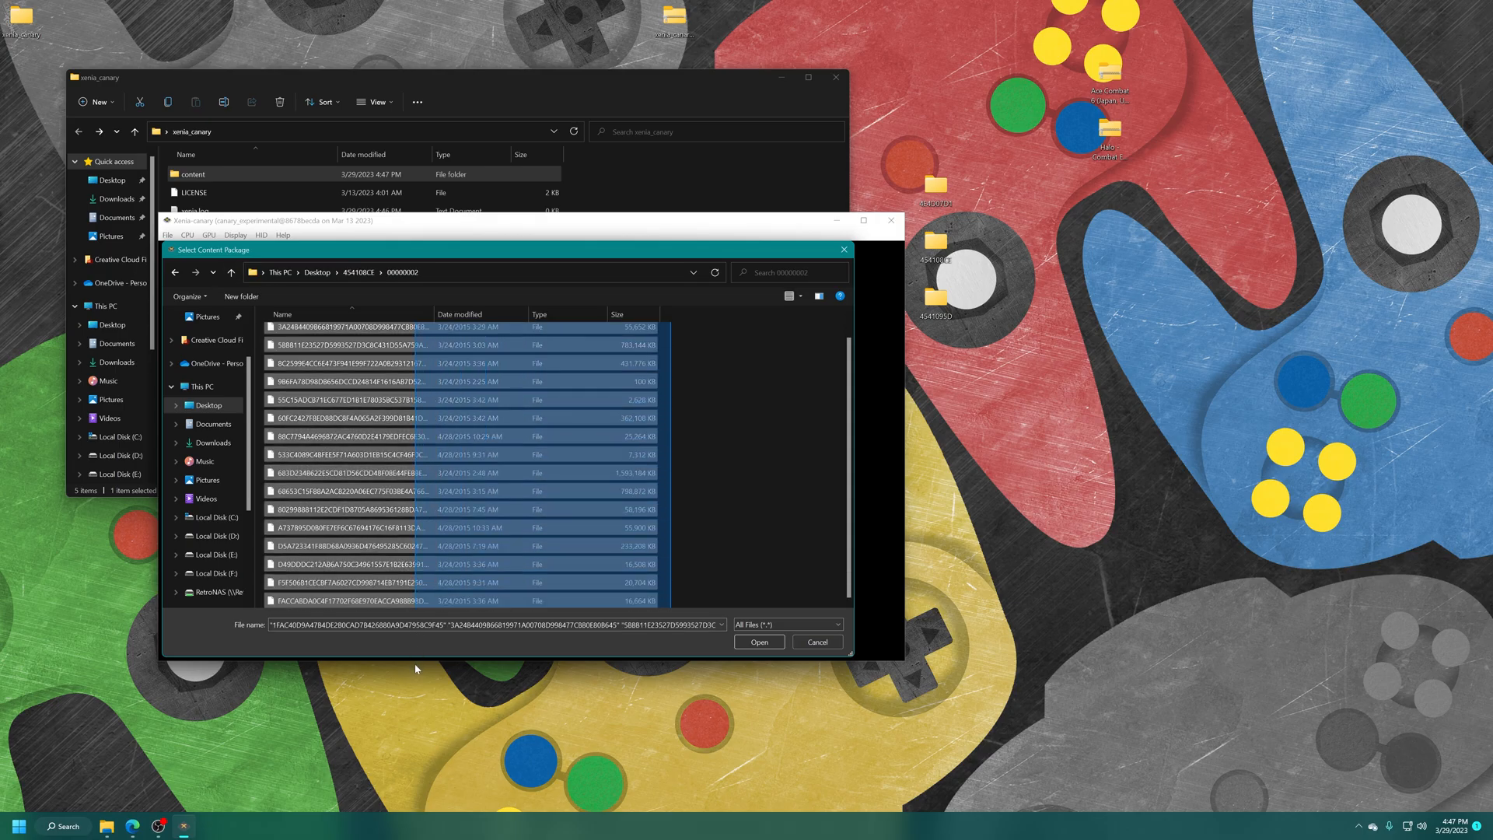
click(759, 640)
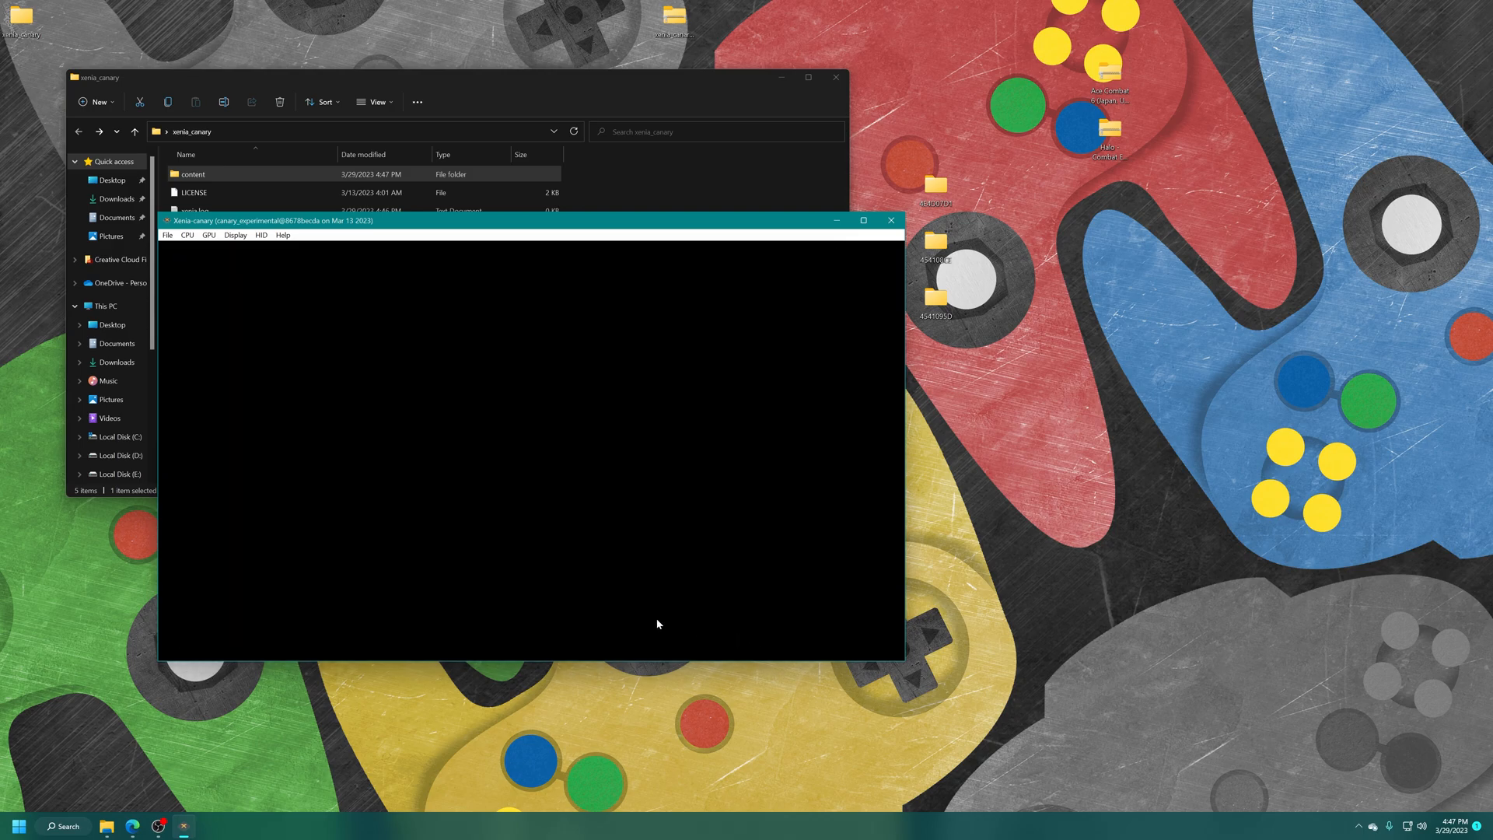
Confirm content\454108CE\00000002 holds 17 package folders, then return to Xenia.
click(193, 173)
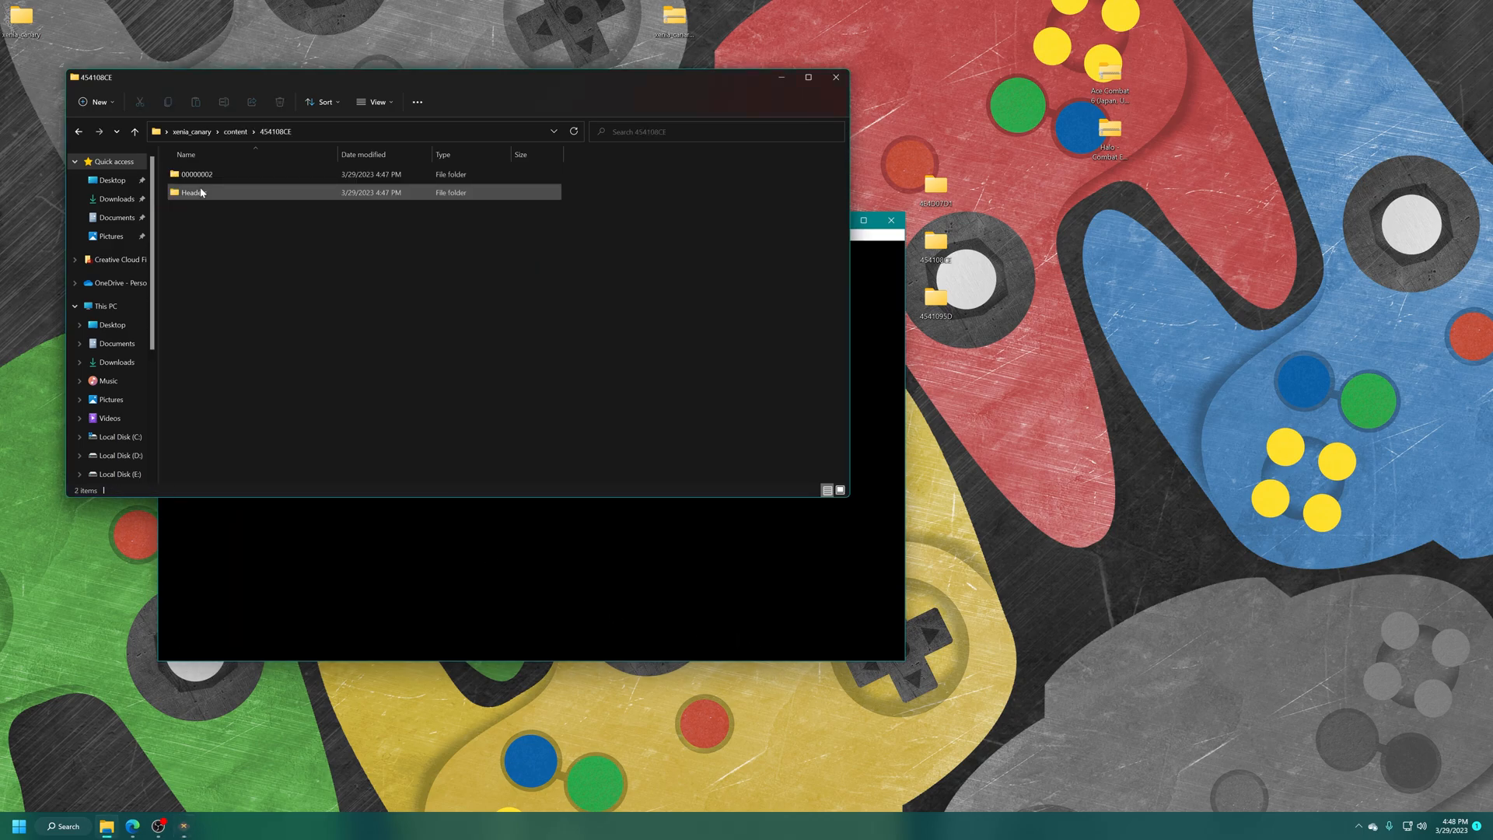
double_click(197, 174)
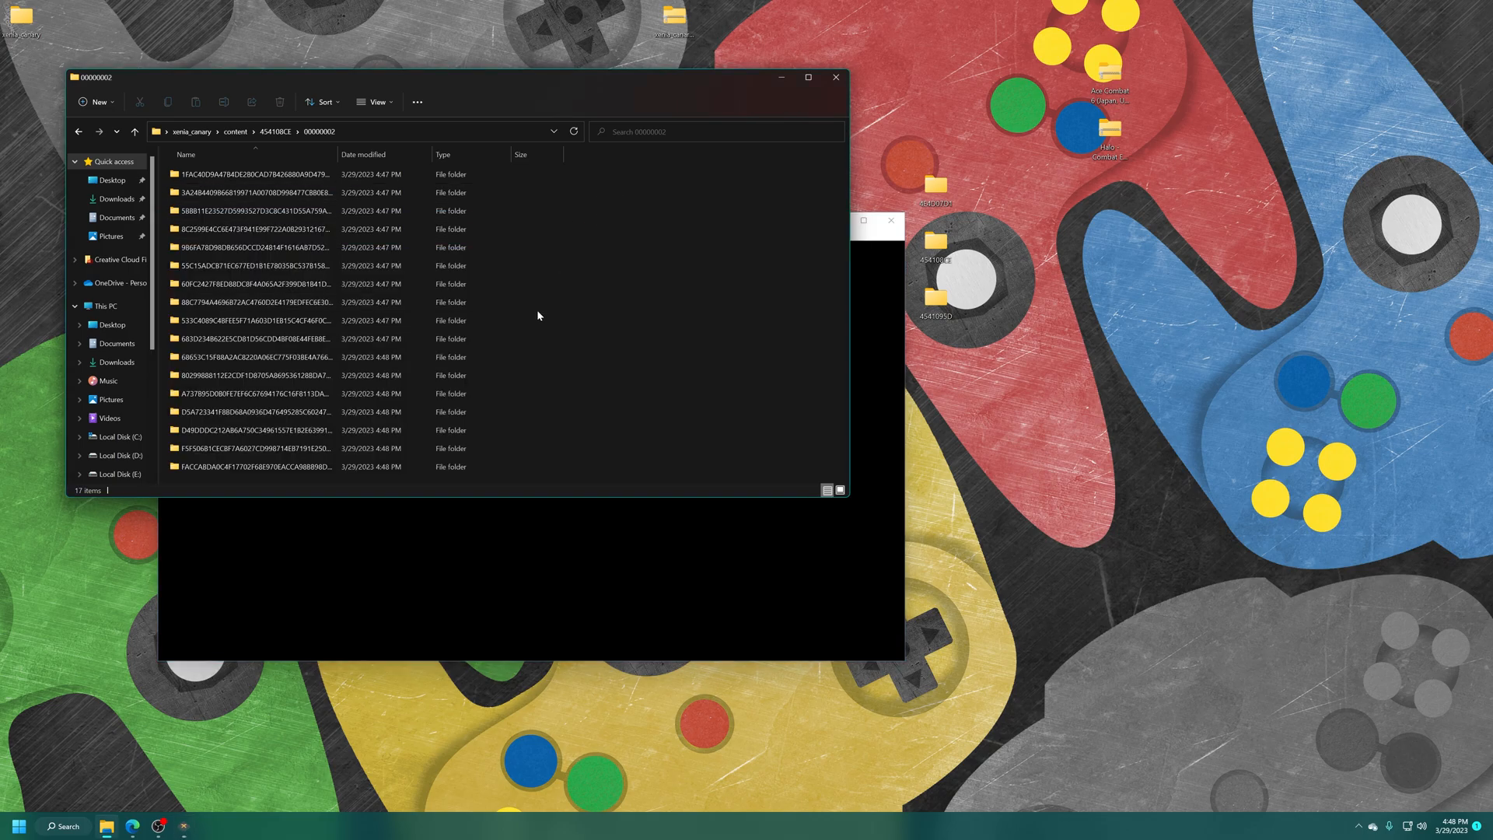
mouse_move(611, 329)
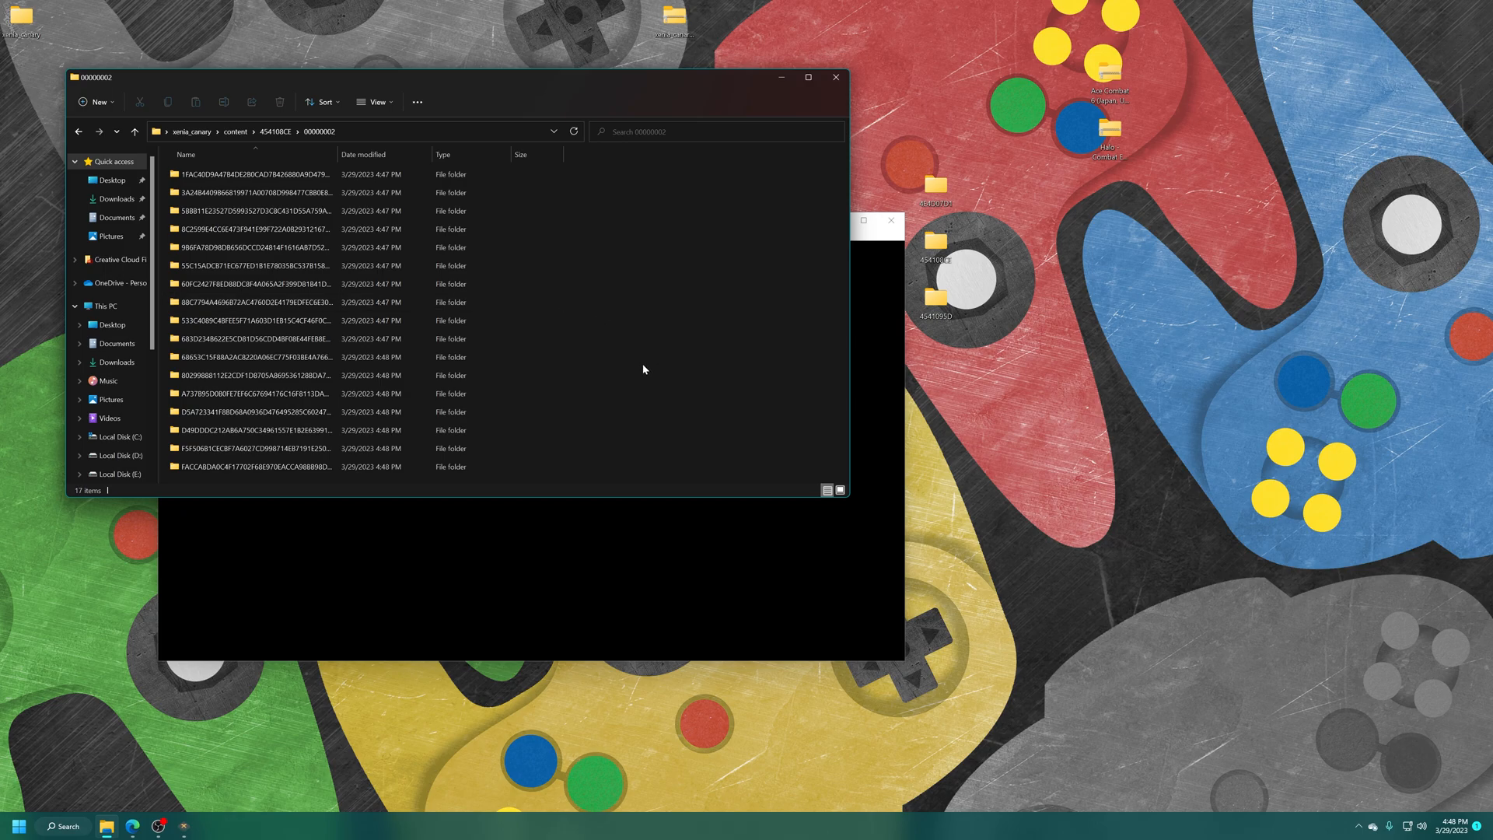
click(235, 131)
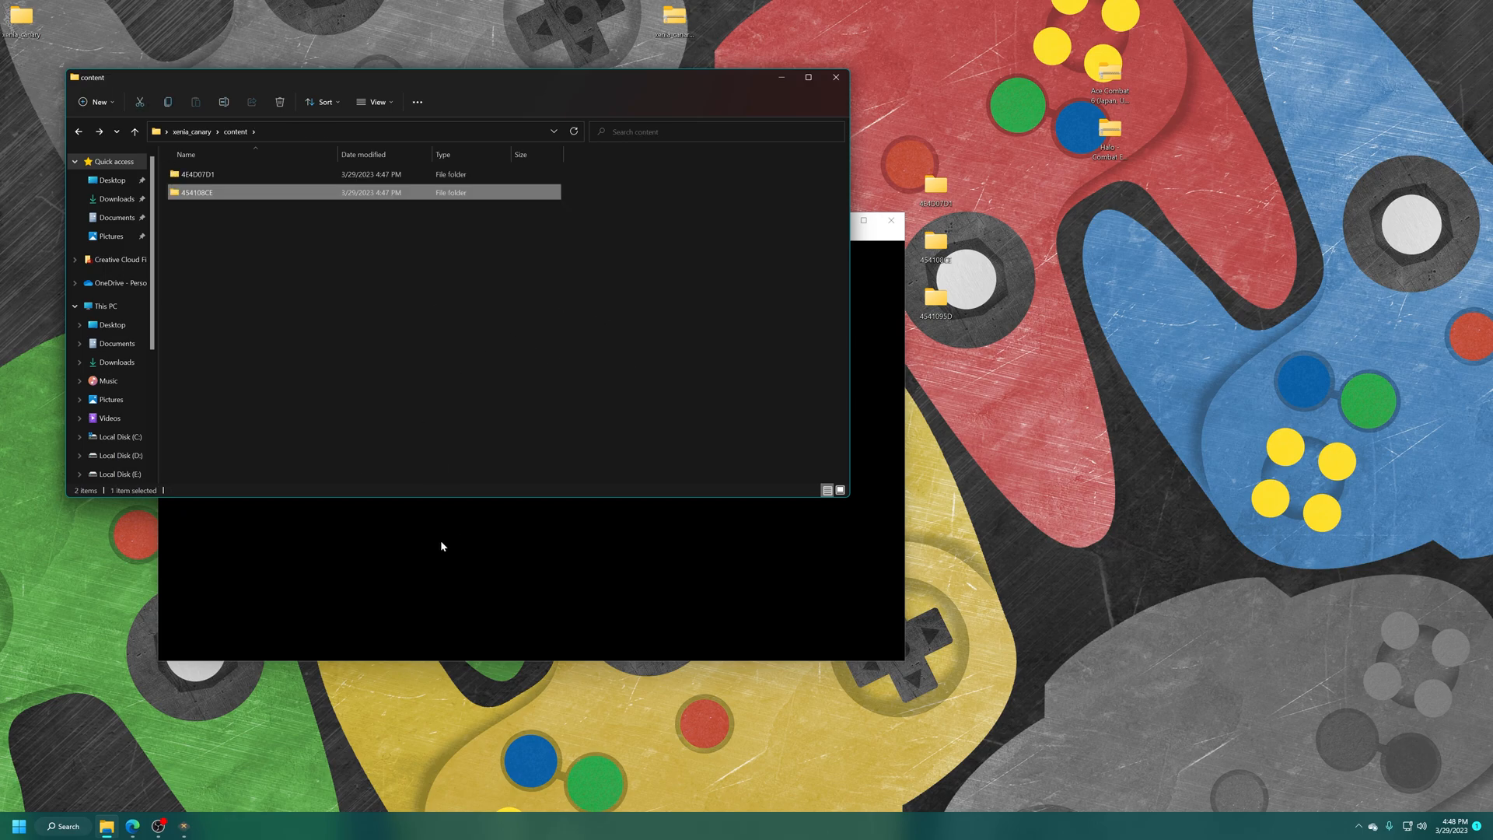
click(188, 235)
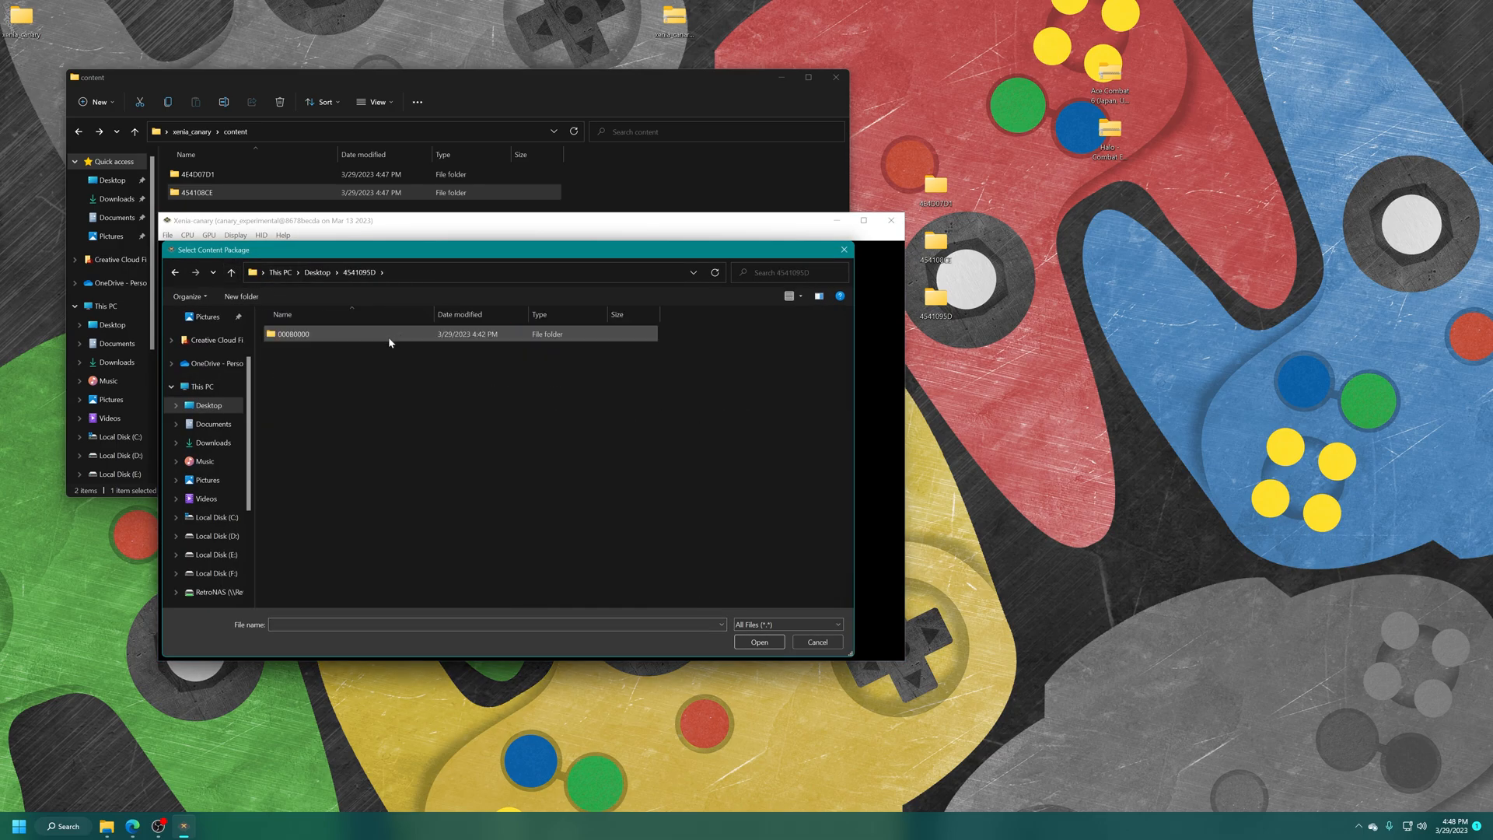
double_click(292, 333)
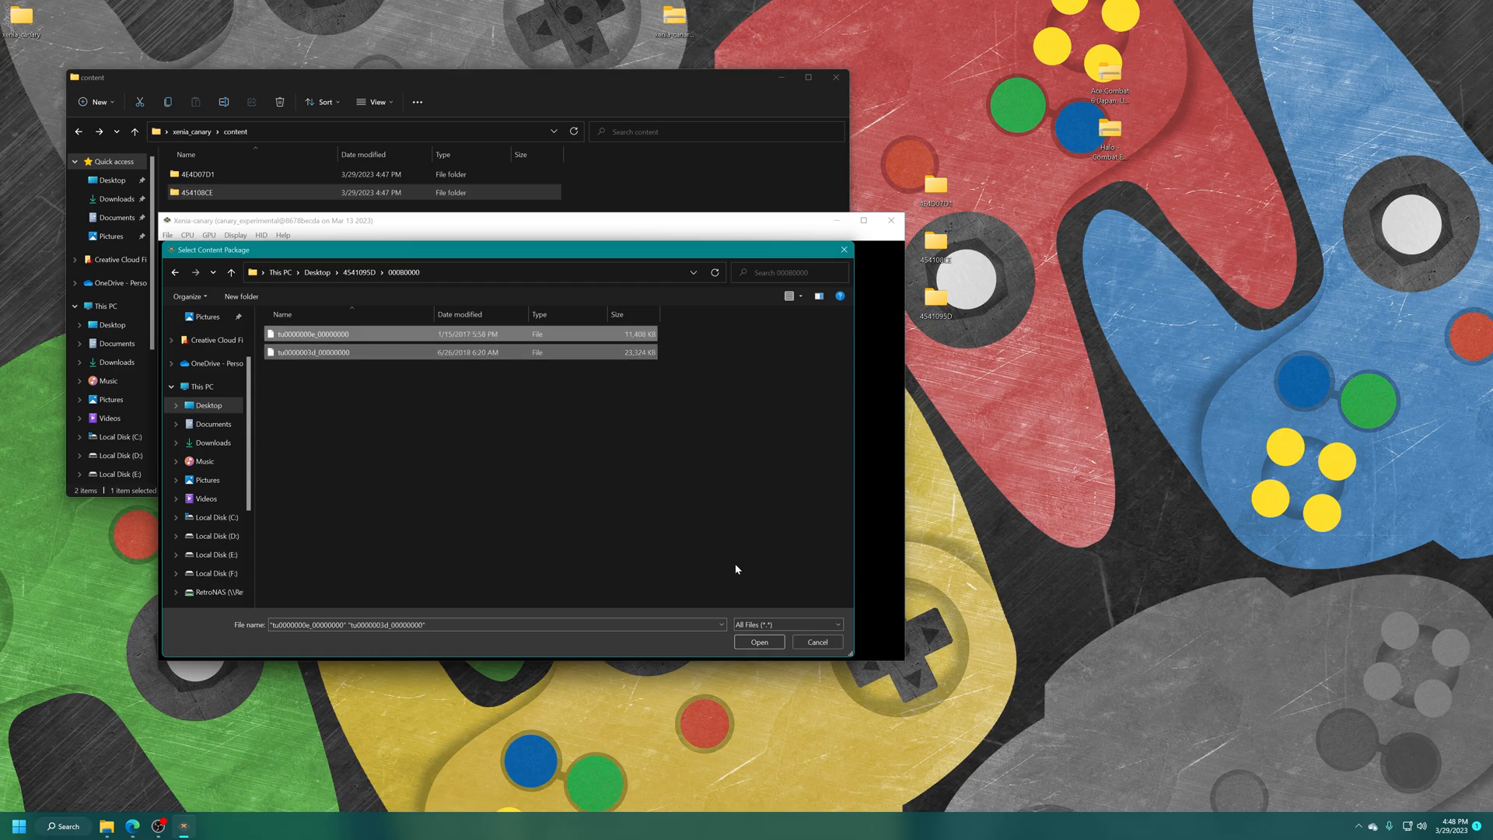
click(758, 640)
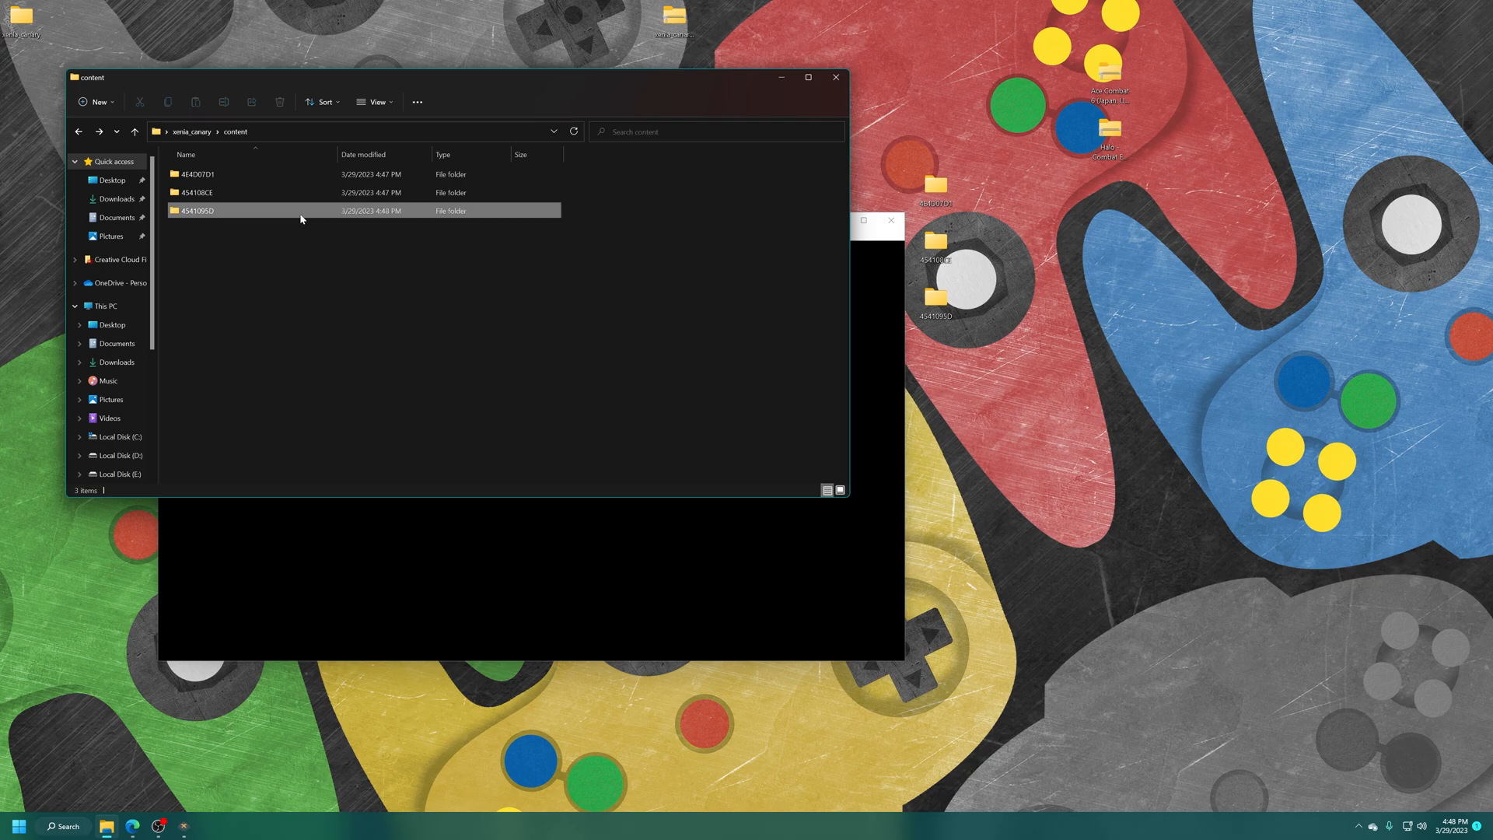
double_click(195, 211)
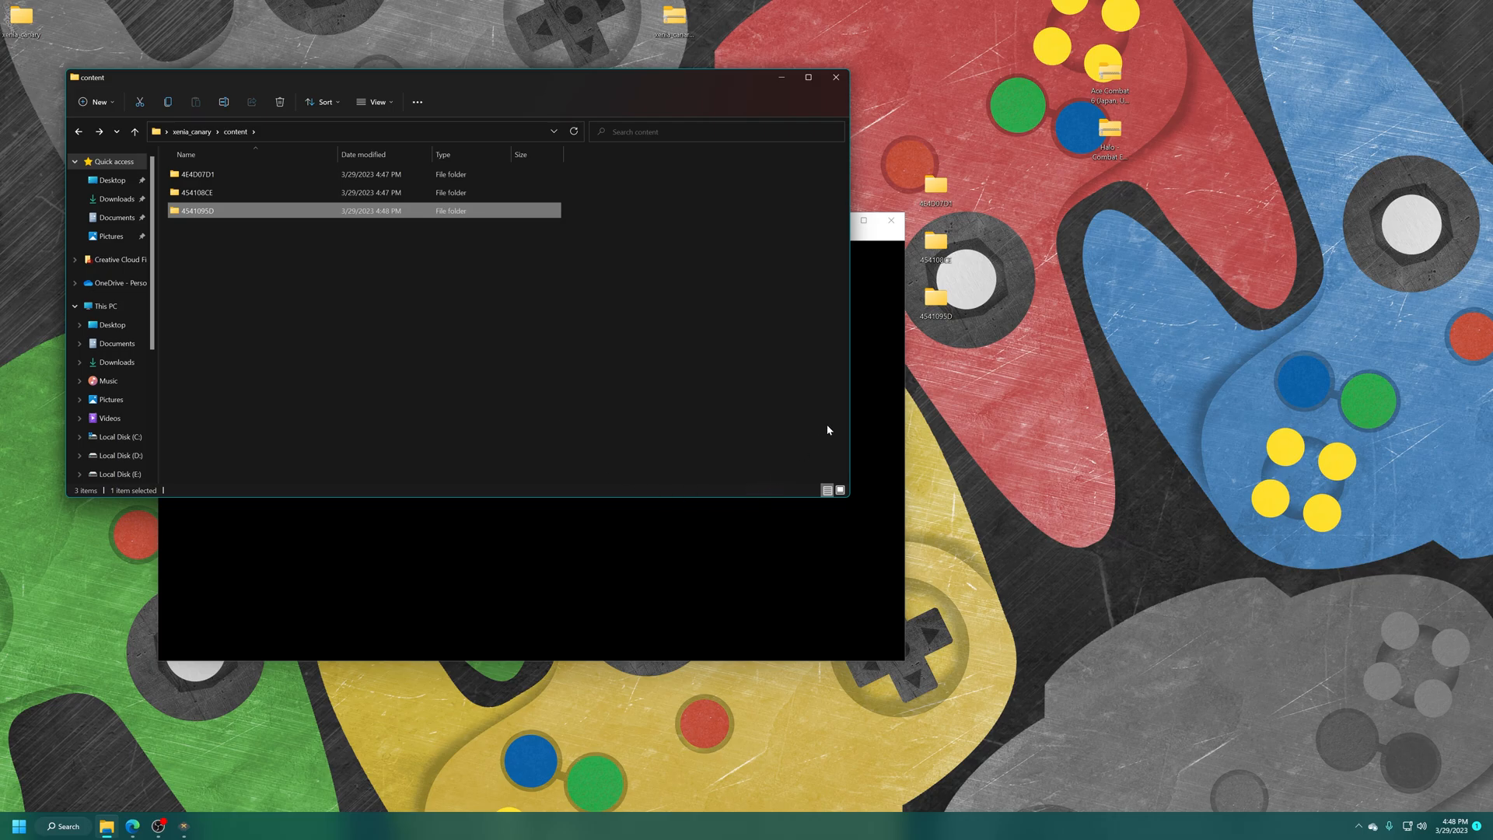
mouse_move(1043, 203)
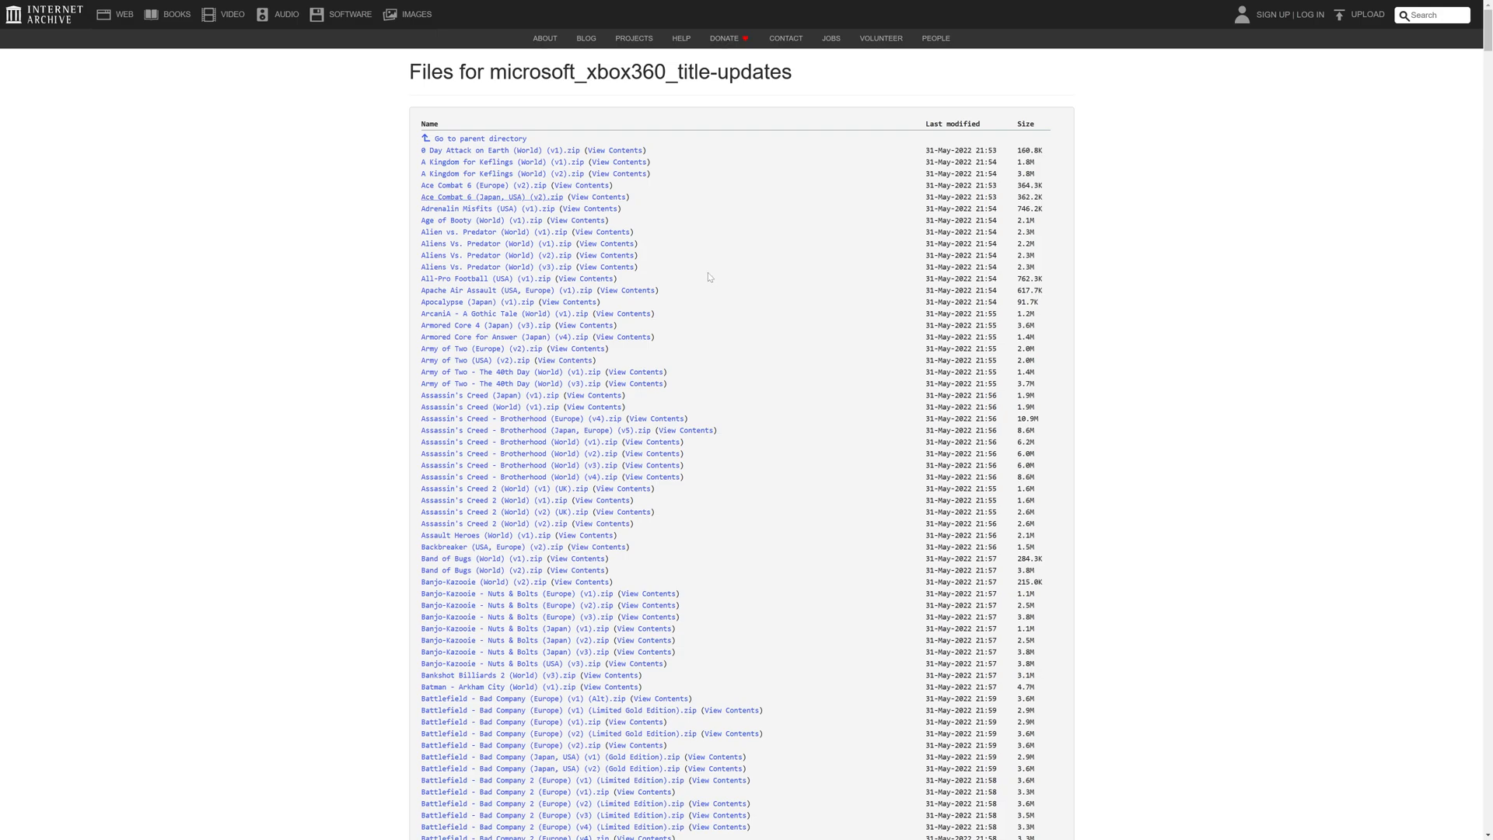
mouse_move(678, 168)
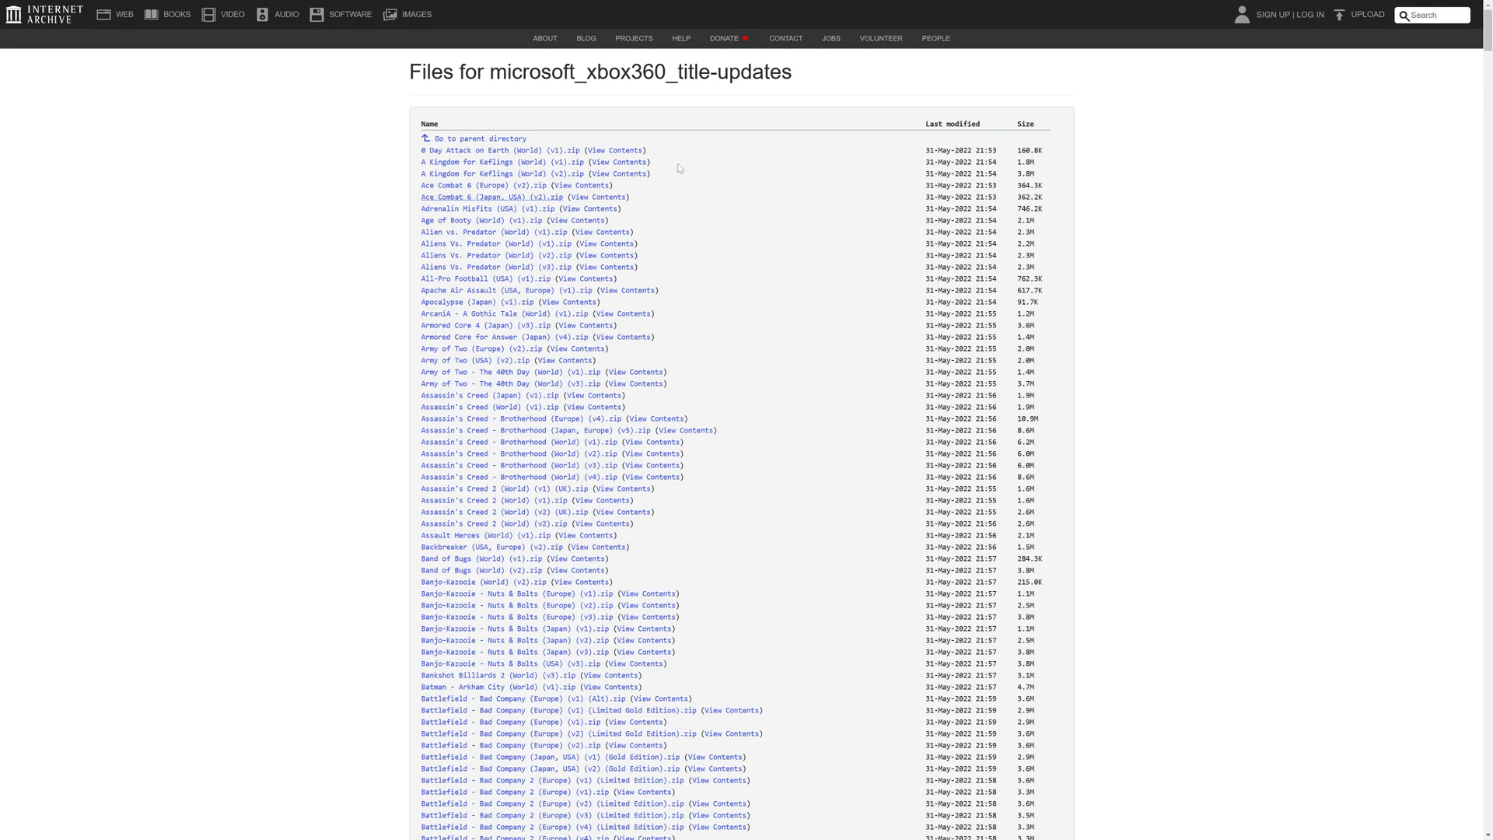
mouse_move(489, 102)
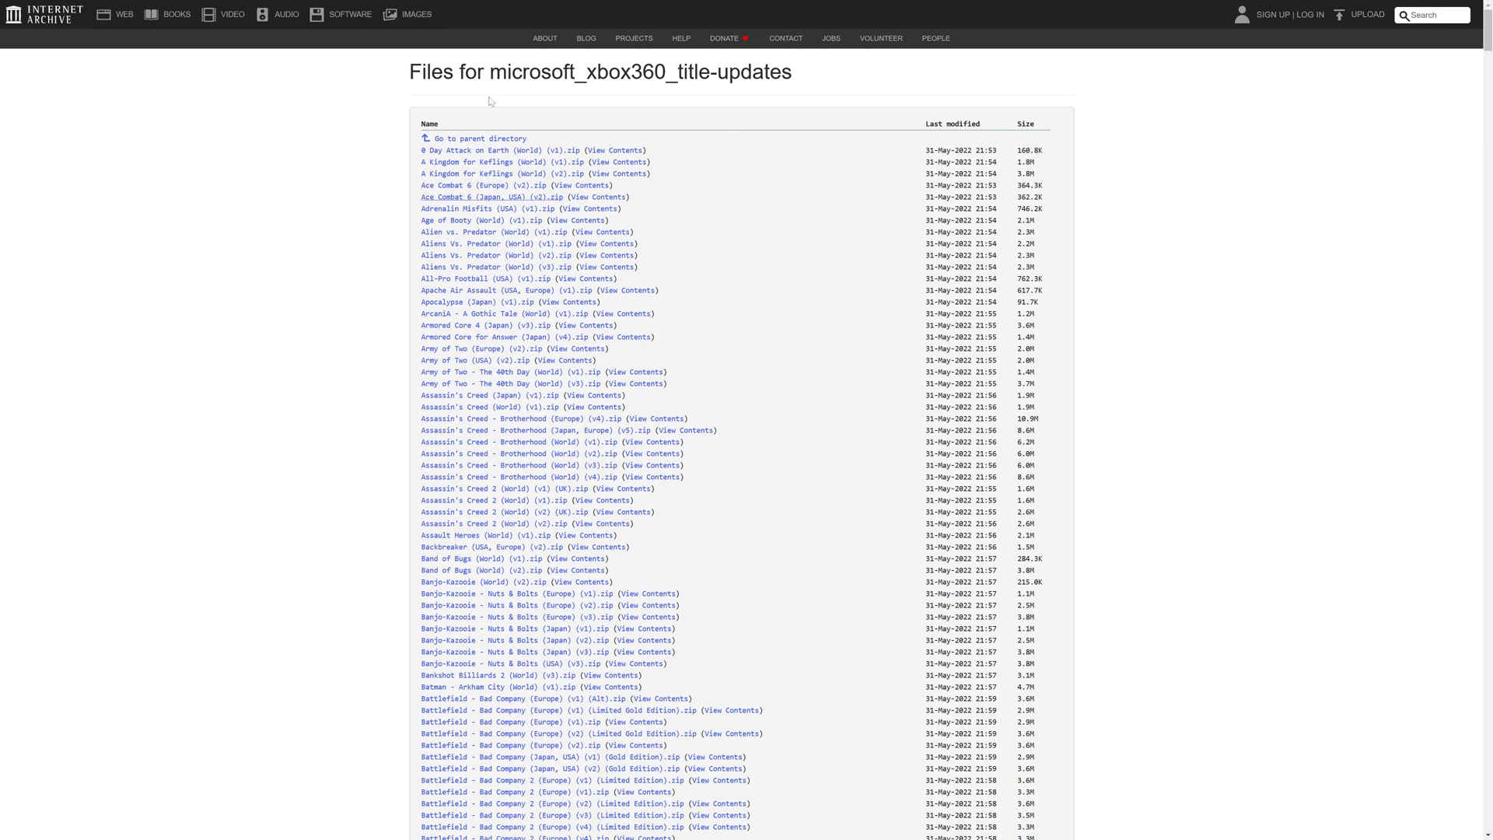
Scroll through the microsoft_xbox360_title-updates zip file listing.
scroll(down, 3)
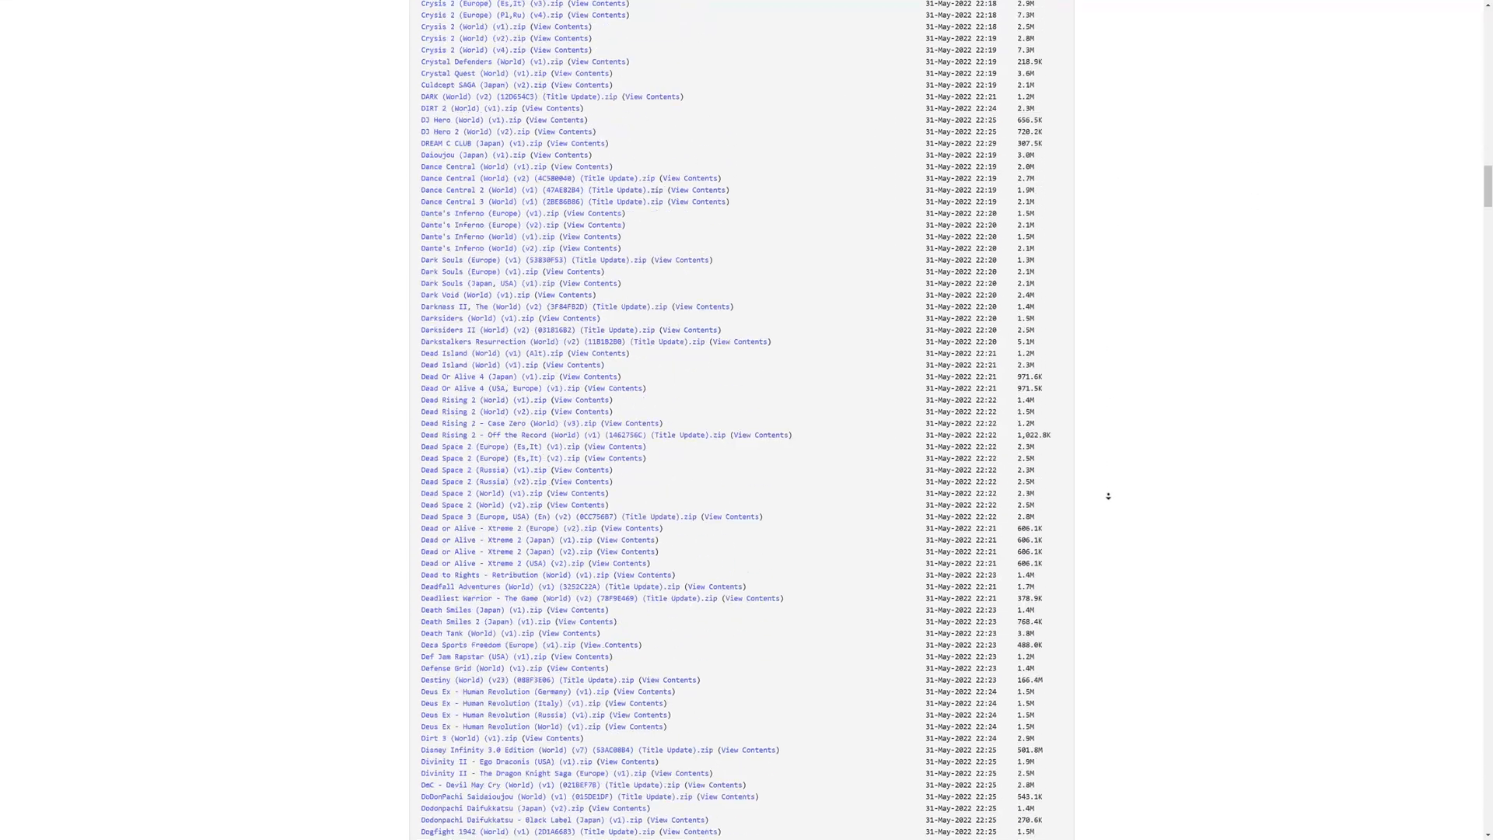
scroll(up, 3)
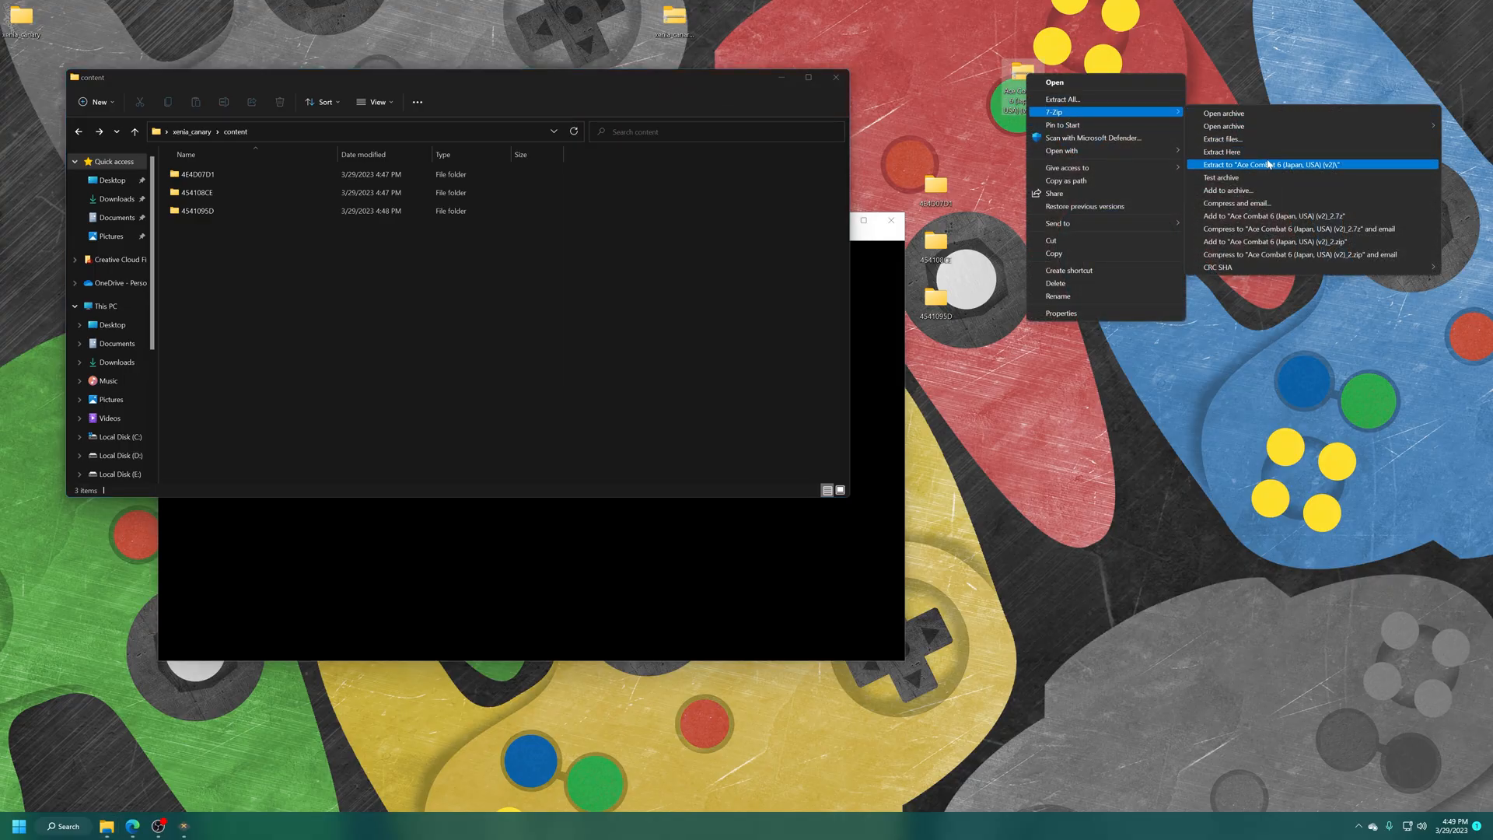
Extract the Ace Combat 6 update zip, install it in Xenia, and open content\4E4D07D1.
click(1276, 164)
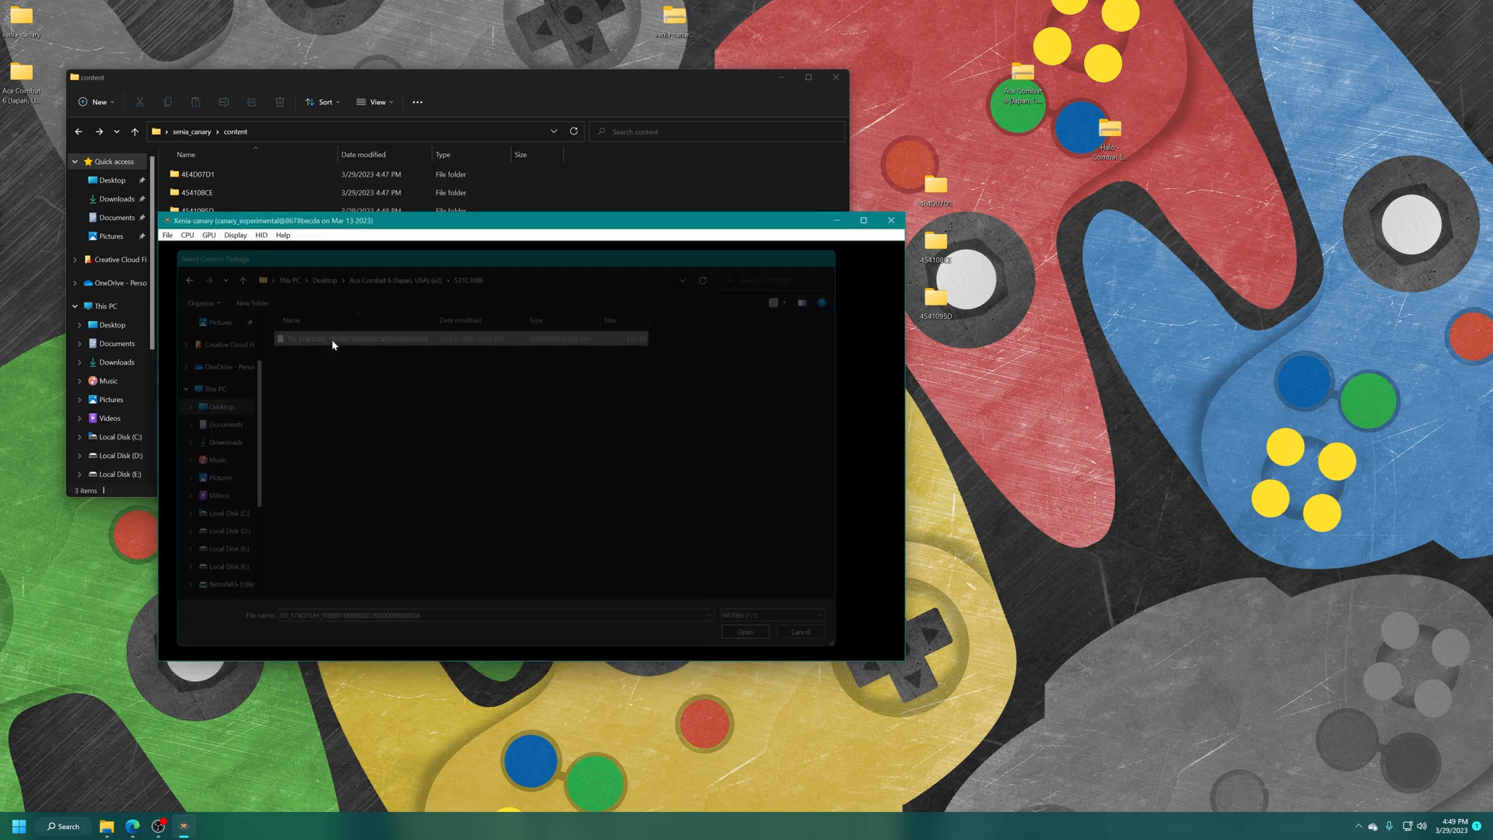
click(746, 631)
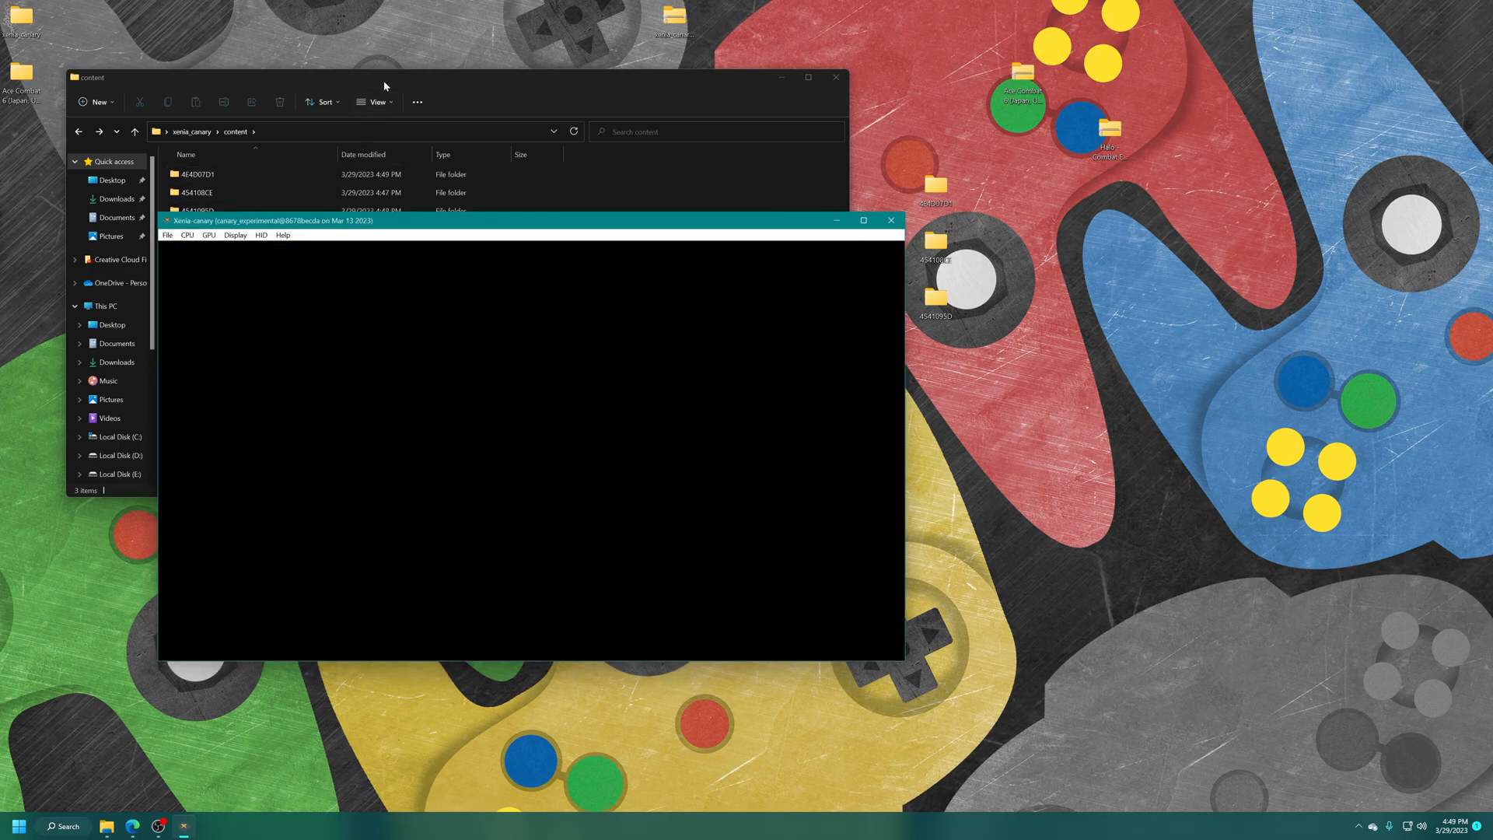
double_click(196, 174)
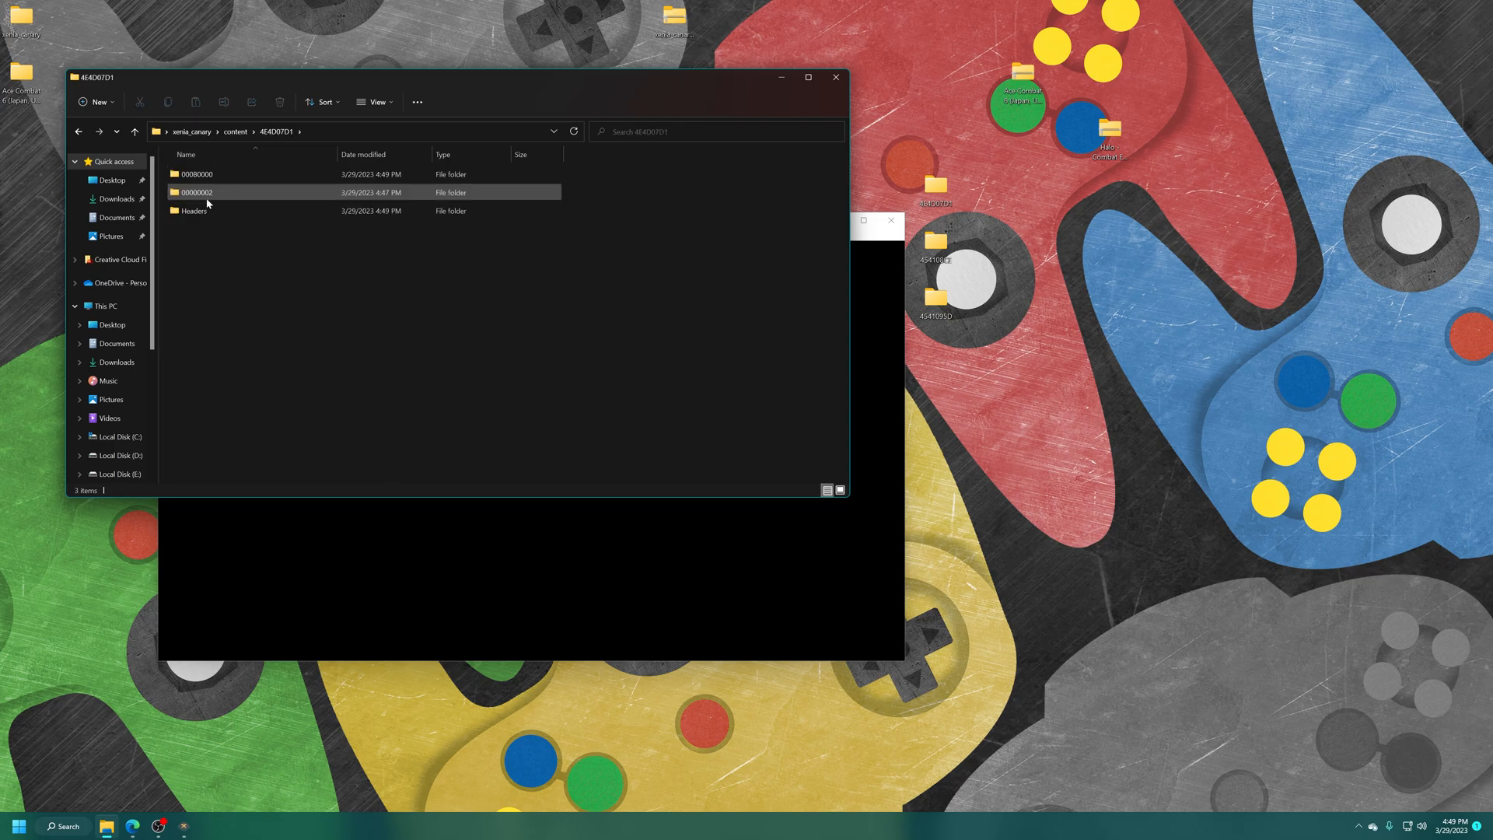
click(197, 191)
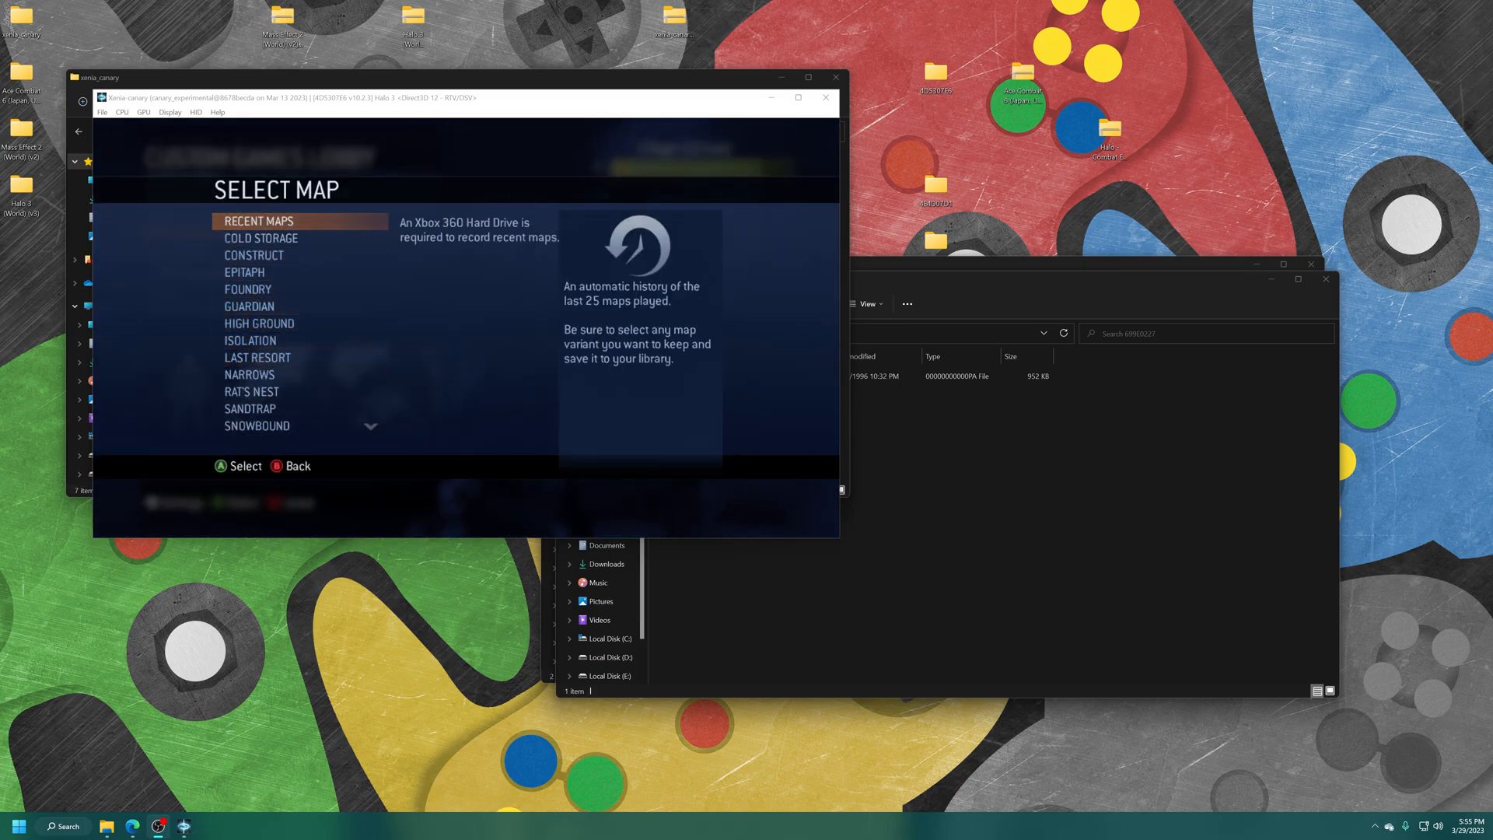
Launch Halo 3 and open Custom Games > Select Map showing Cold Storage and Foundry.
click(259, 238)
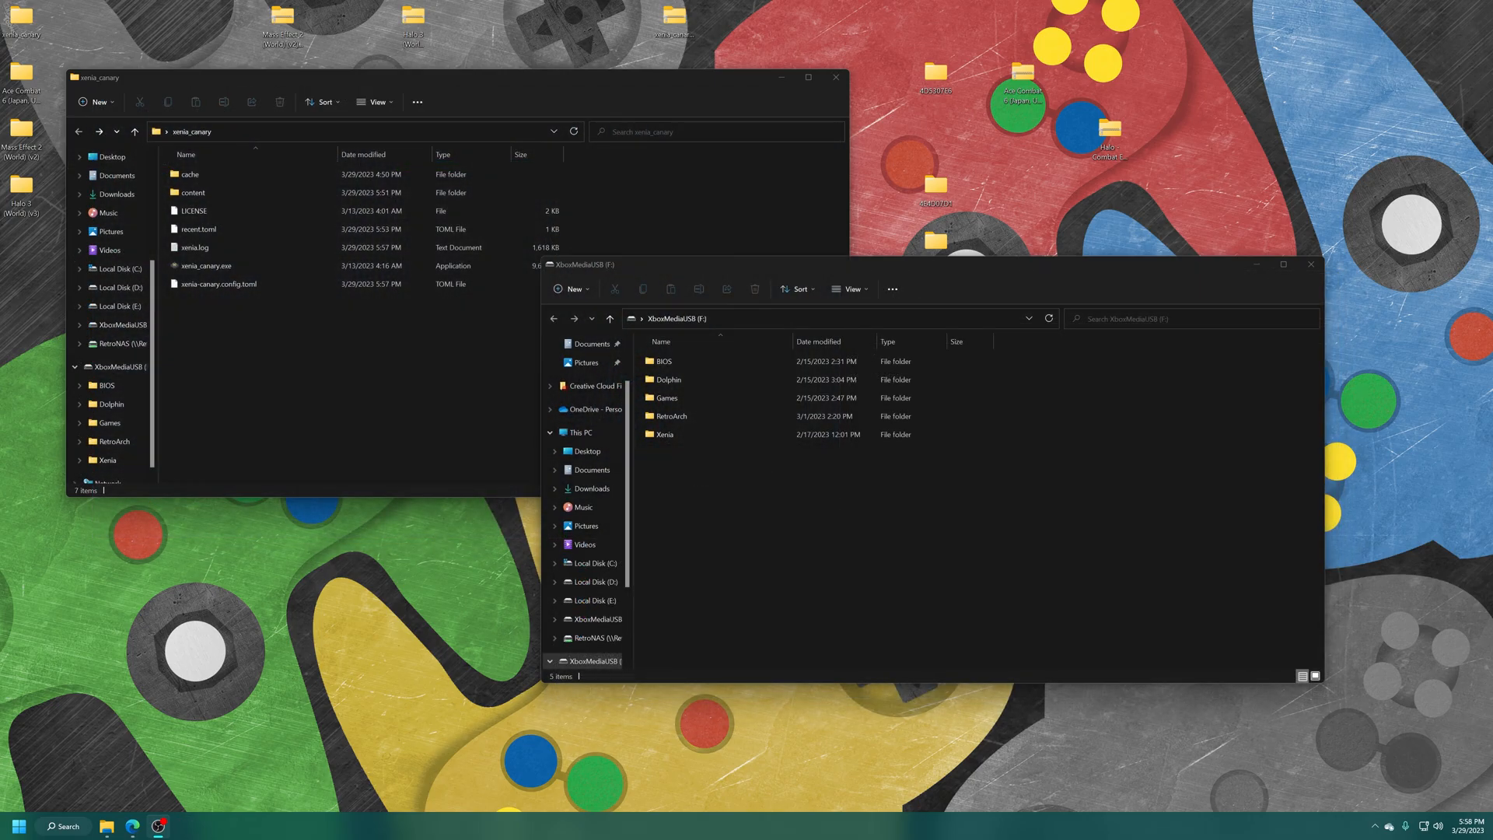
mouse_move(1353, 284)
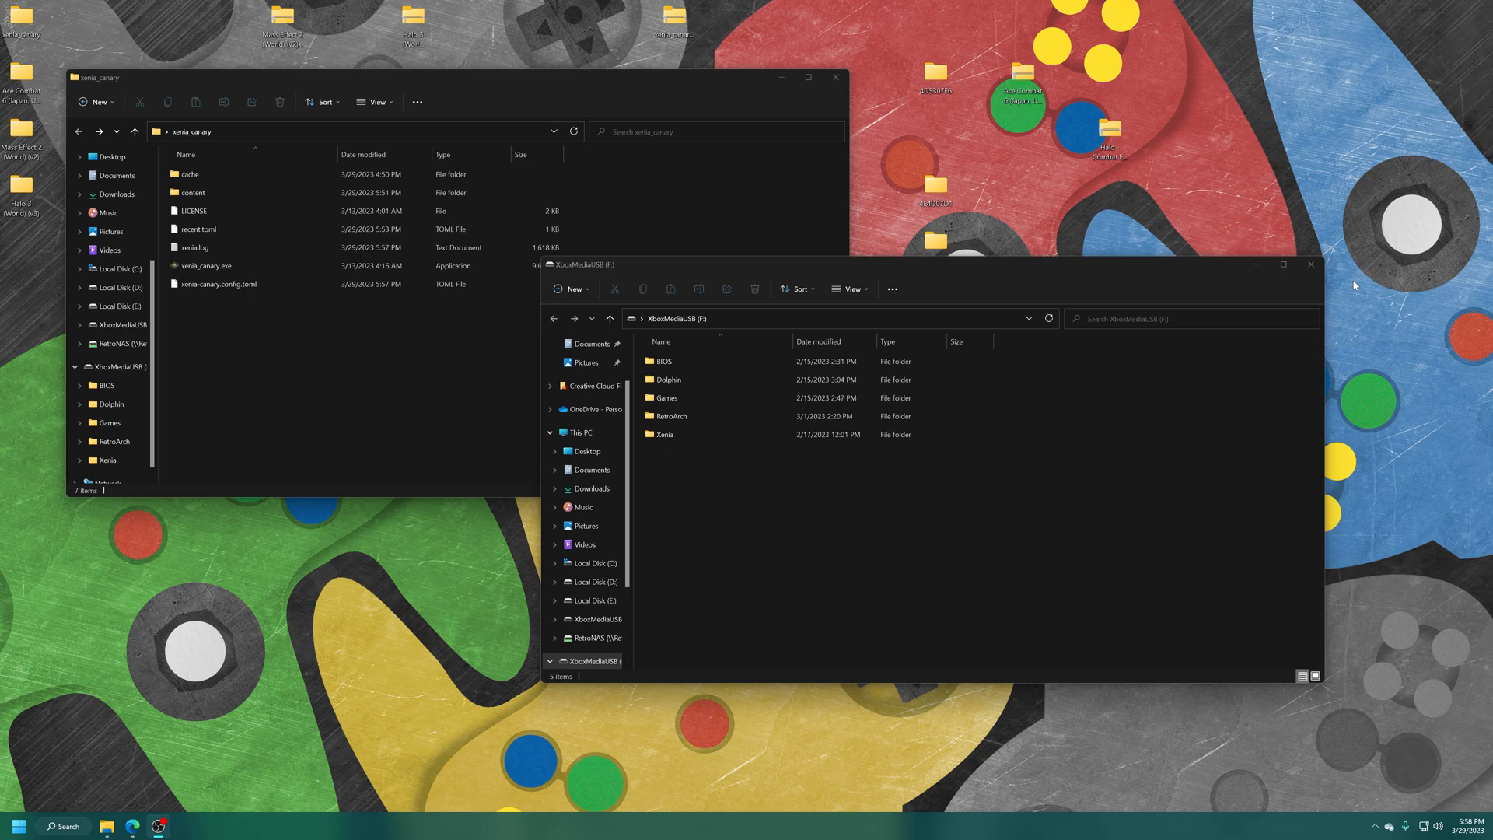
mouse_move(1080, 474)
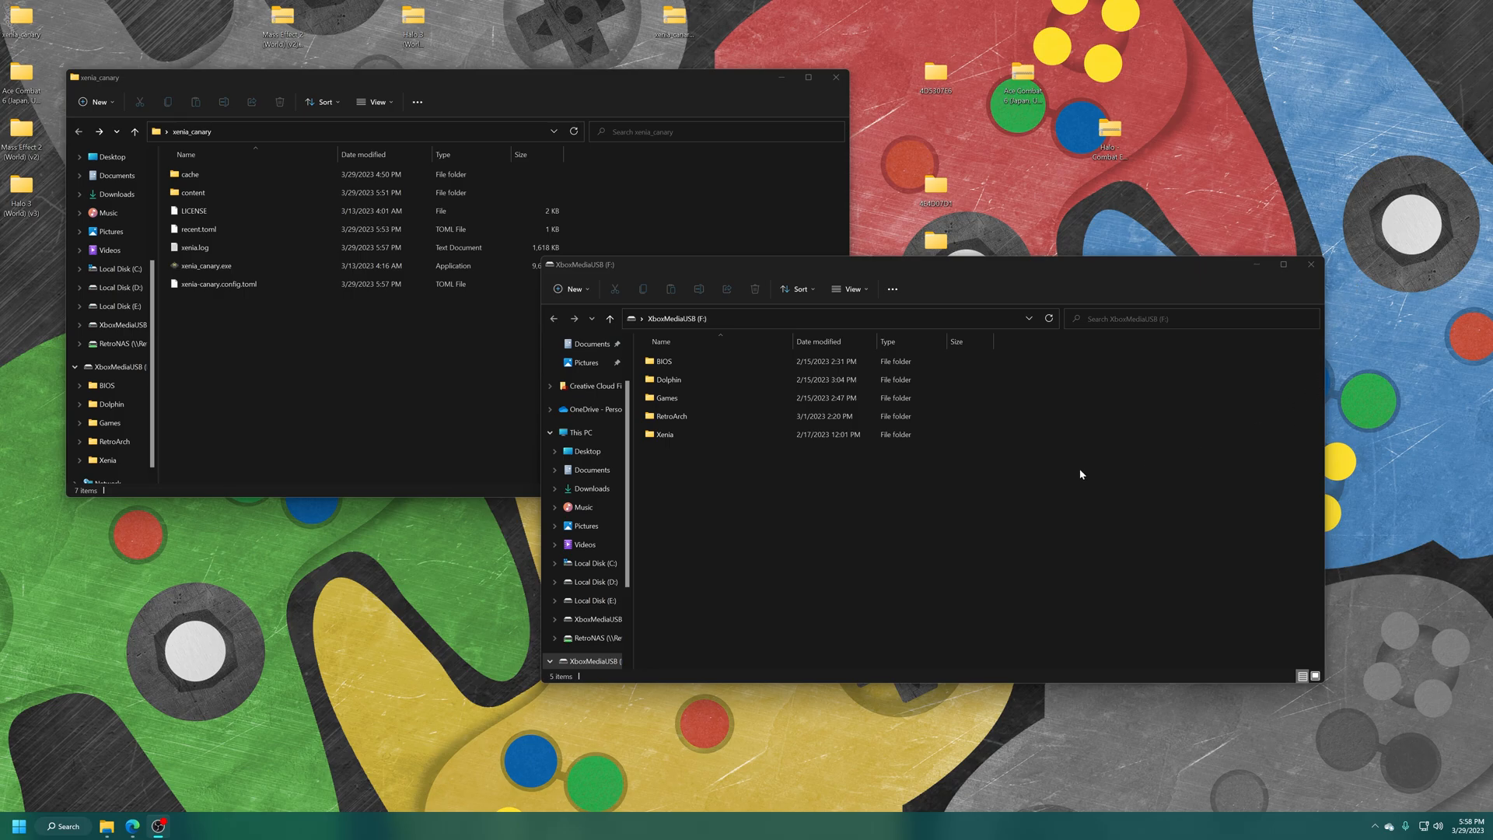
mouse_move(756, 485)
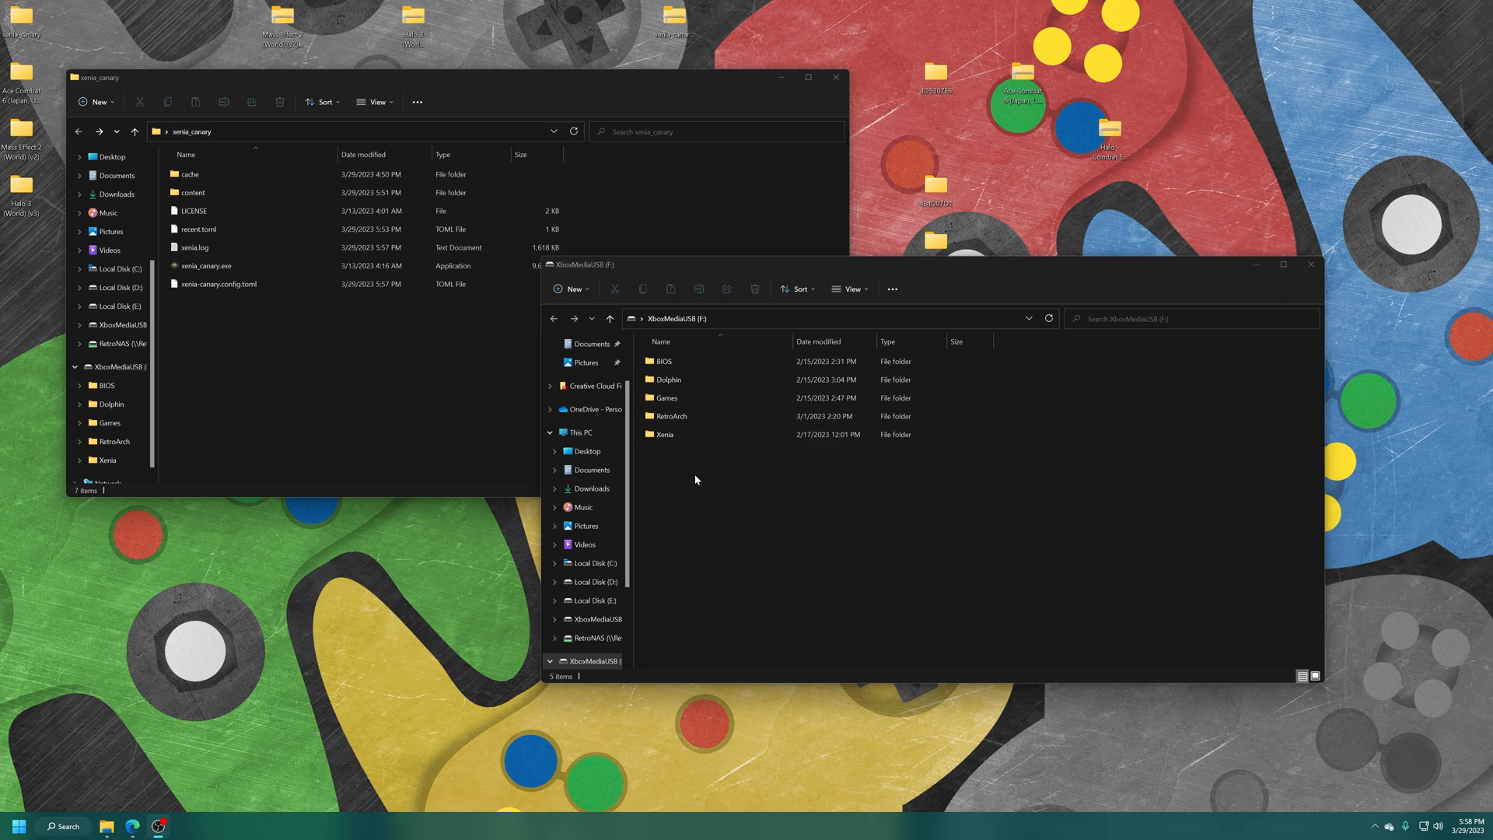
Open the Xenia folder on XboxMediaUSB (F:), then its content folder.
double_click(663, 433)
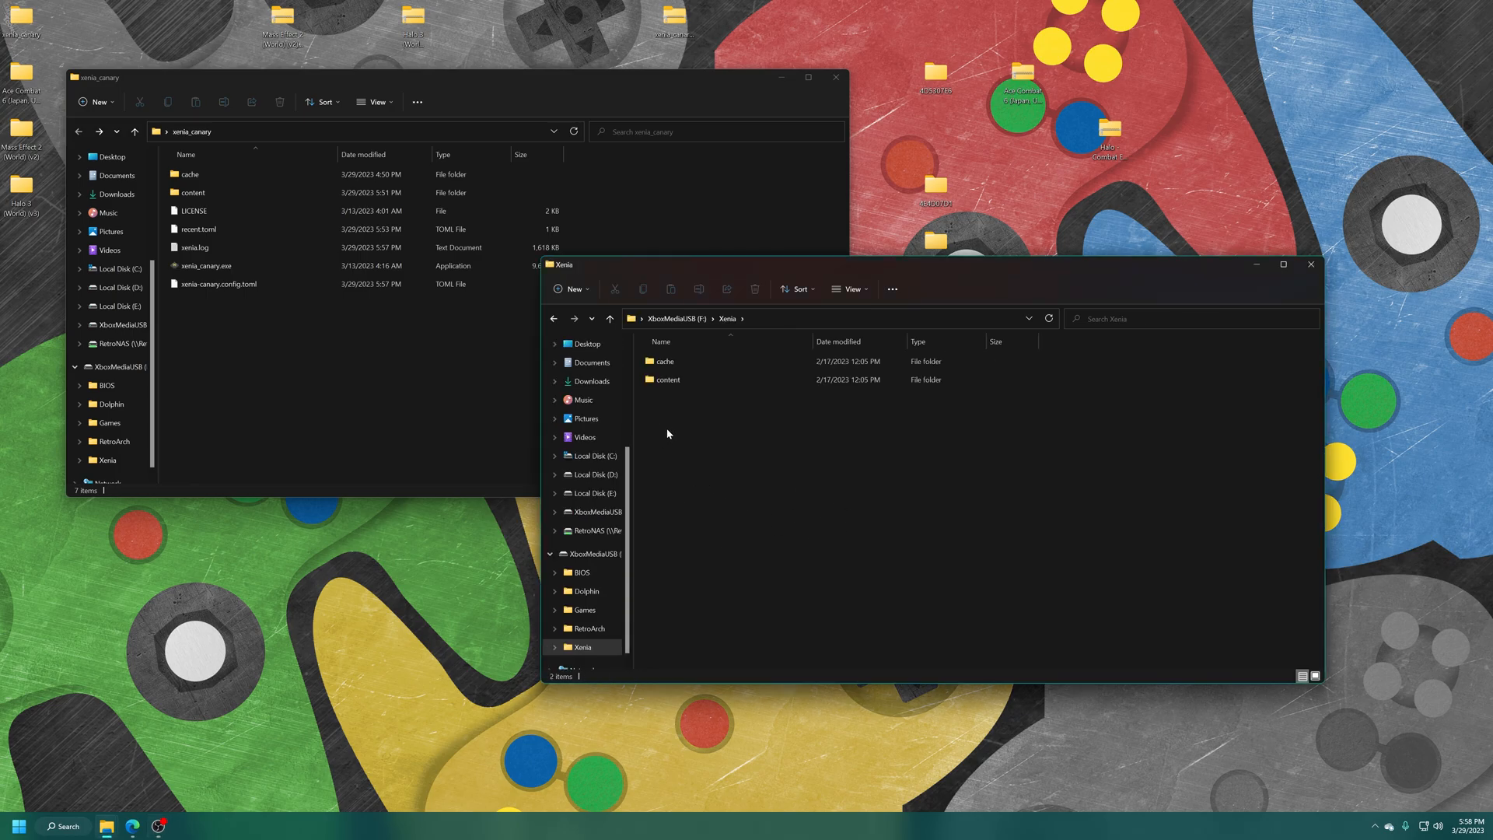
click(666, 378)
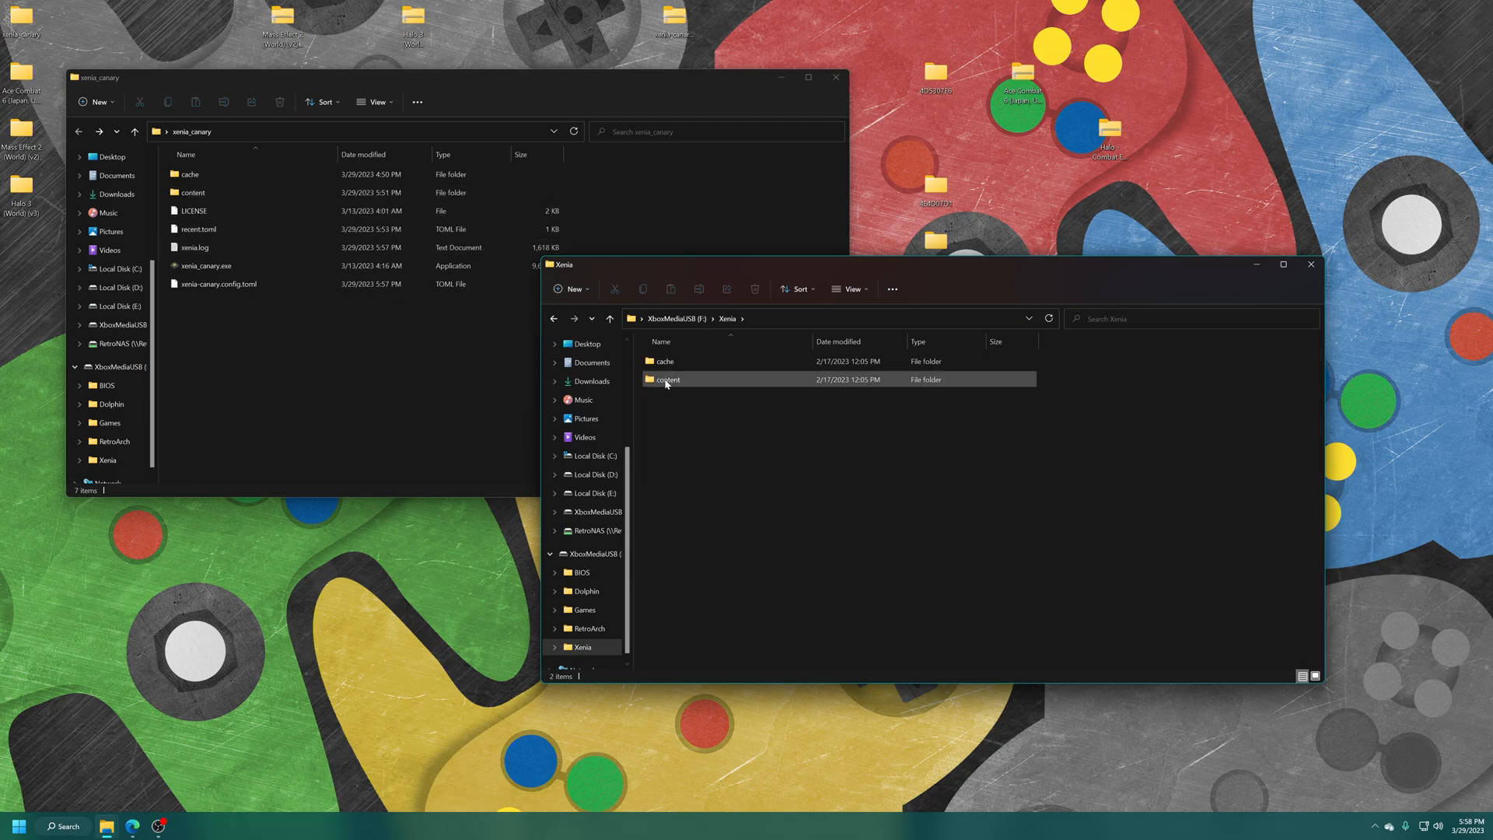
double_click(667, 378)
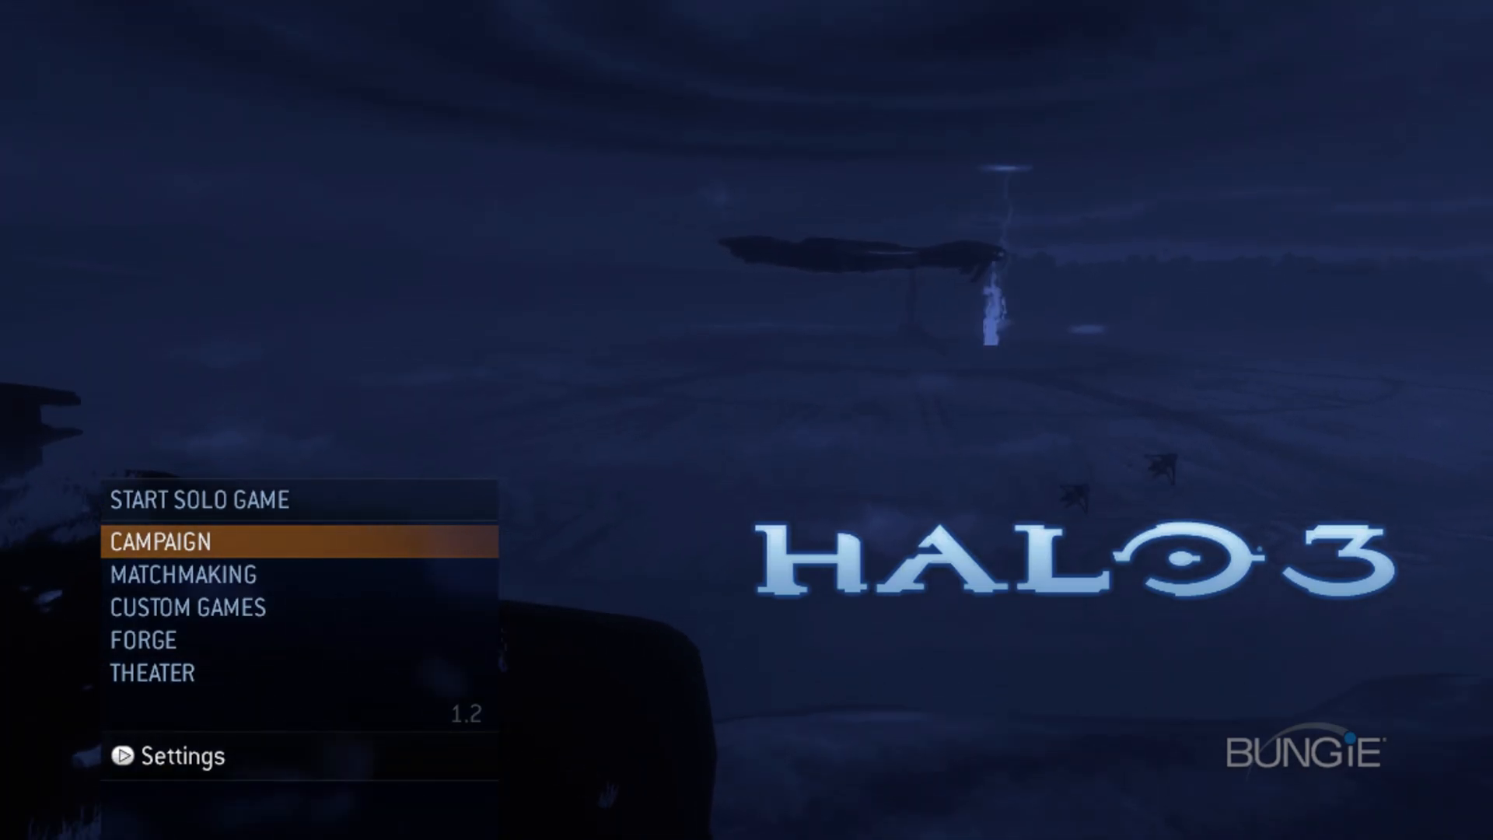
From Custom Games, open the Select Map list and scroll through the added maps.
click(186, 607)
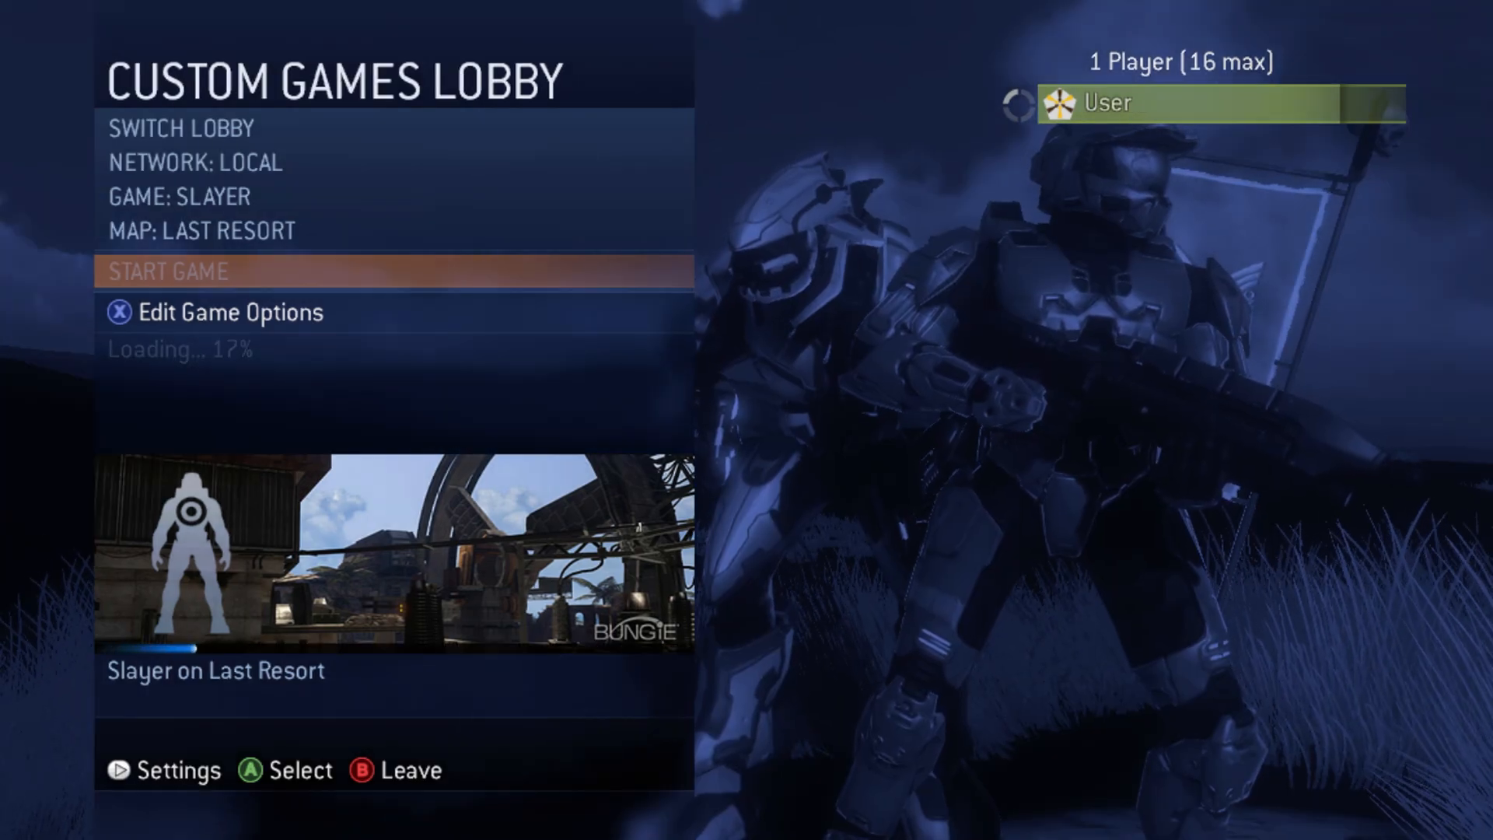
click(200, 231)
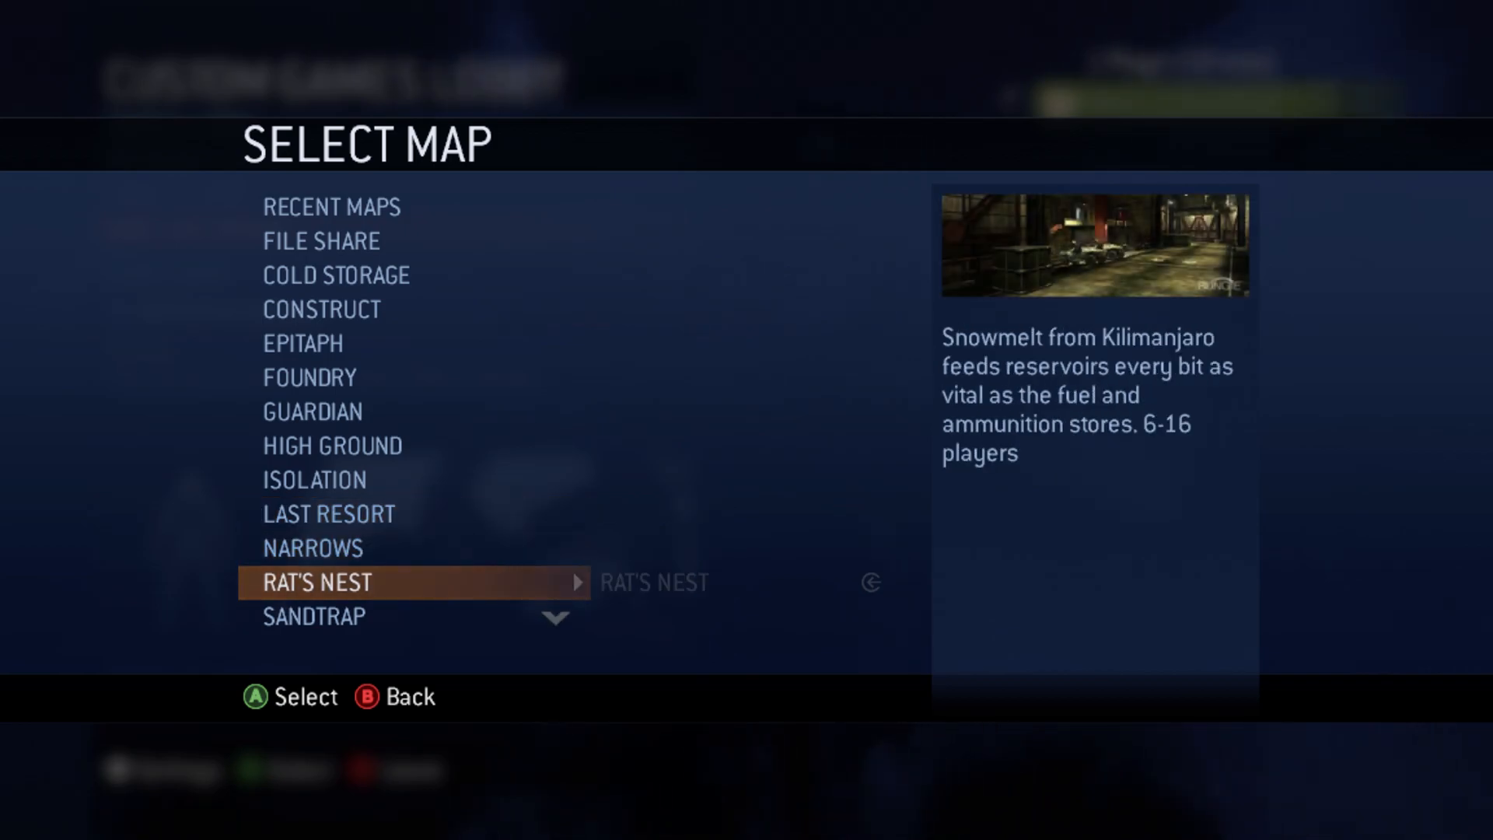
scroll(down, 3)
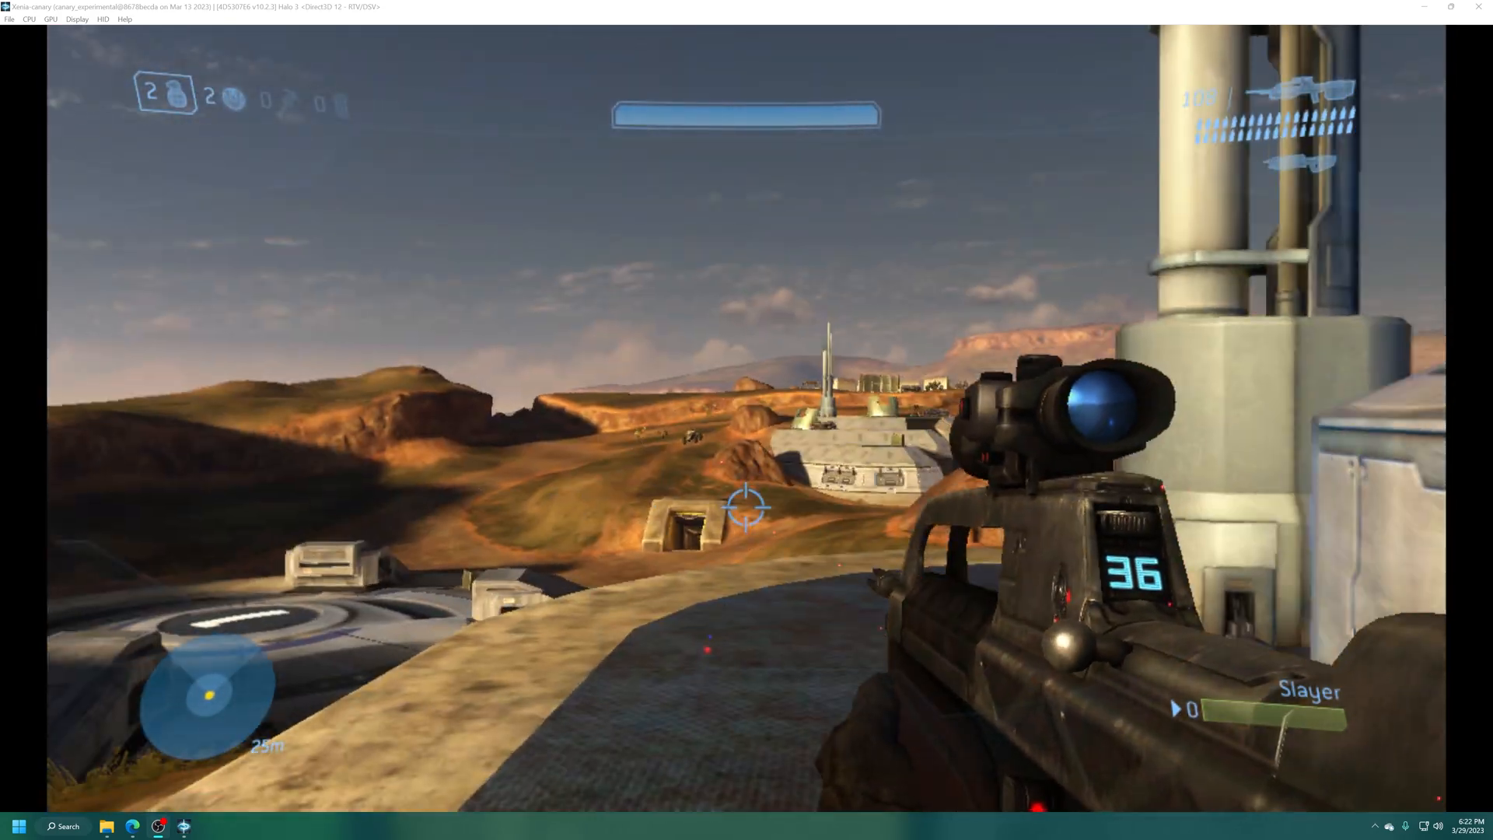
Zoom in through the rifle scope during the Slayer match.
click(747, 505)
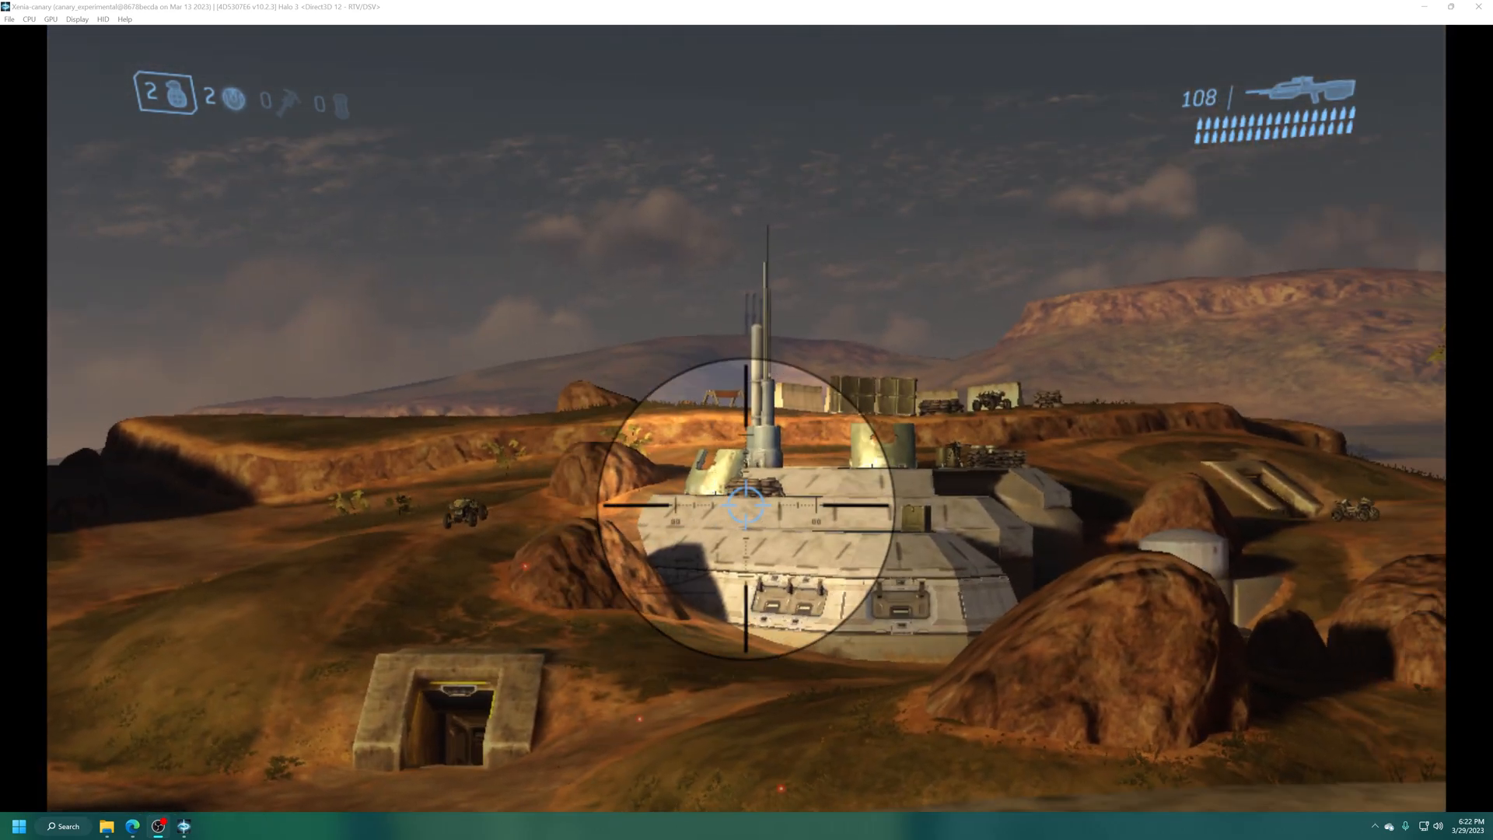